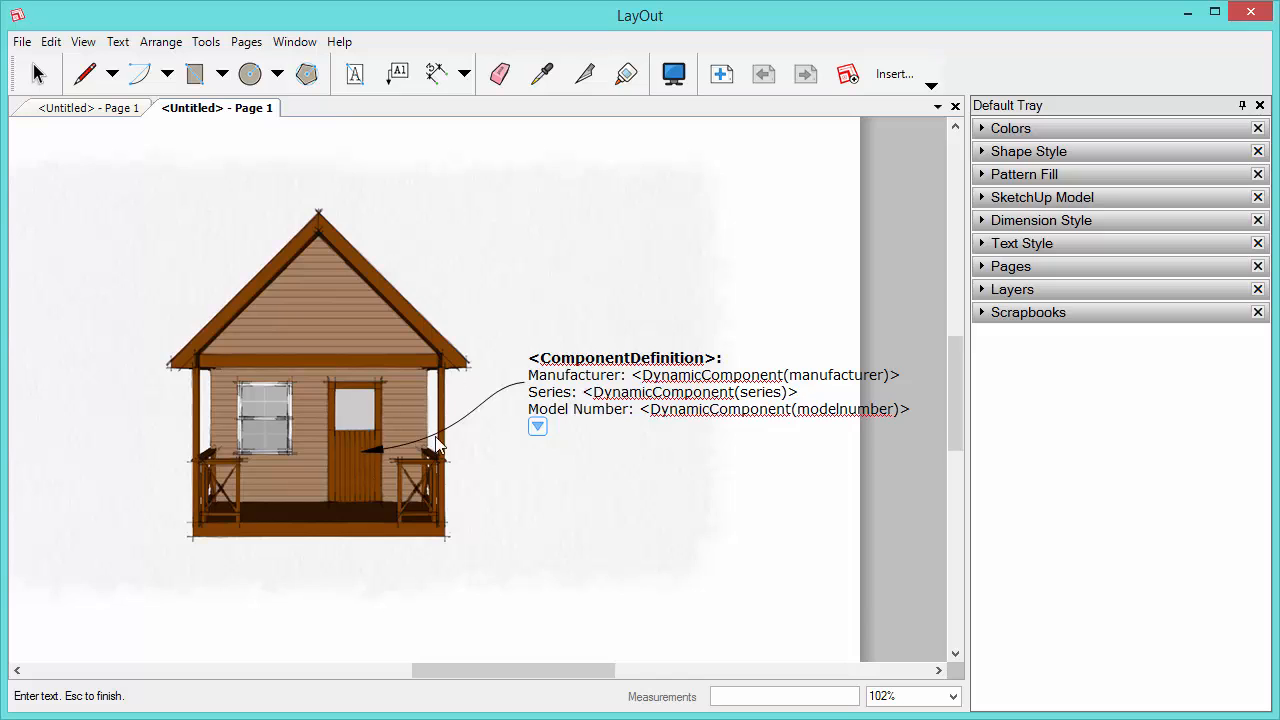
{"action": "mouse_move", "coordinate": [370, 414]}
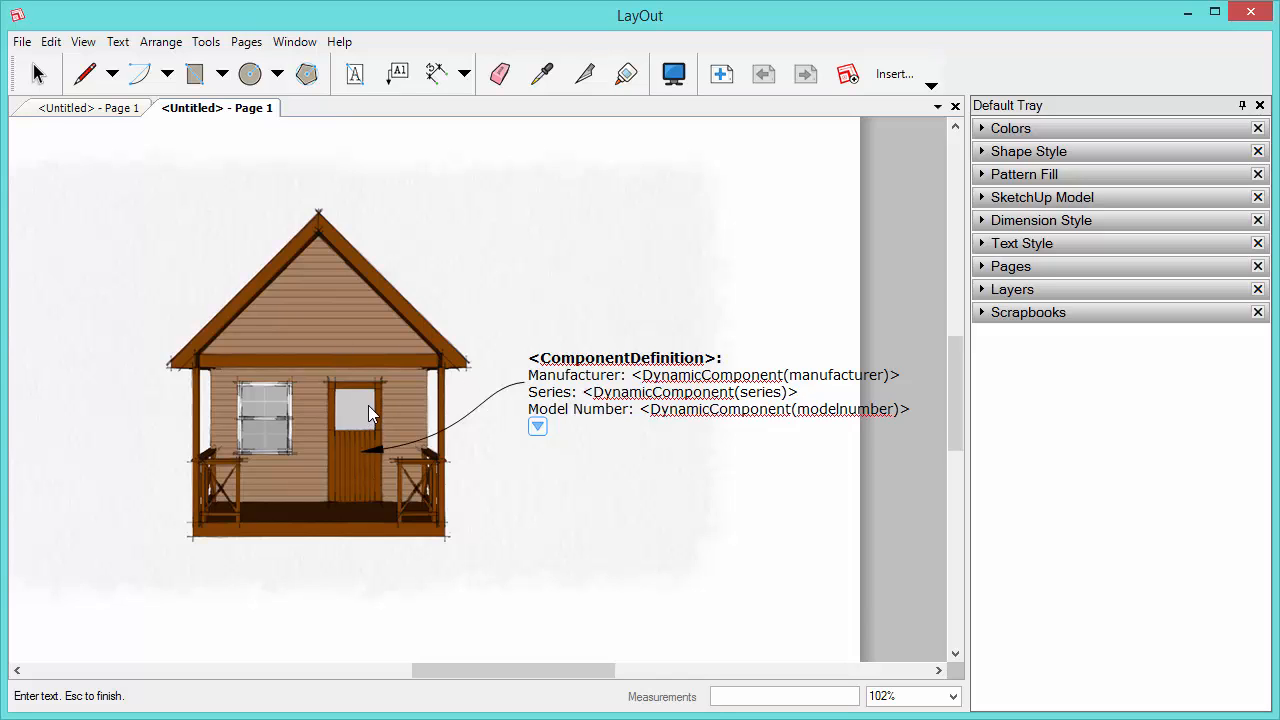
{"action": "mouse_move", "coordinate": [717, 325]}
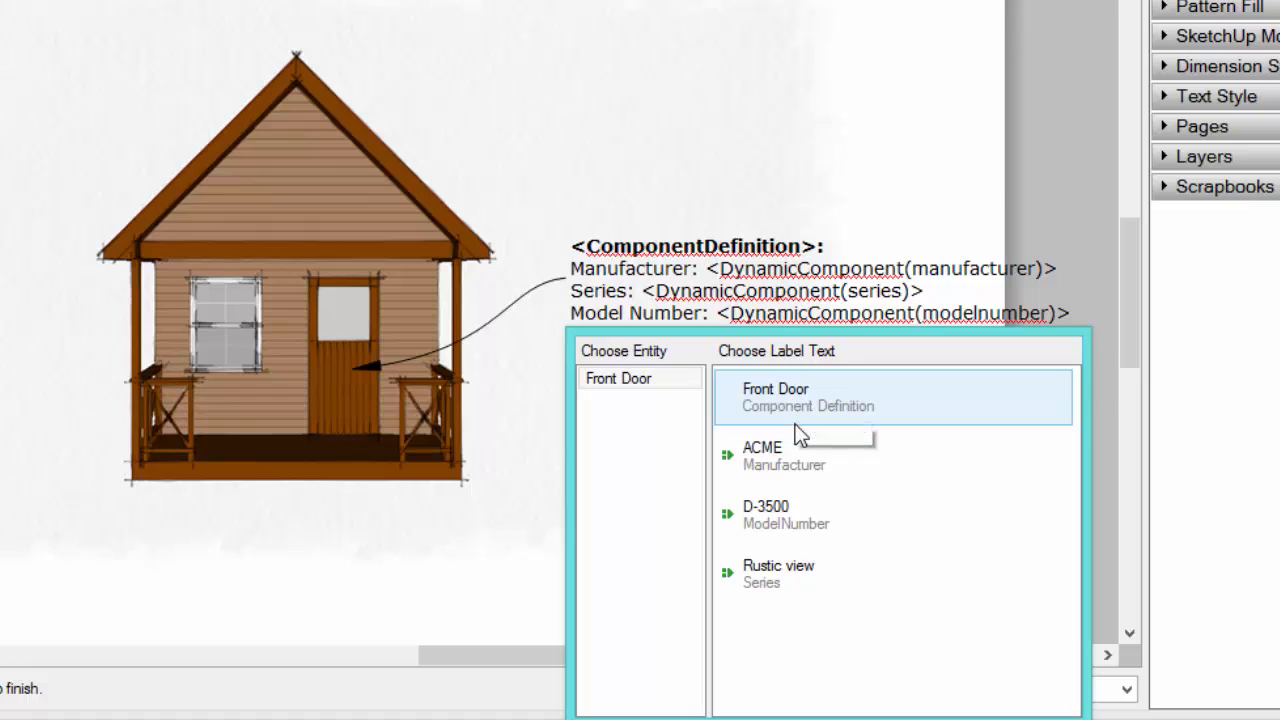
- Choose the Front Door component name in the label text chooser
{"action": "left_click", "coordinate": [782, 455]}
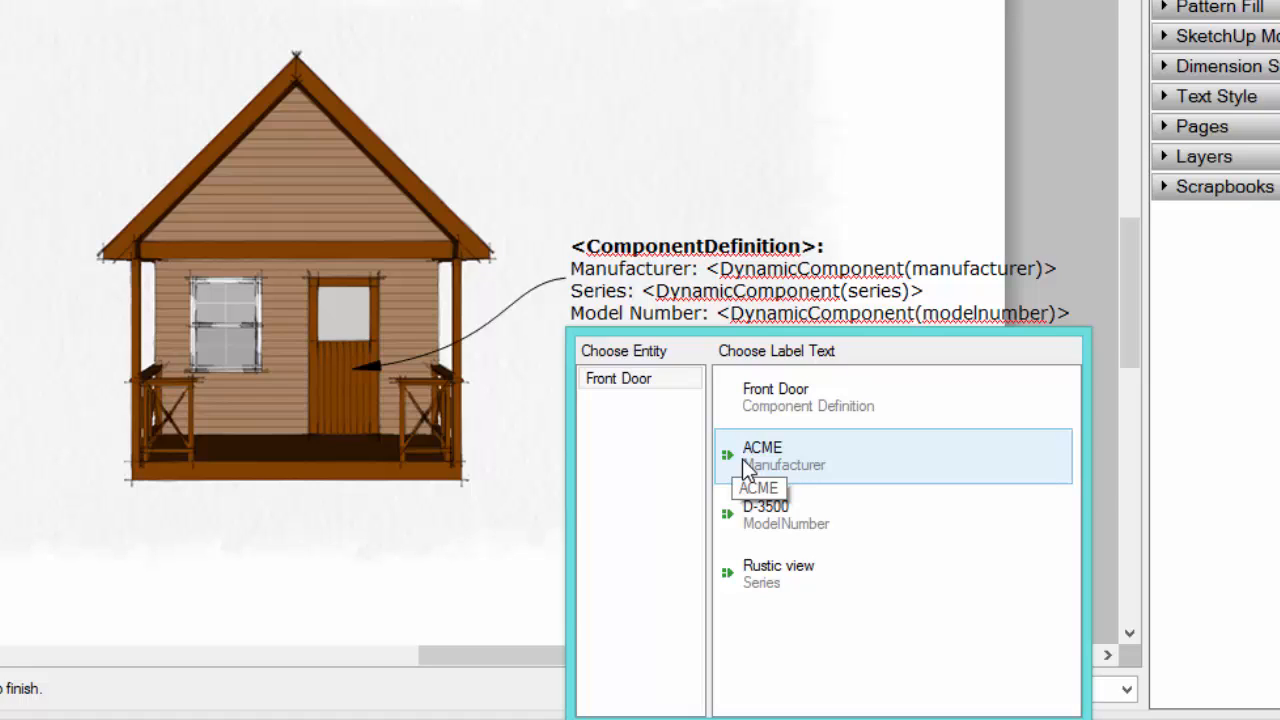
{"action": "mouse_move", "coordinate": [772, 502]}
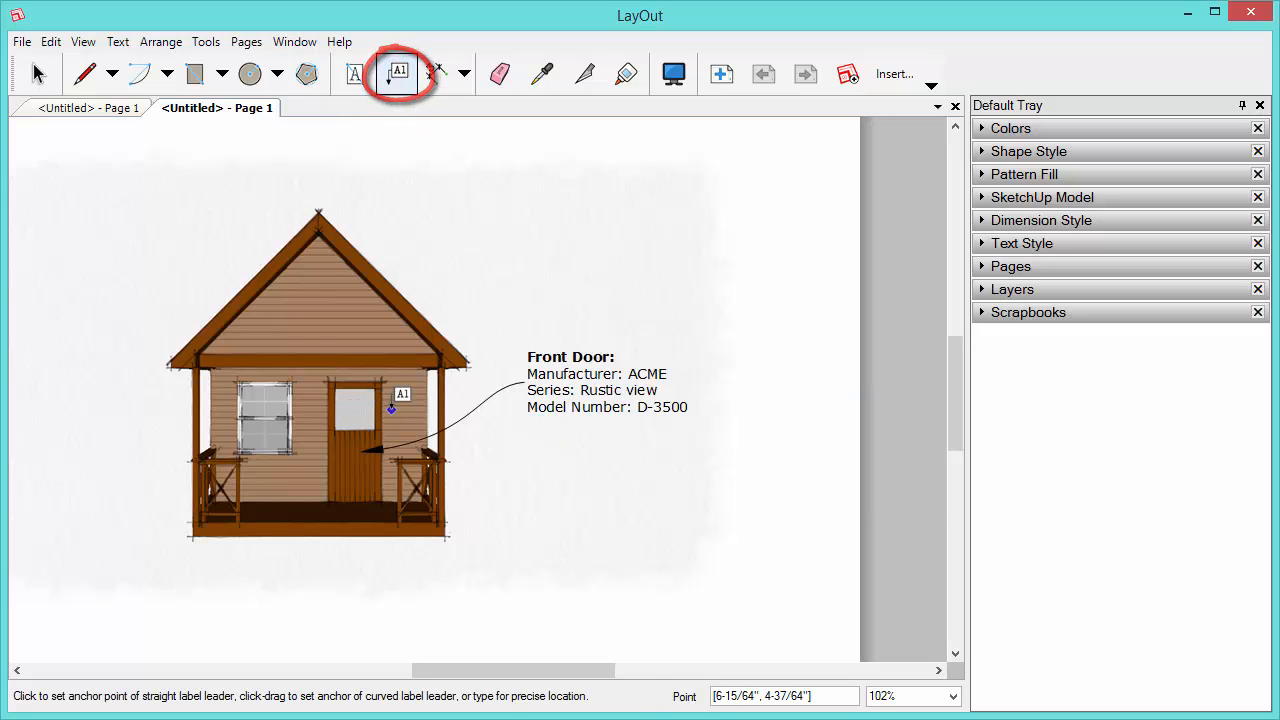
{"action": "mouse_move", "coordinate": [788, 330]}
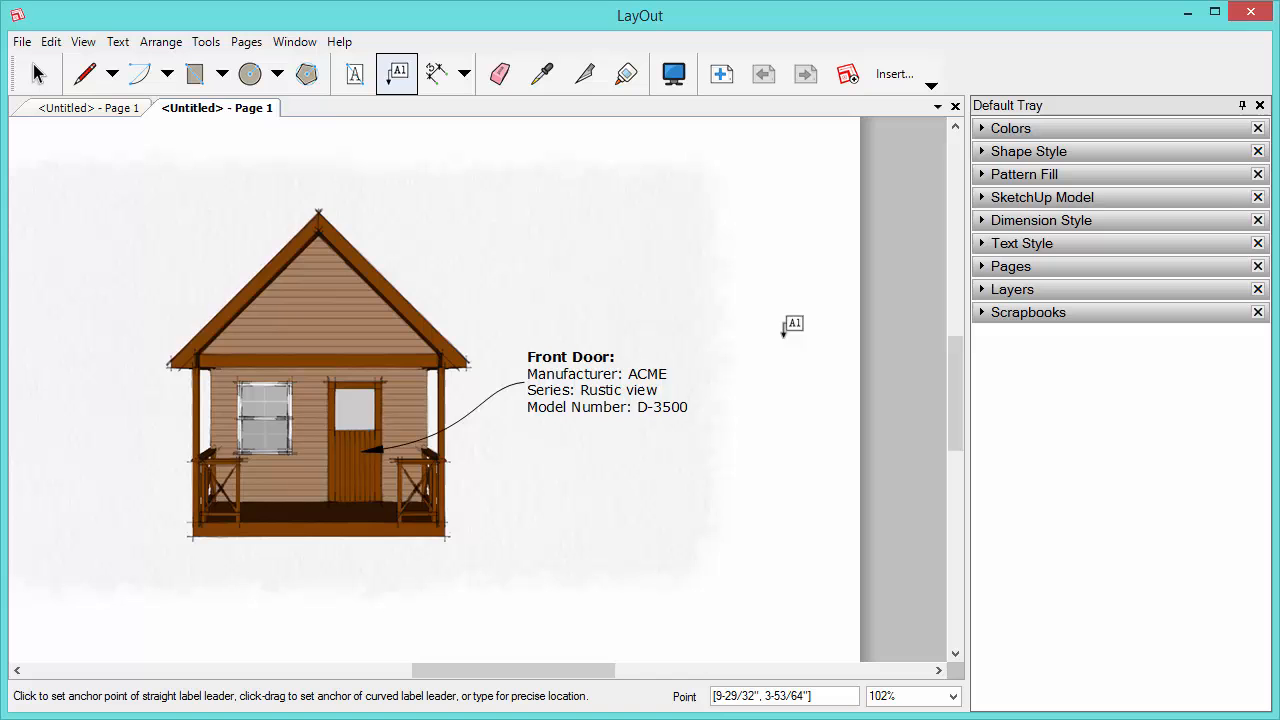
{"action": "mouse_move", "coordinate": [797, 333]}
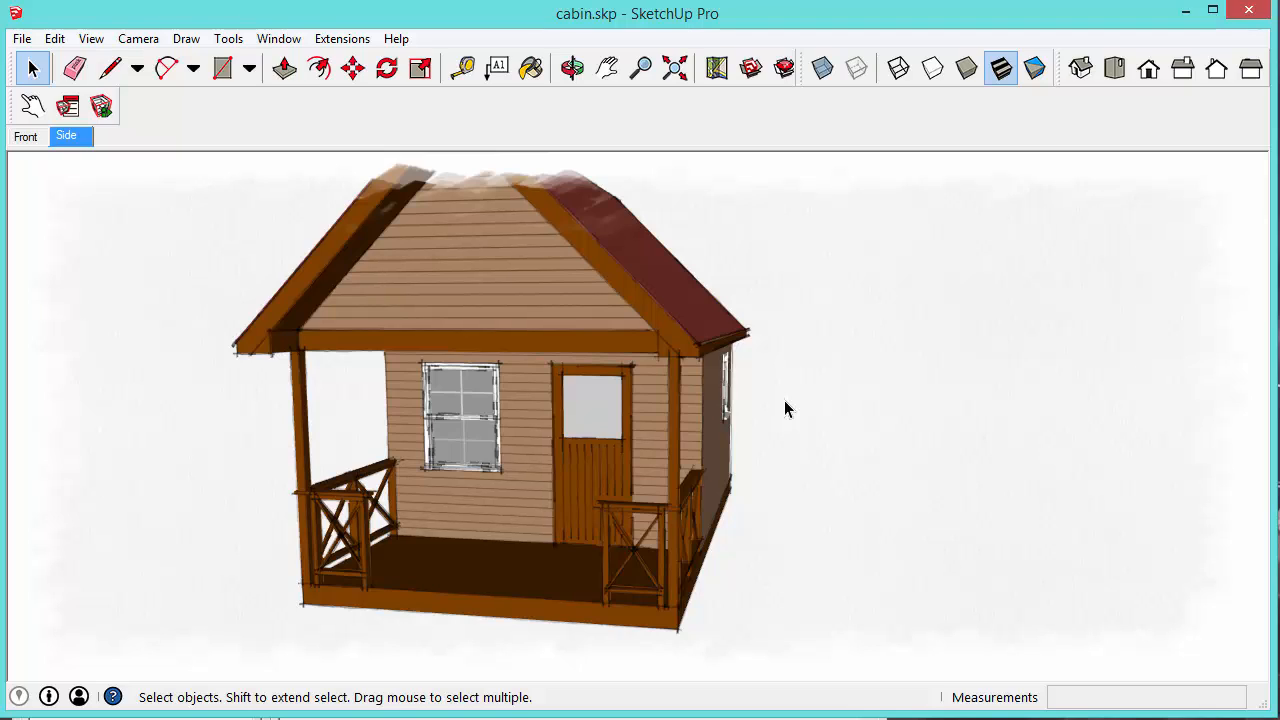
- Select the front door component and open its Component Attributes panel
{"action": "left_click", "coordinate": [595, 432]}
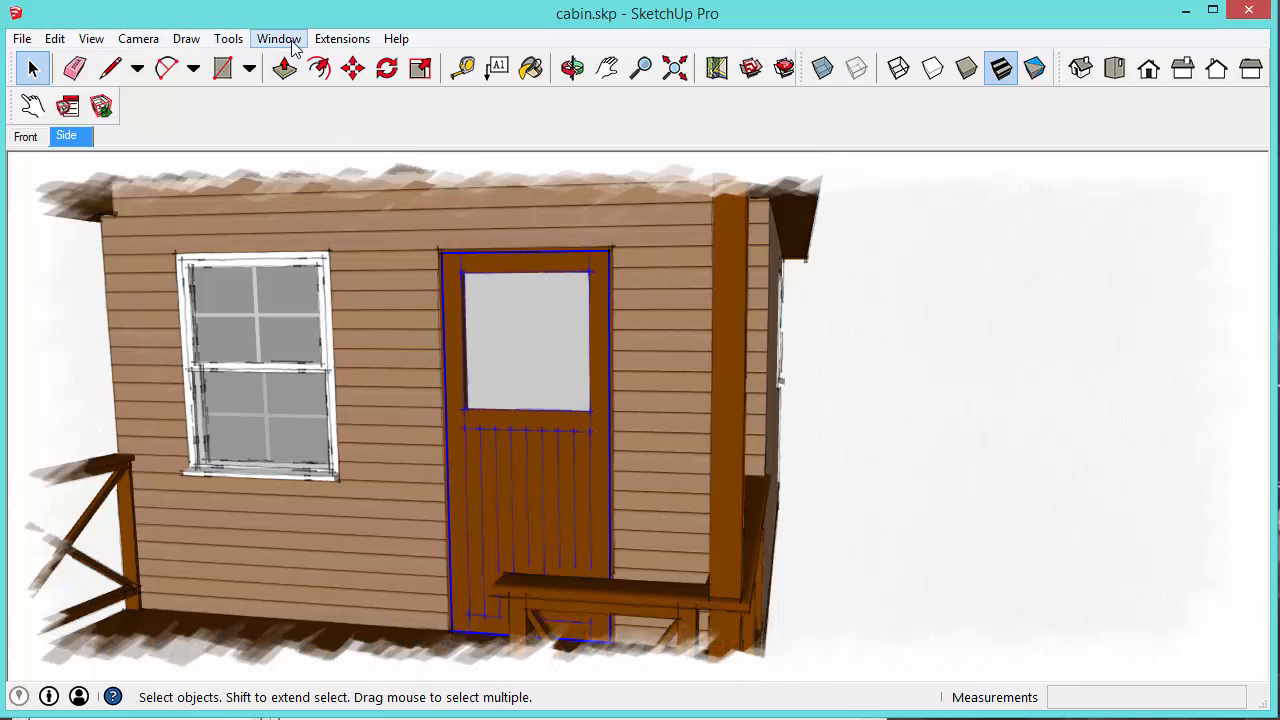
{"action": "left_click", "coordinate": [278, 38]}
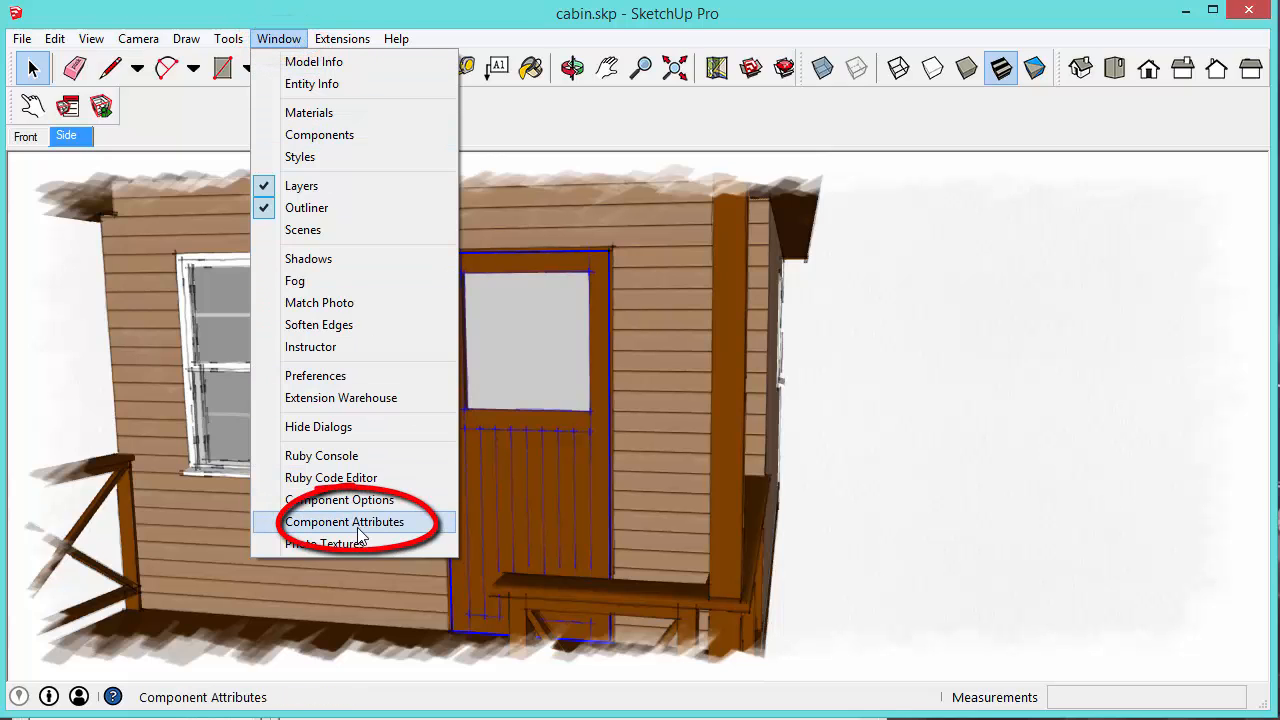
{"action": "left_click", "coordinate": [345, 522]}
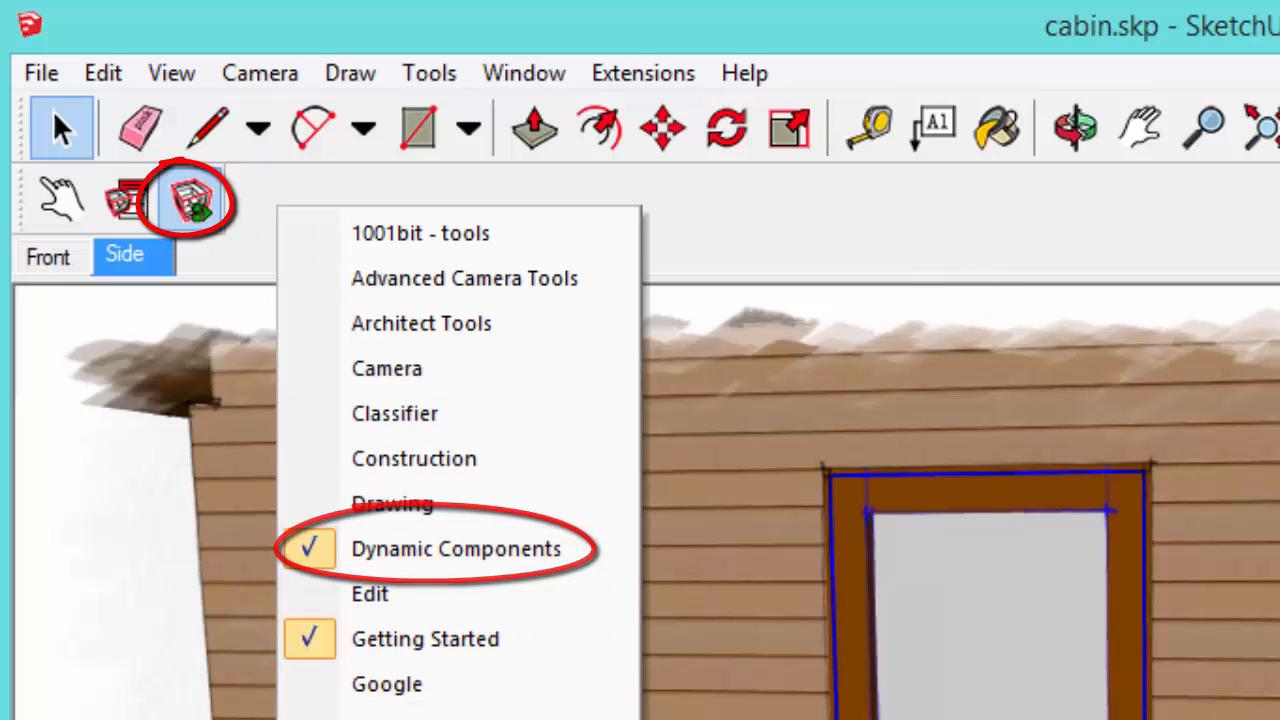
{"action": "left_click", "coordinate": [456, 549]}
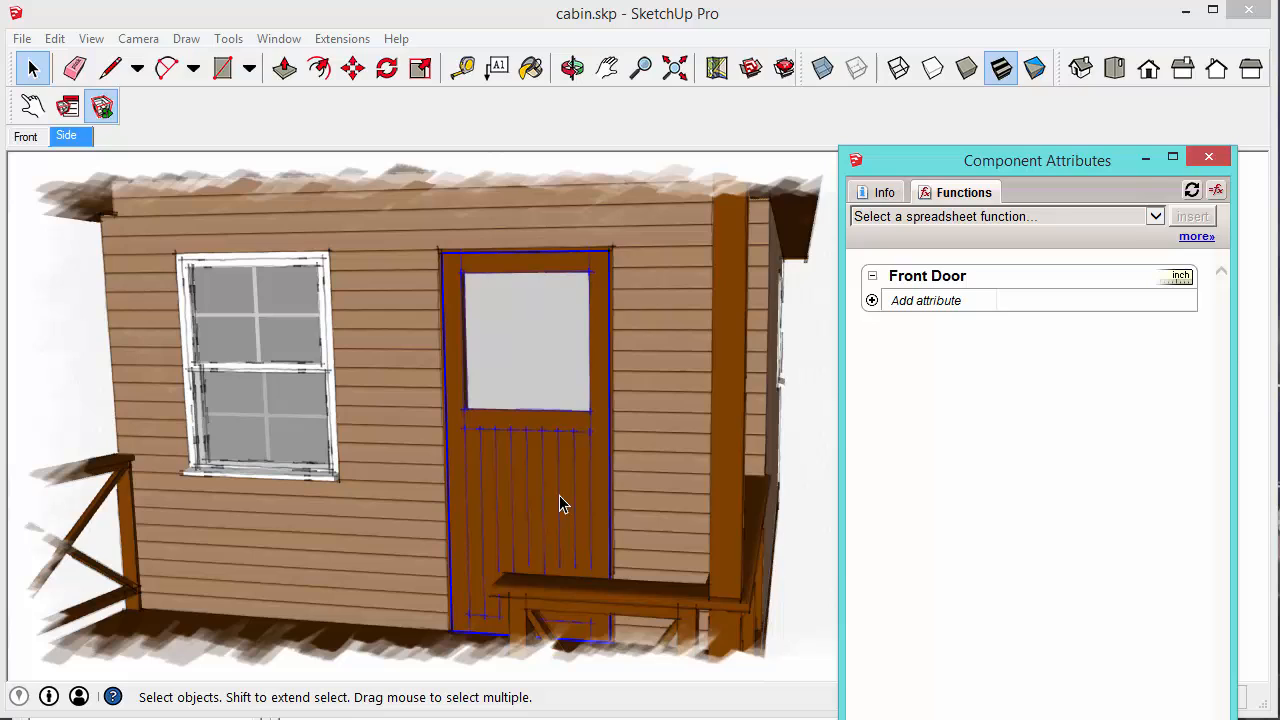
{"action": "mouse_move", "coordinate": [918, 383]}
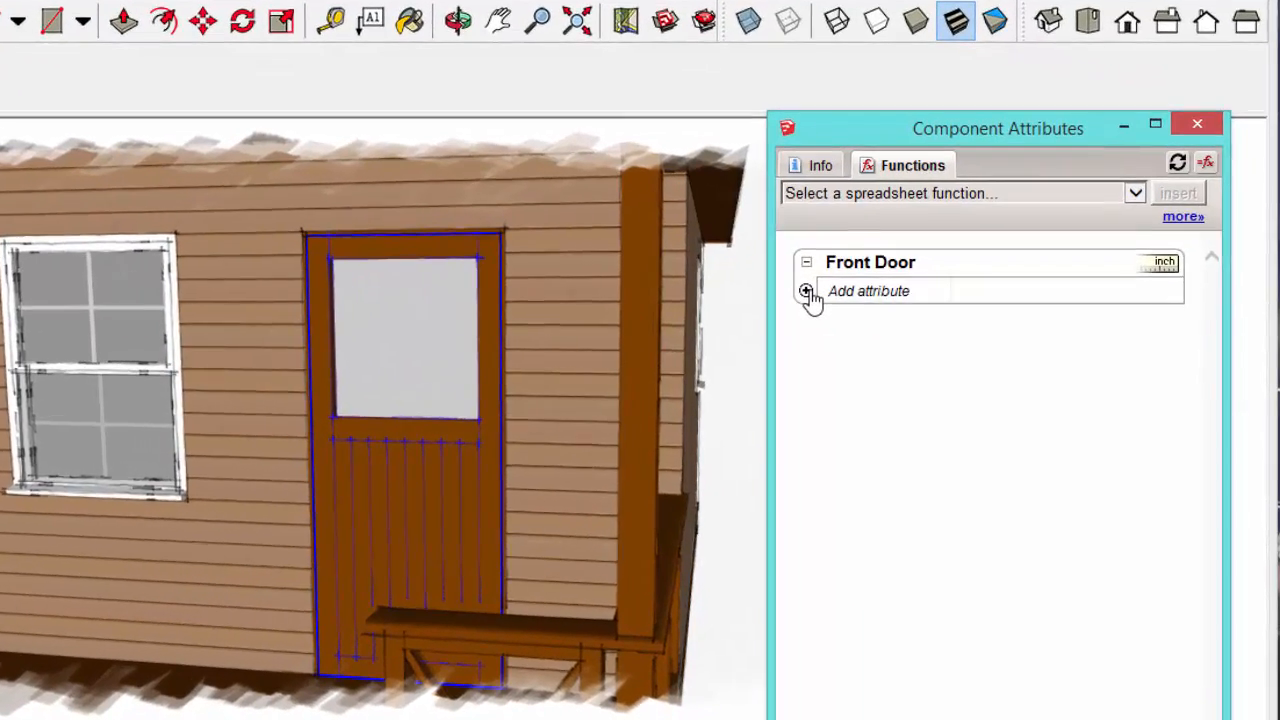
- Add a new attribute entry to the Front Door in Component Attributes
{"action": "left_click", "coordinate": [806, 291]}
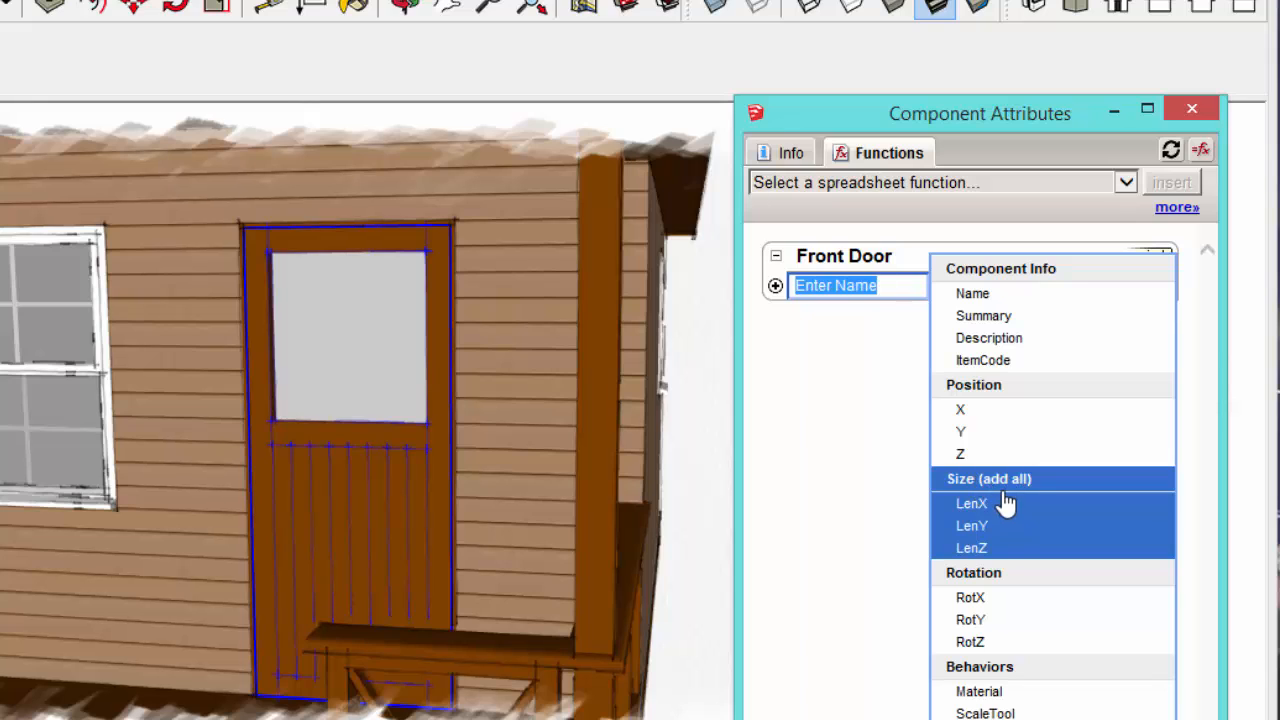
{"action": "mouse_move", "coordinate": [1001, 422]}
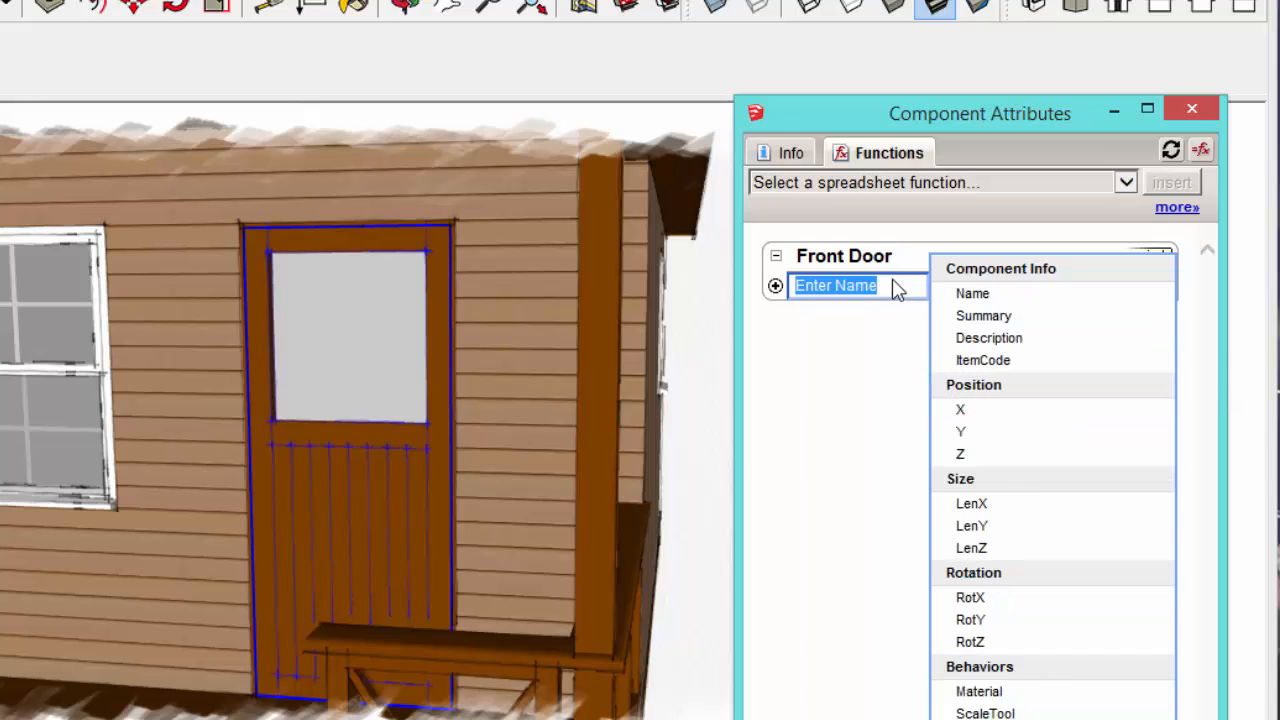
{"action": "mouse_move", "coordinate": [897, 300]}
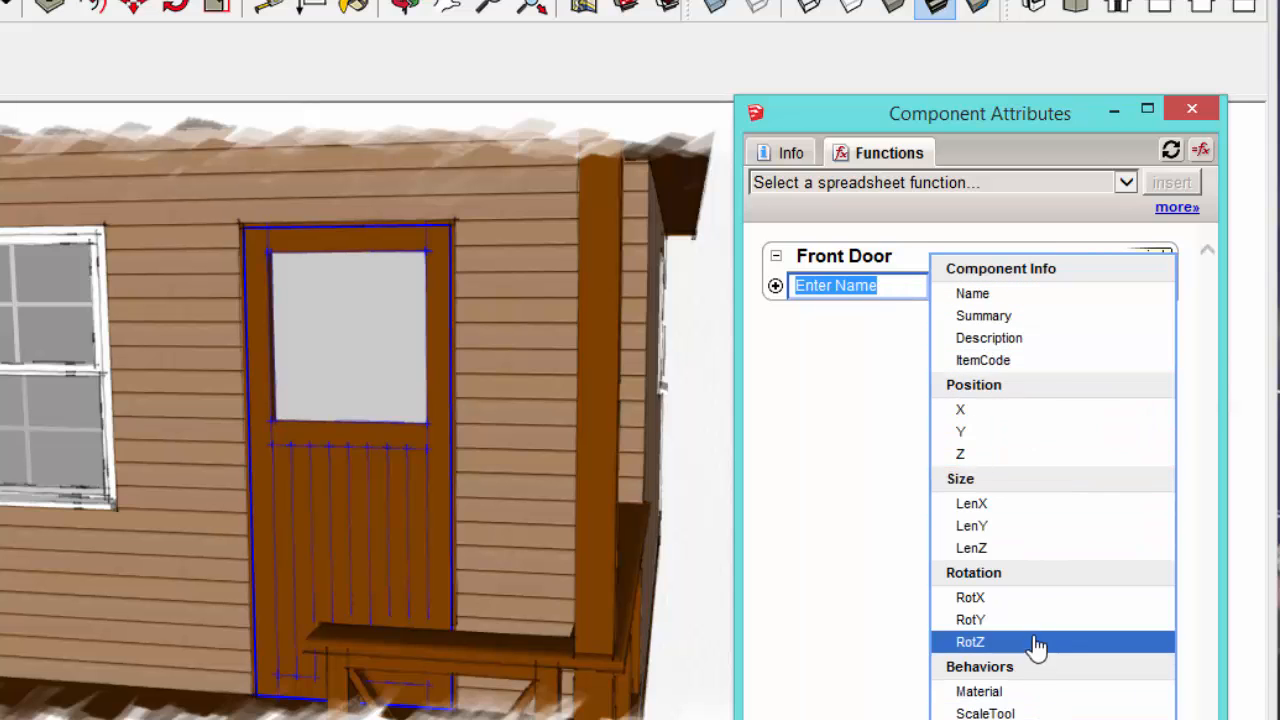
{"action": "mouse_move", "coordinate": [910, 293]}
{"action": "type", "text": "ModelNumber"}
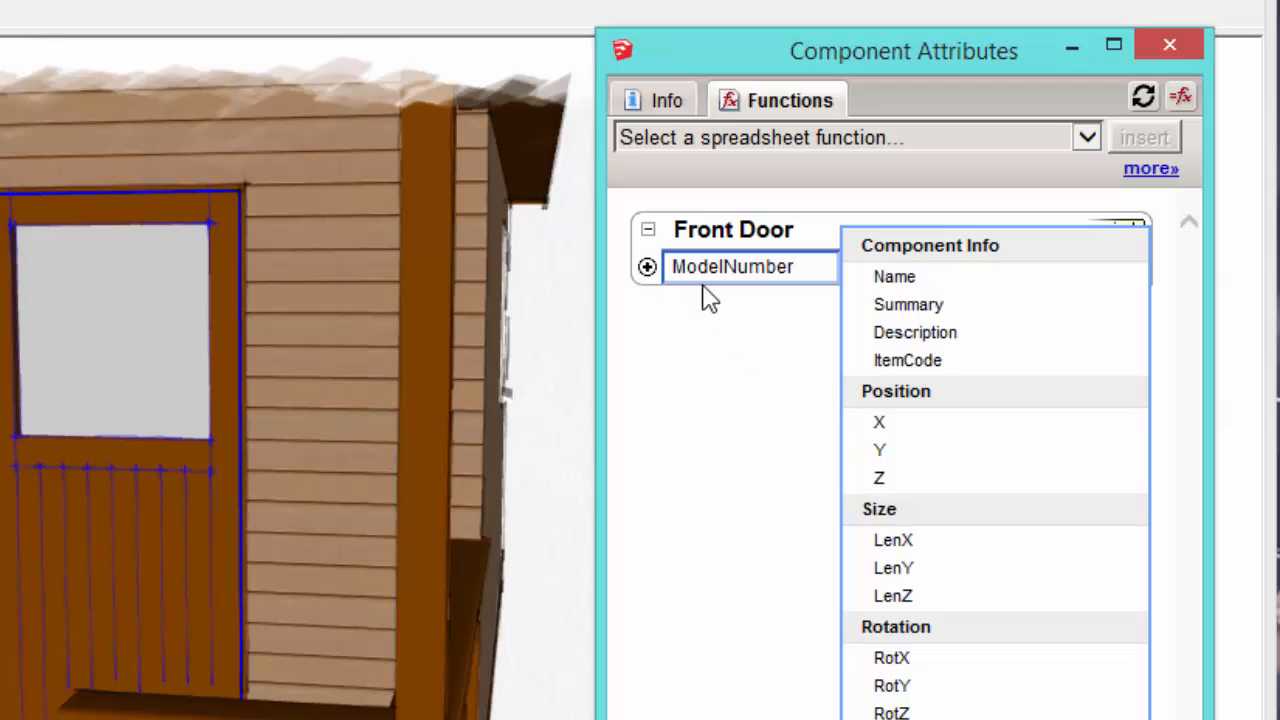
{"action": "mouse_move", "coordinate": [723, 338]}
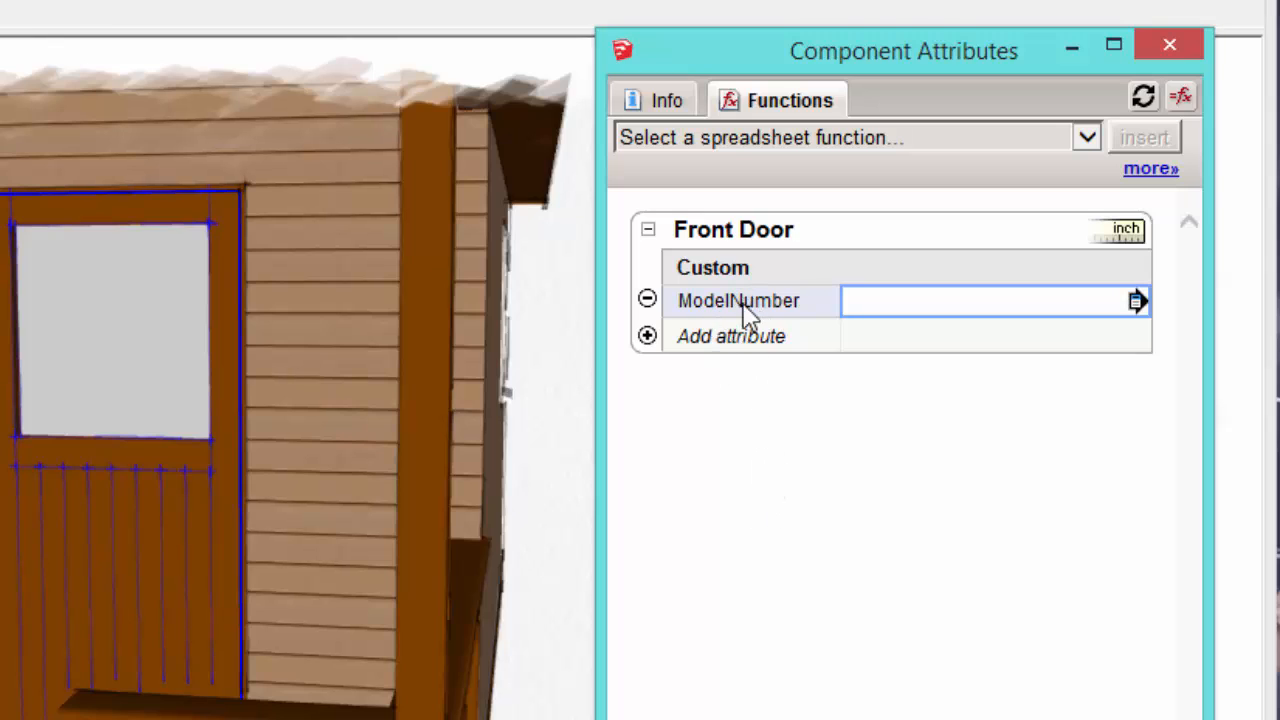
{"action": "mouse_move", "coordinate": [788, 315]}
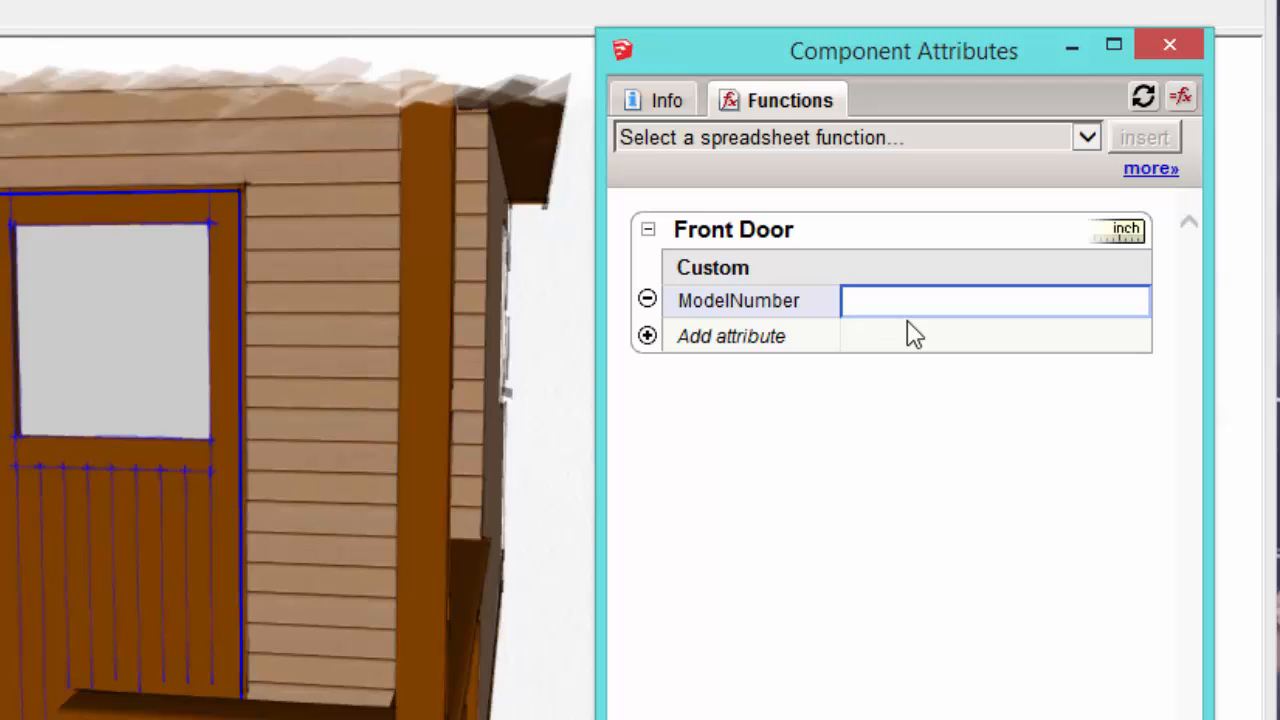
- Enter D-1234 as the ModelNumber attribute value
{"action": "type", "text": "D-12"}
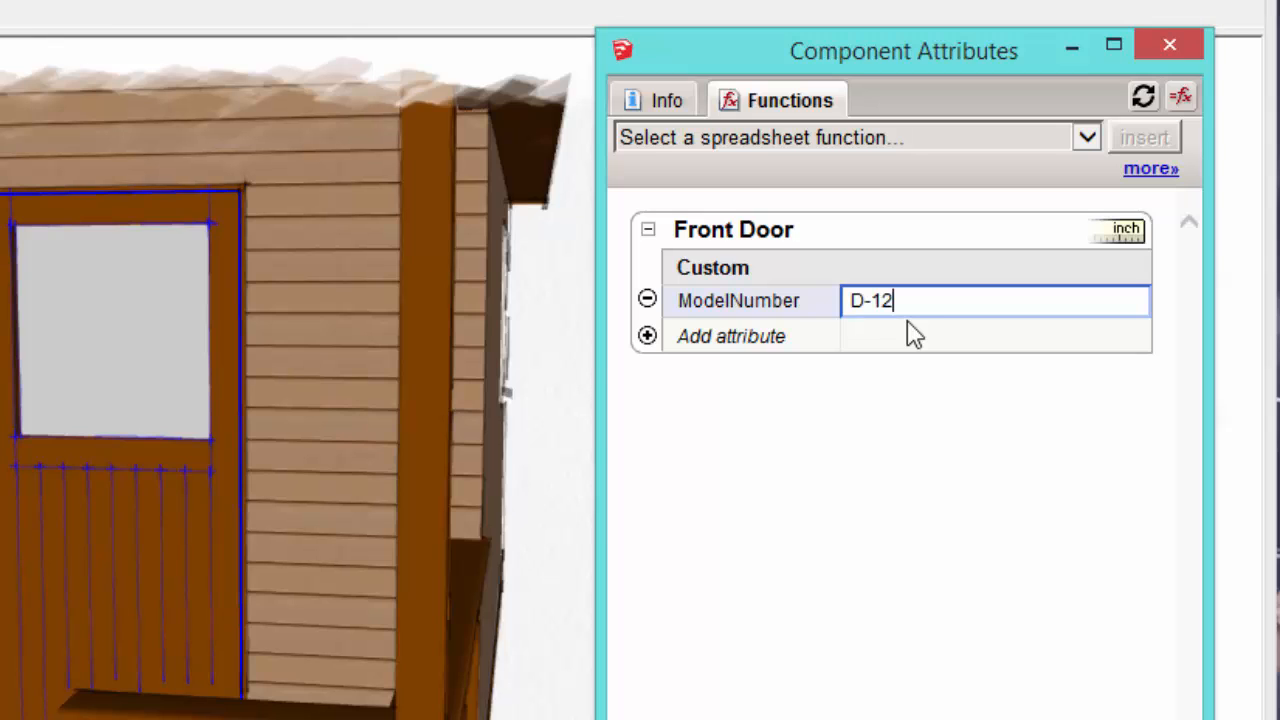
{"action": "type", "text": "34"}
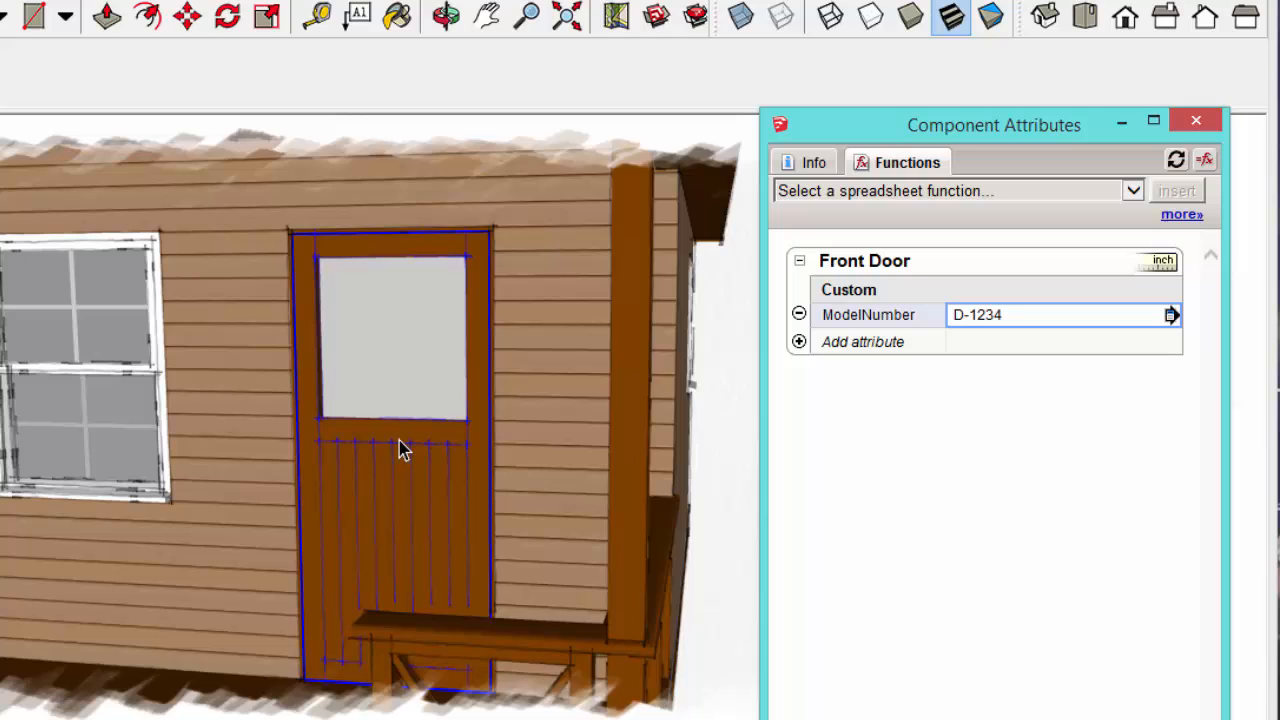
{"action": "mouse_move", "coordinate": [993, 336]}
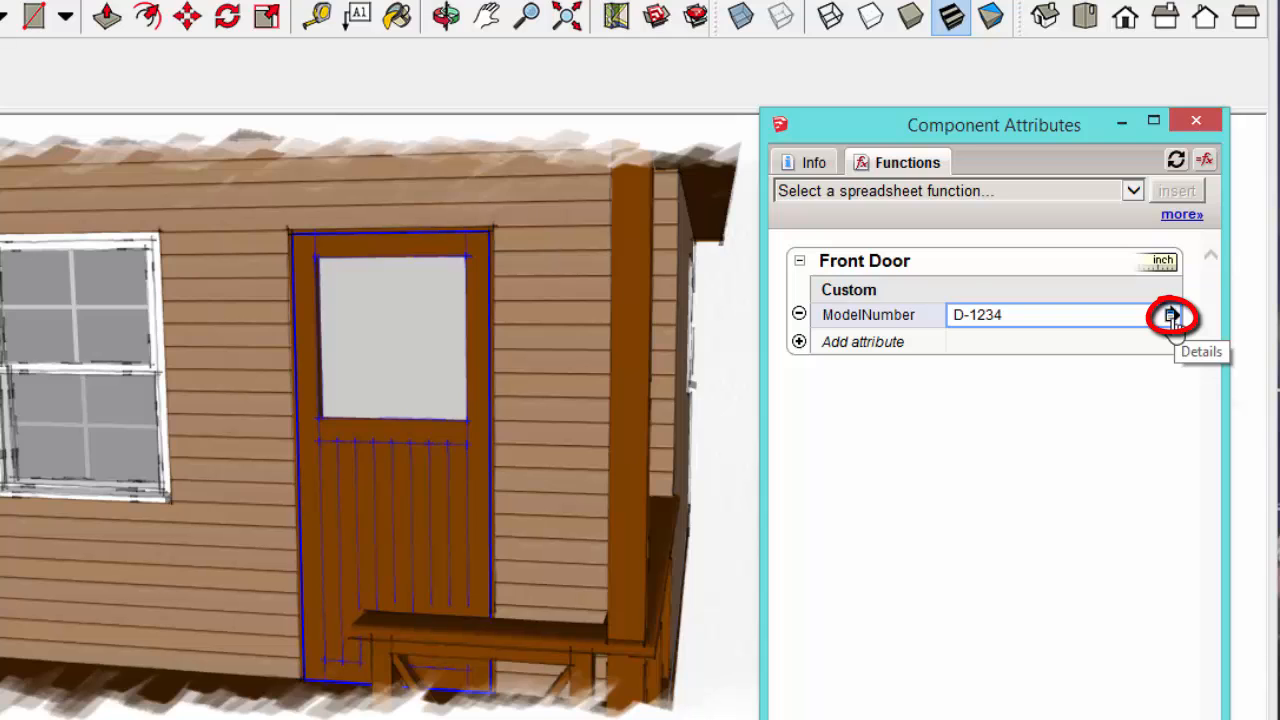
- Set ModelNumber's display rule to 'Users can see this attribute' and apply it
{"action": "left_click", "coordinate": [1171, 315]}
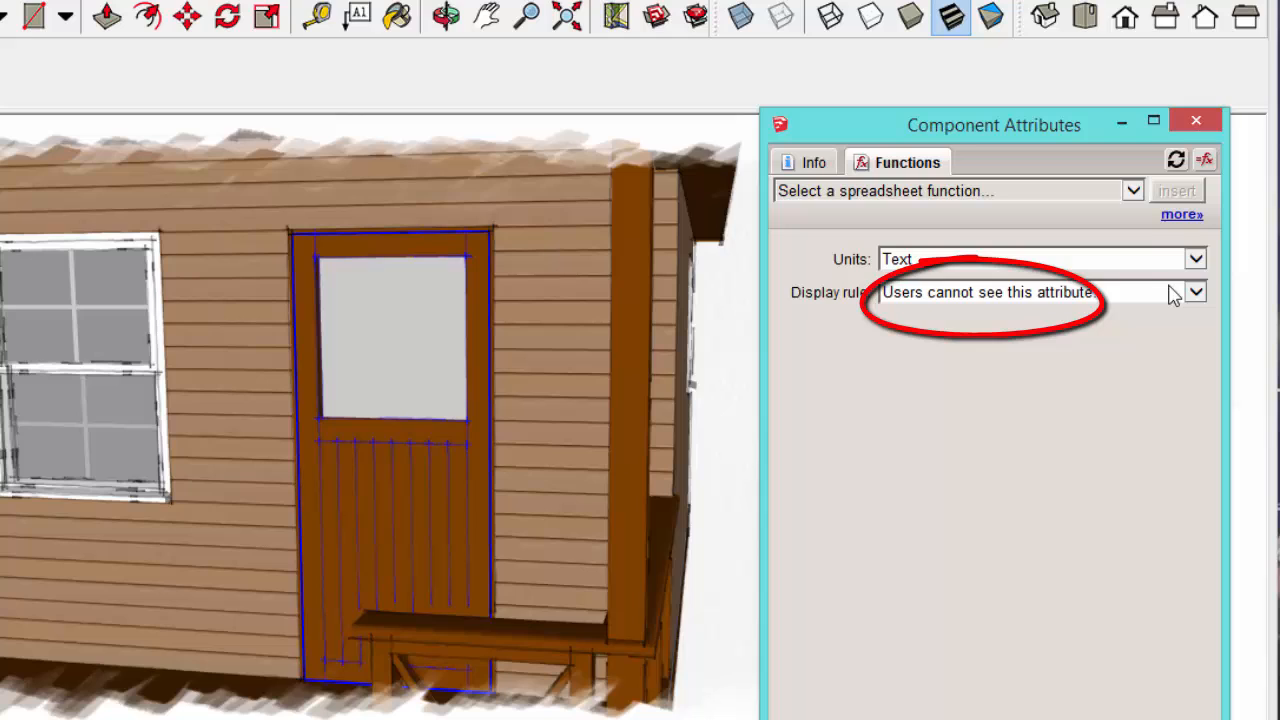
{"action": "left_click", "coordinate": [1198, 293]}
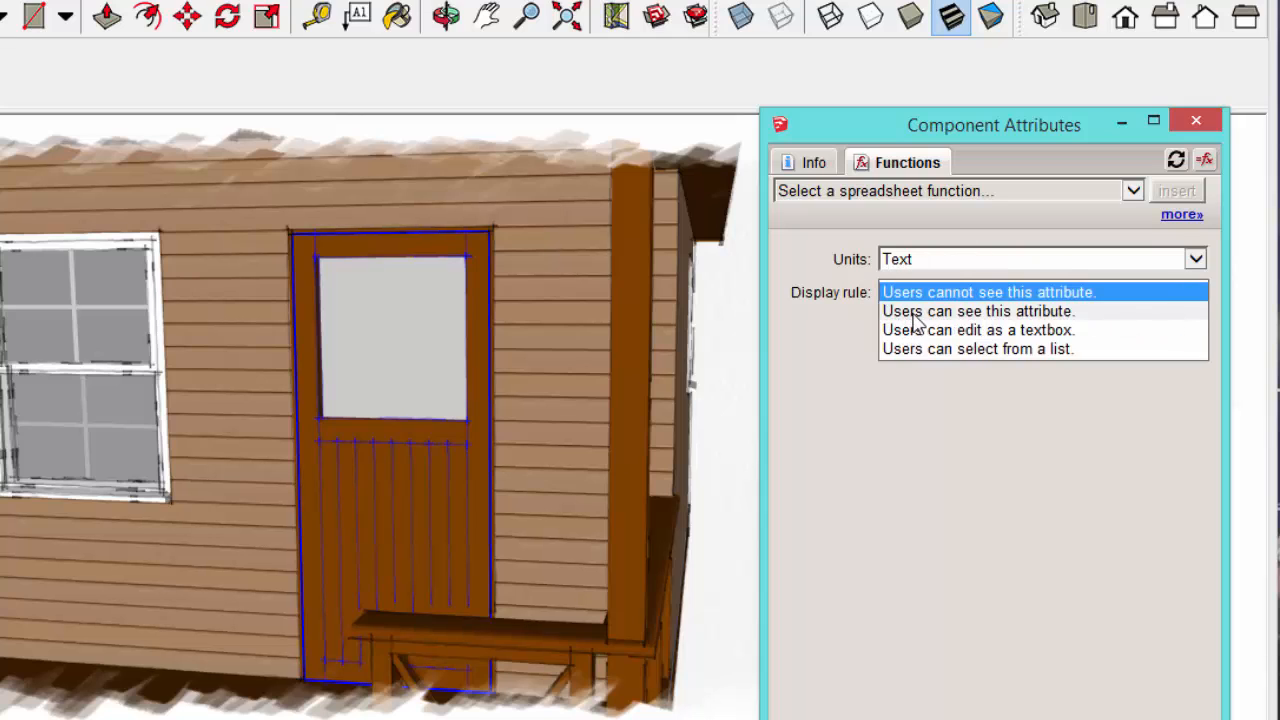
{"action": "left_click", "coordinate": [978, 311]}
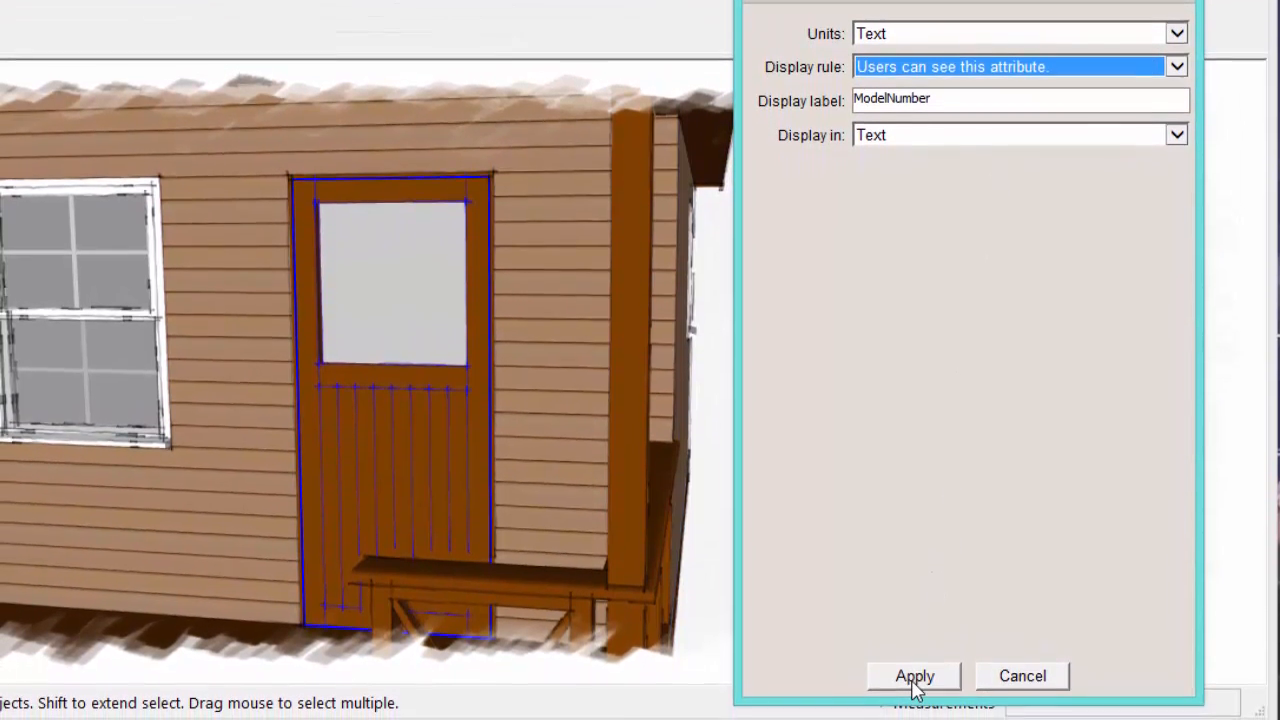
{"action": "left_click", "coordinate": [914, 675]}
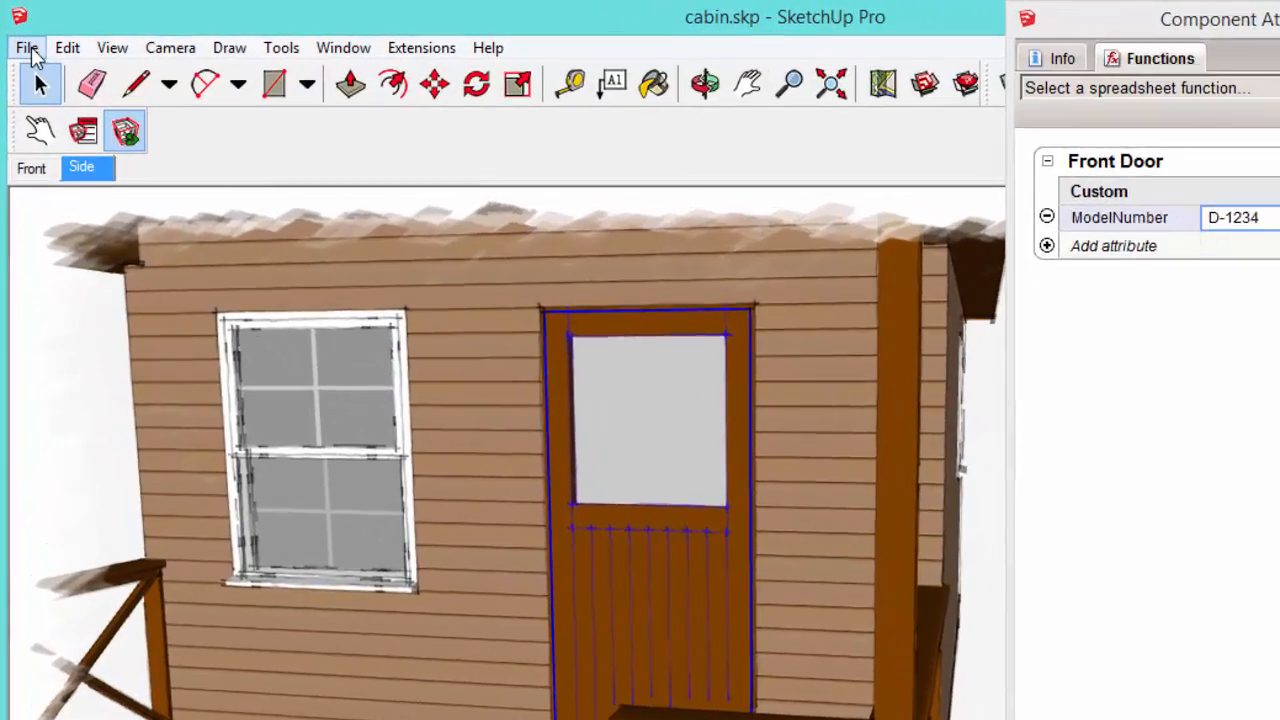
- Place the cabin wall view on a new LayOut page and deselect it
{"action": "left_click", "coordinate": [30, 46]}
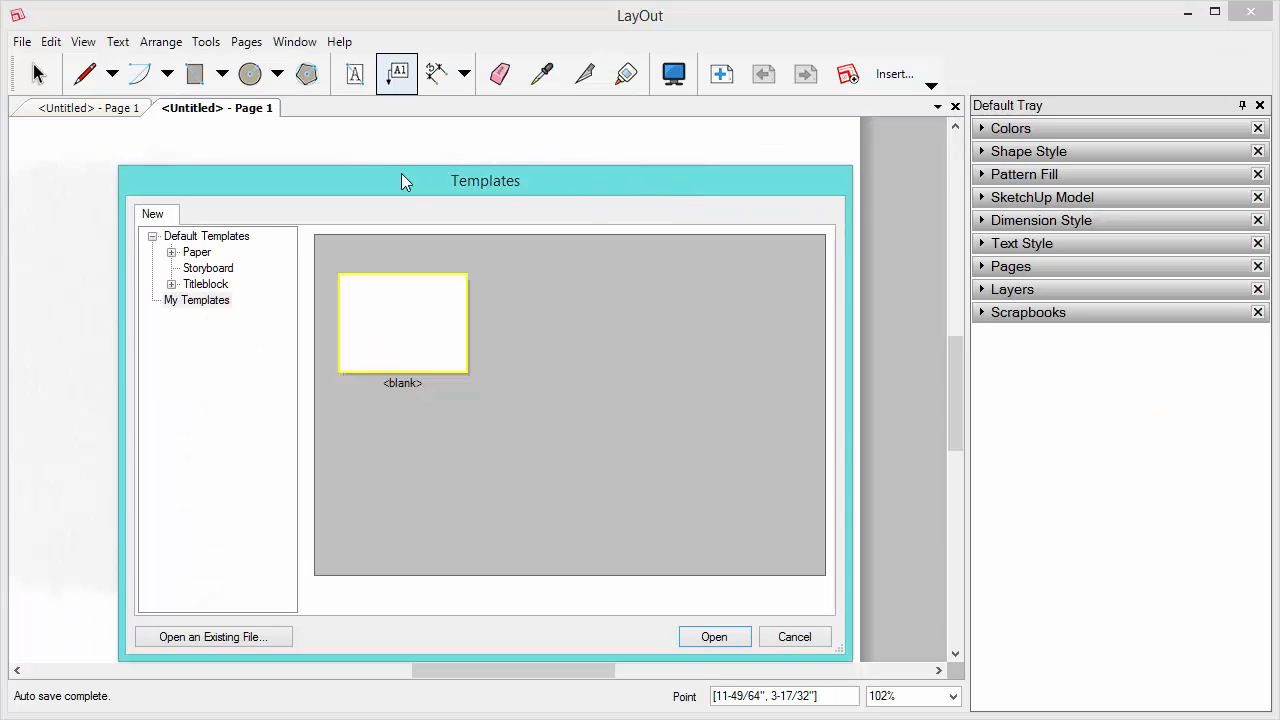
{"action": "left_click", "coordinate": [714, 636]}
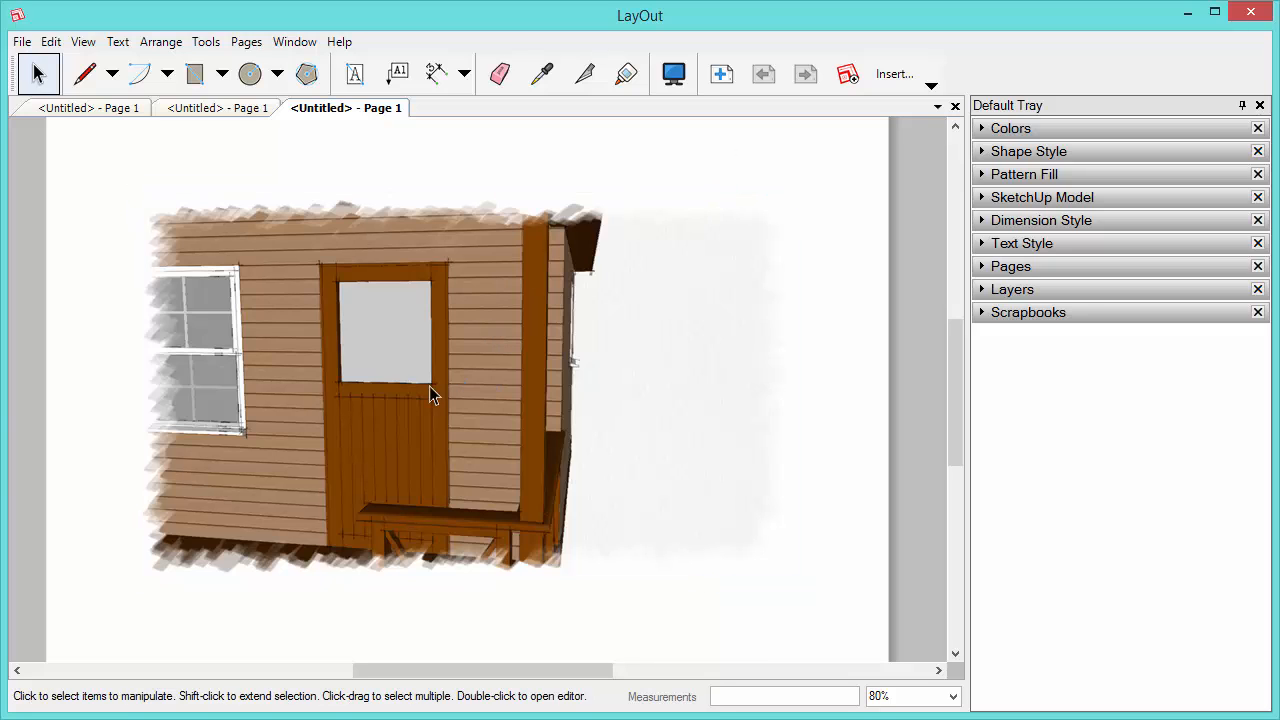
{"action": "left_click", "coordinate": [431, 395]}
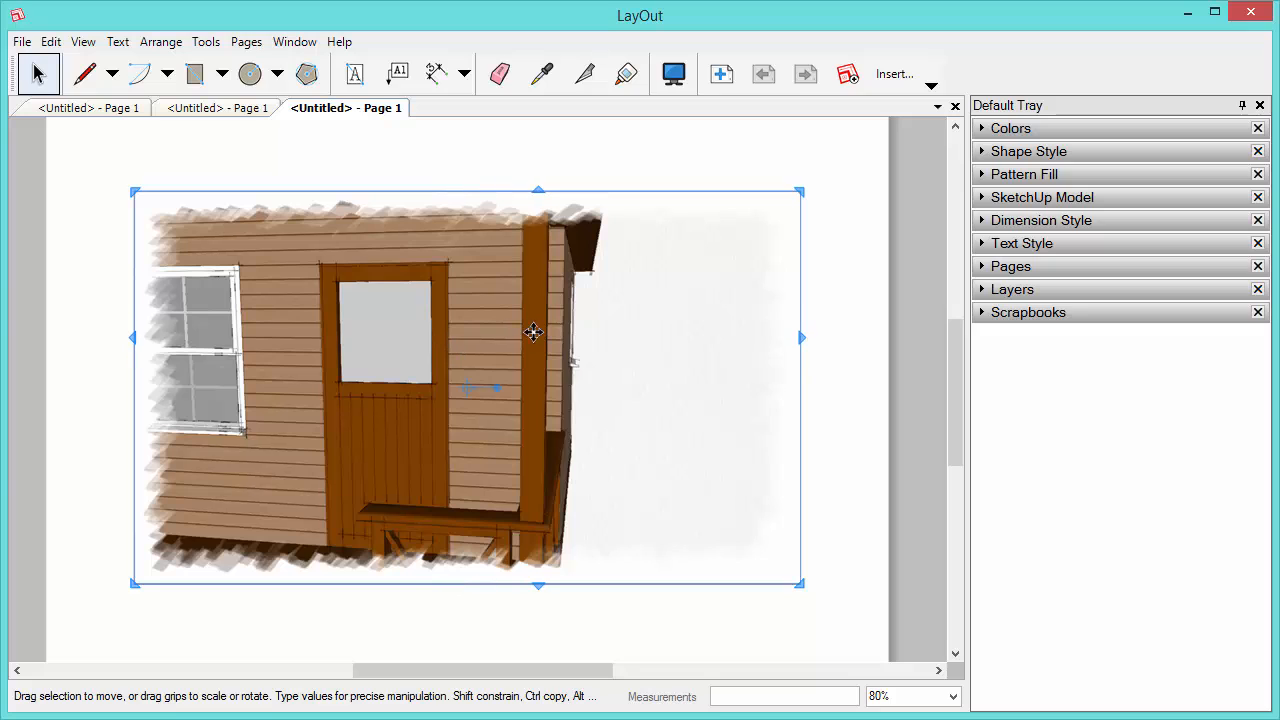
{"action": "mouse_move", "coordinate": [412, 113]}
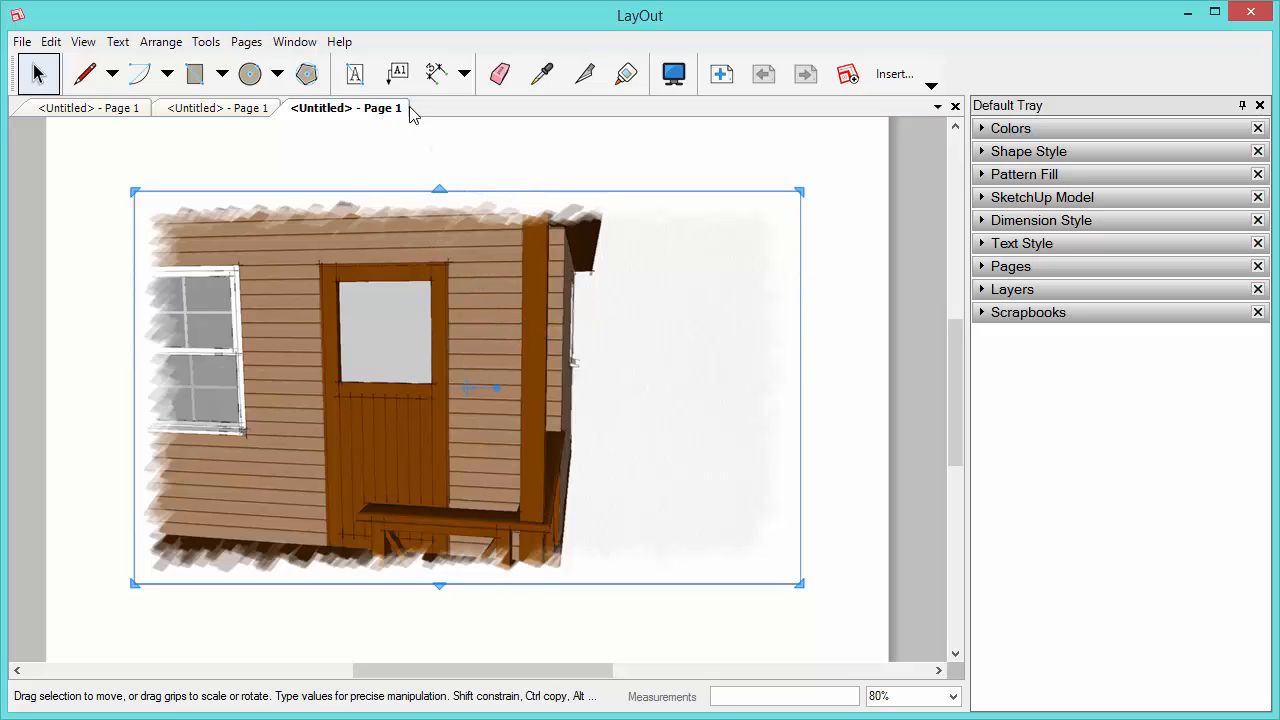
{"action": "left_click", "coordinate": [396, 73]}
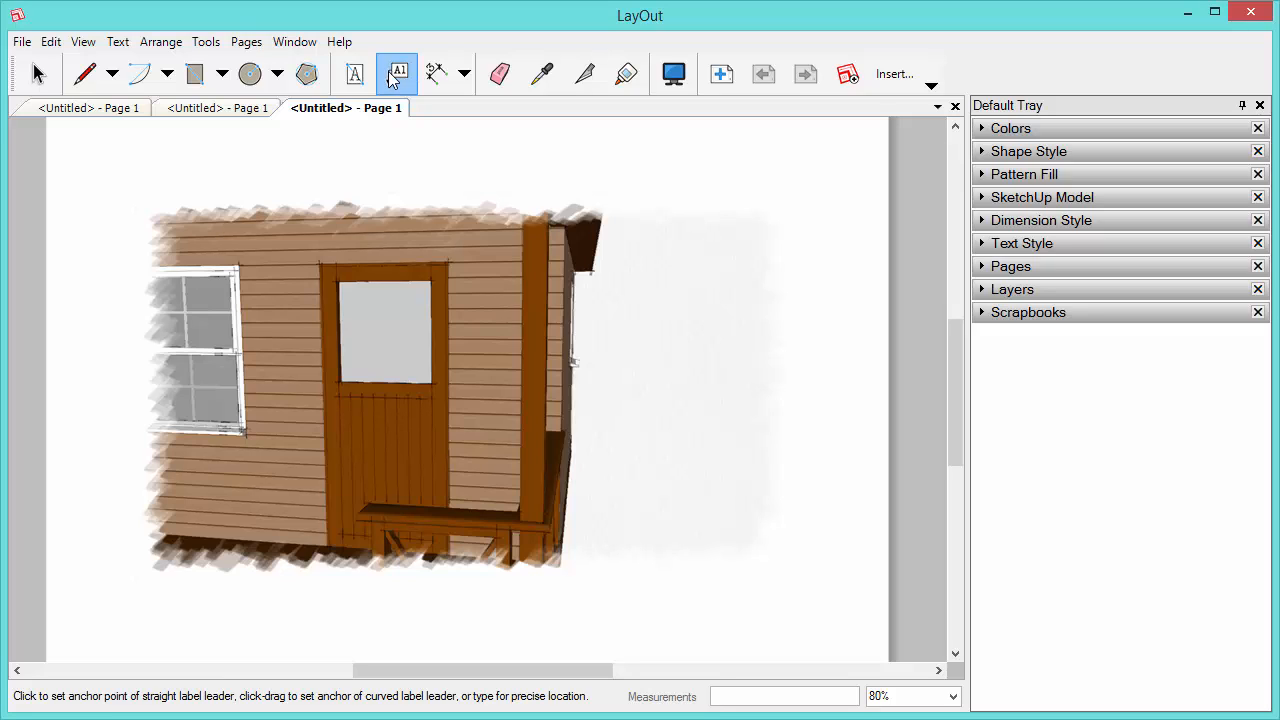
- Draw a label anchored in the door window, with its text right of the cabin
{"action": "left_click", "coordinate": [399, 73]}
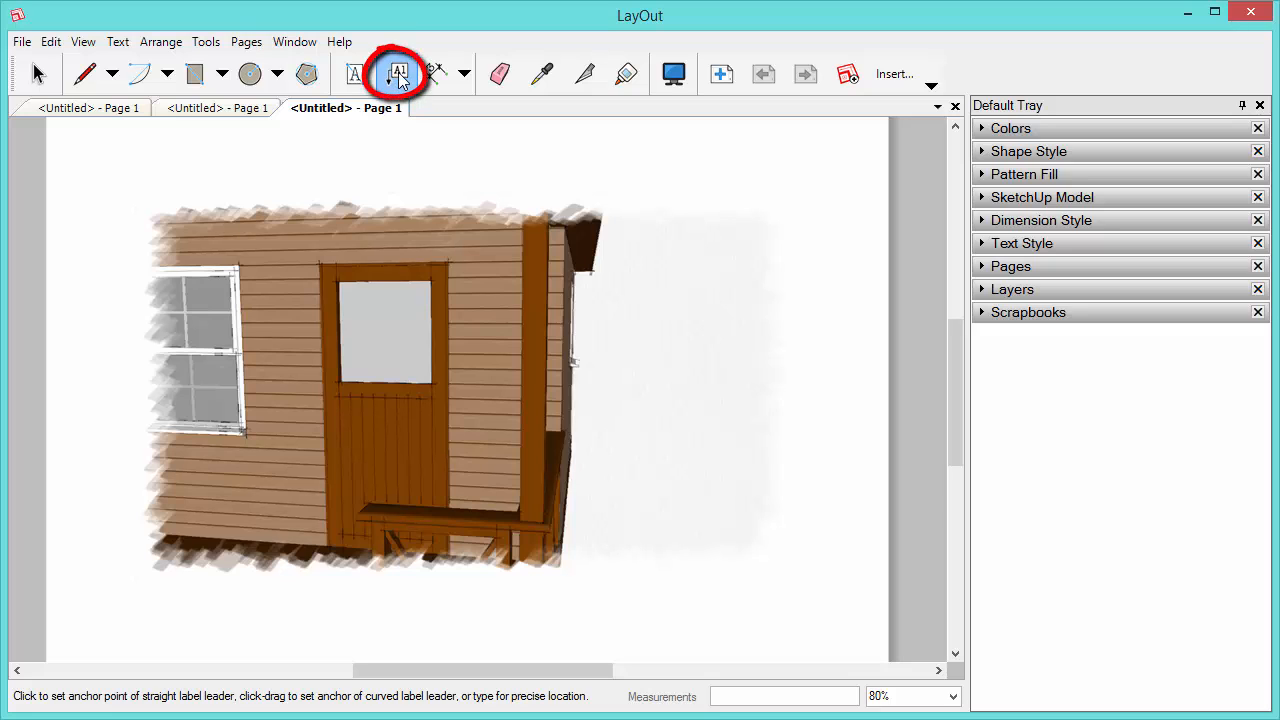
{"action": "left_click", "coordinate": [430, 264]}
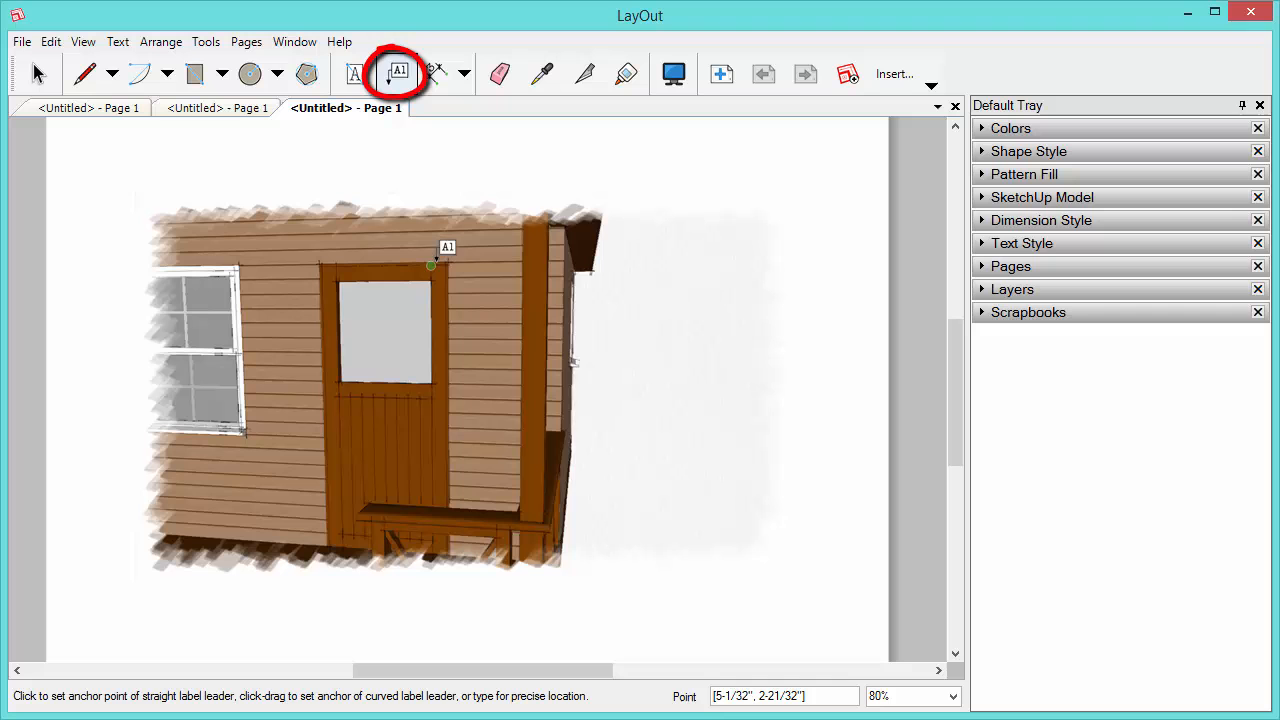
{"action": "left_click", "coordinate": [461, 411]}
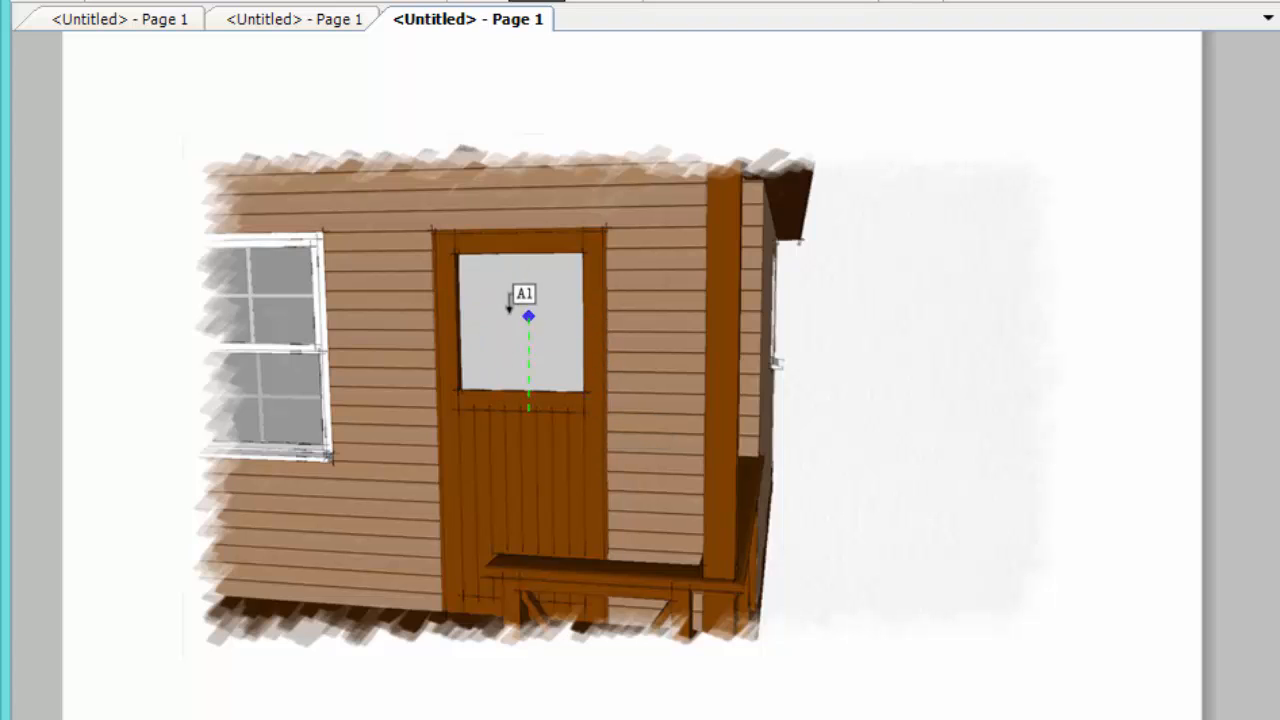
{"action": "left_click_drag", "start_coordinate": [524, 293], "coordinate": [825, 268]}
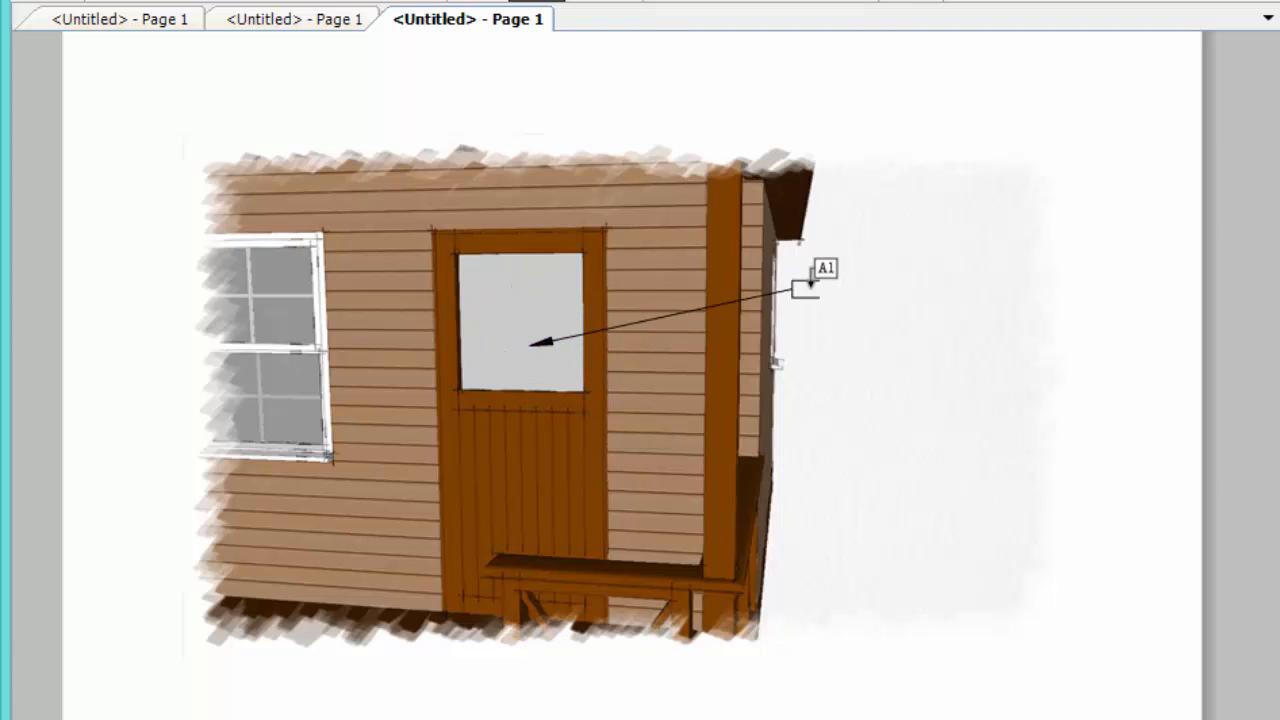
{"action": "left_click_drag", "start_coordinate": [820, 280], "coordinate": [950, 200]}
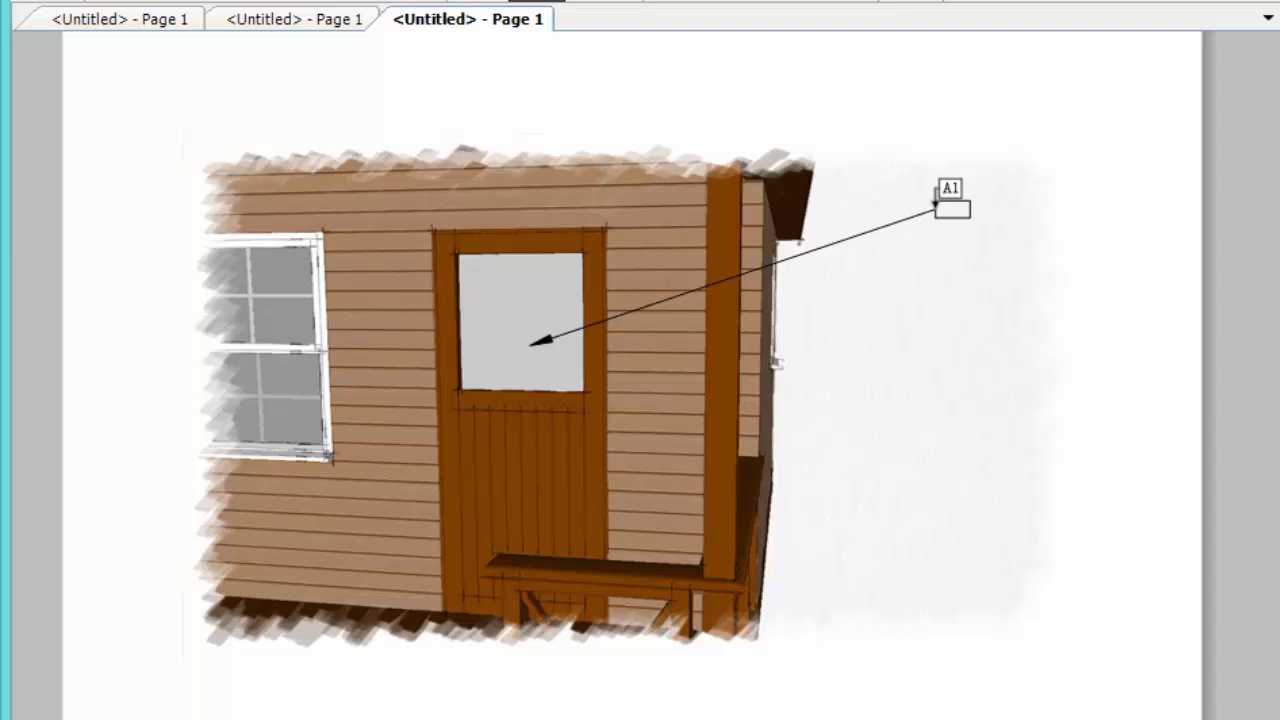
{"action": "left_click_drag", "start_coordinate": [948, 190], "coordinate": [845, 328]}
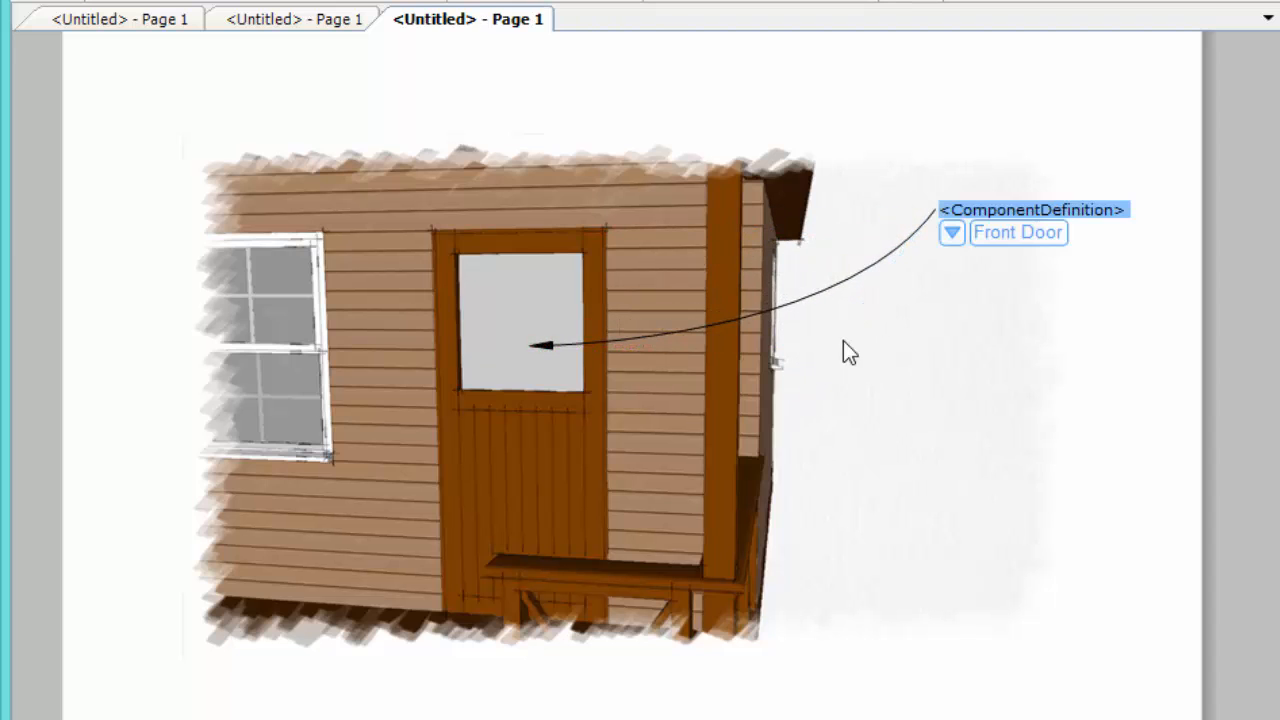
{"action": "mouse_move", "coordinate": [970, 260]}
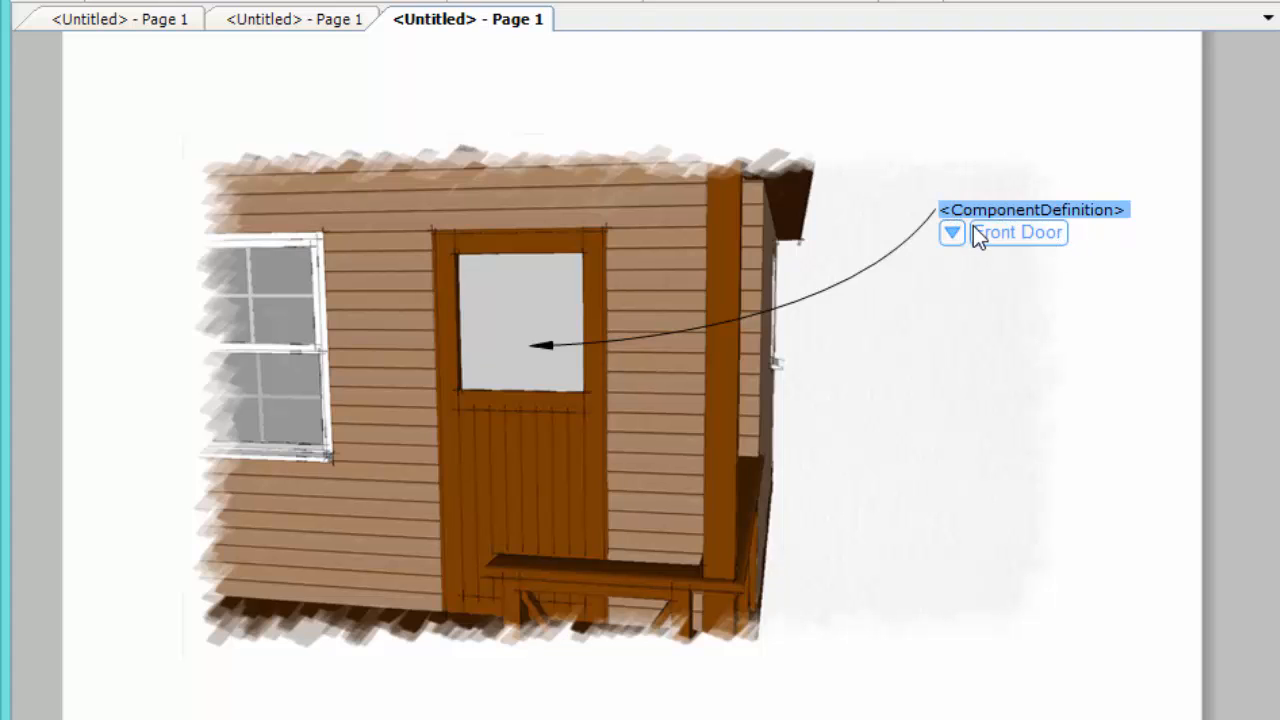
- Enter temporary label text and bring up the Choose Label Text options
{"action": "type", "text": "therterh"}
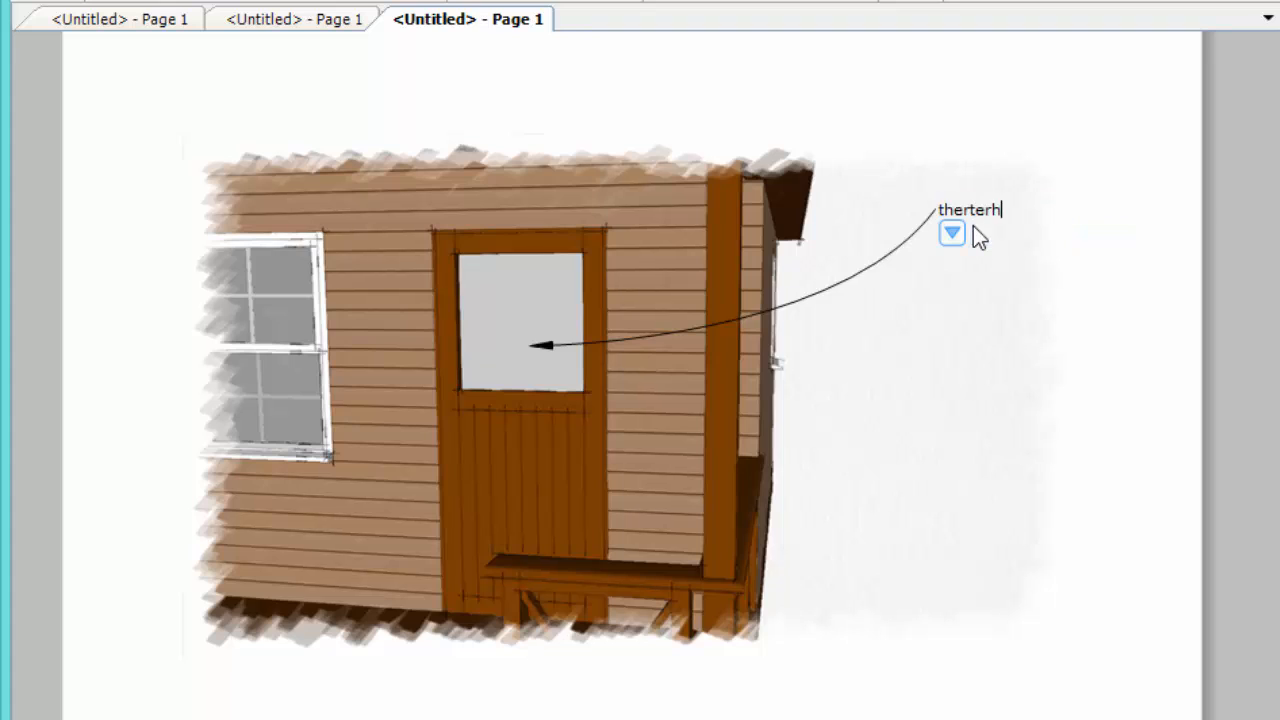
{"action": "type", "text": "ehwt"}
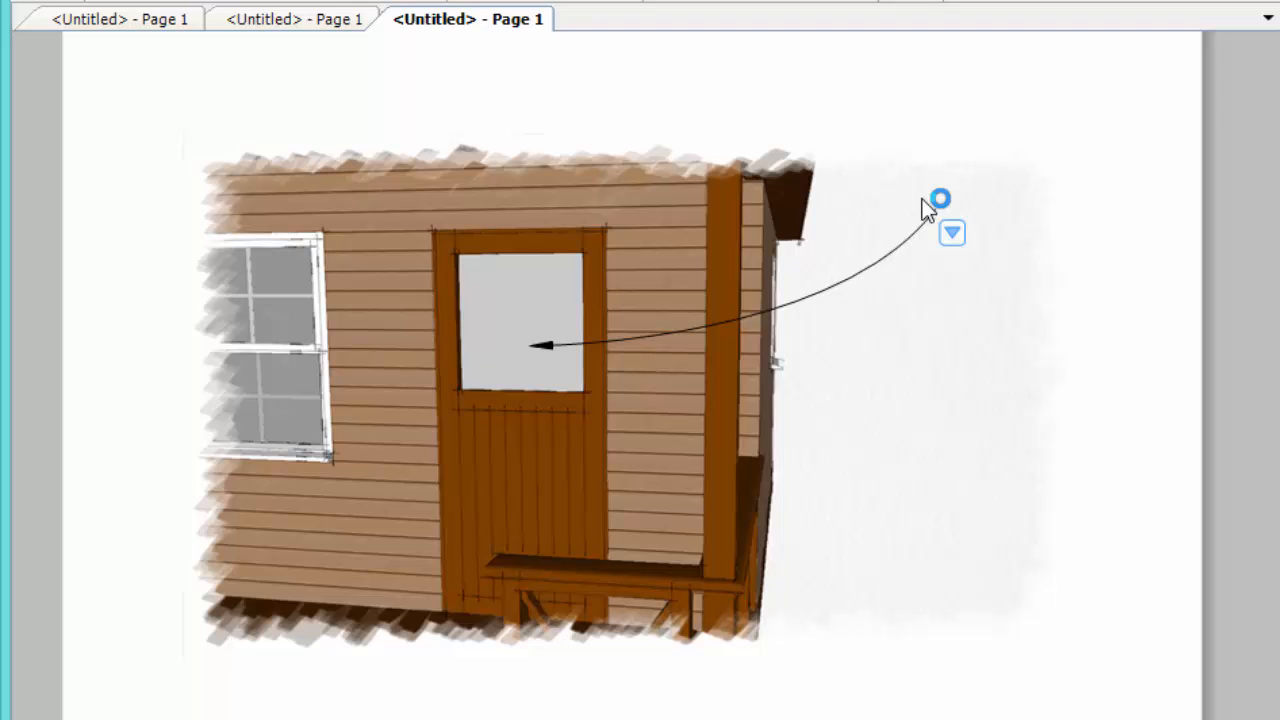
{"action": "left_click", "coordinate": [952, 233]}
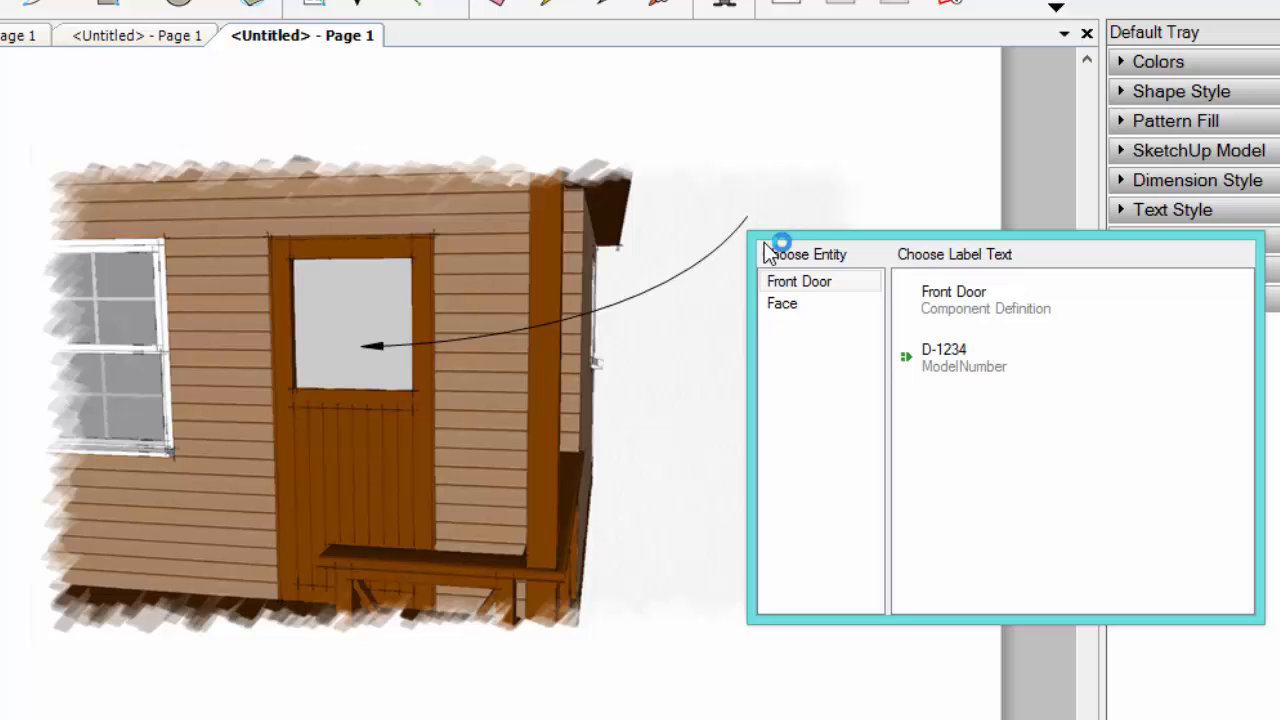
- Compare Face and Front Door options, then use Front Door (Component Definition) as label text
{"action": "left_click", "coordinate": [782, 303]}
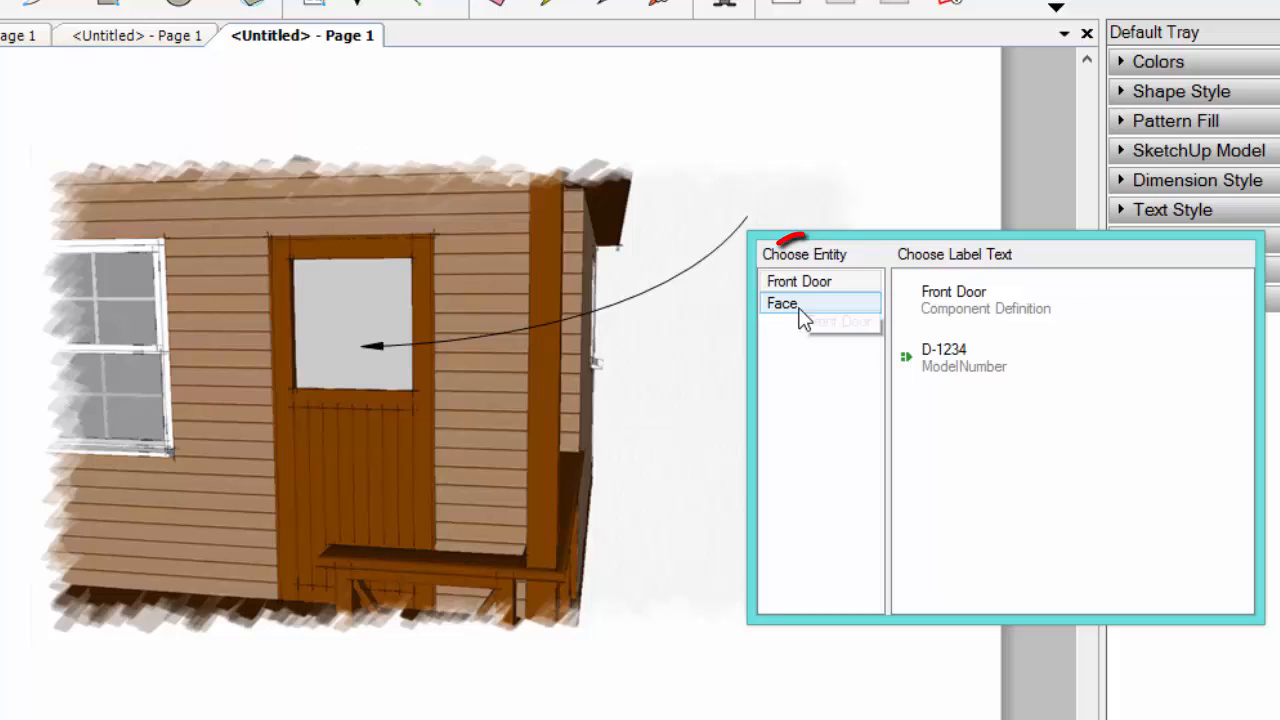
{"action": "left_click", "coordinate": [799, 281]}
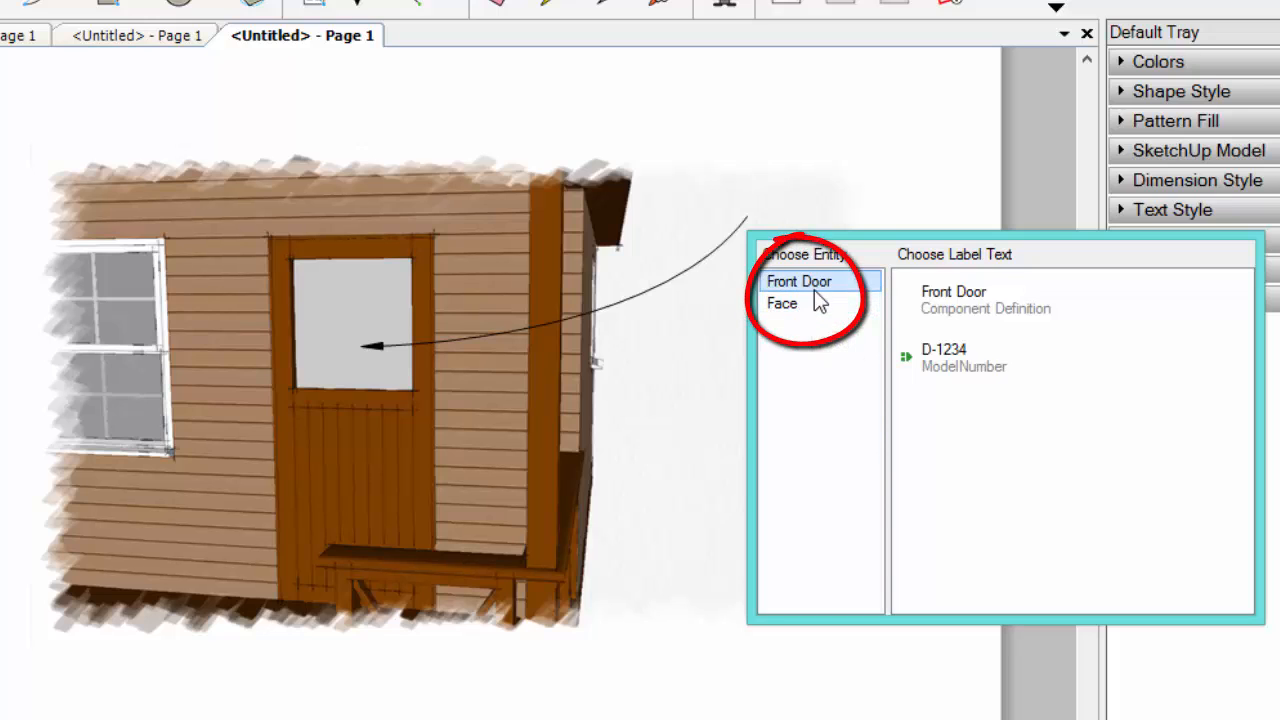
{"action": "left_click", "coordinate": [781, 303]}
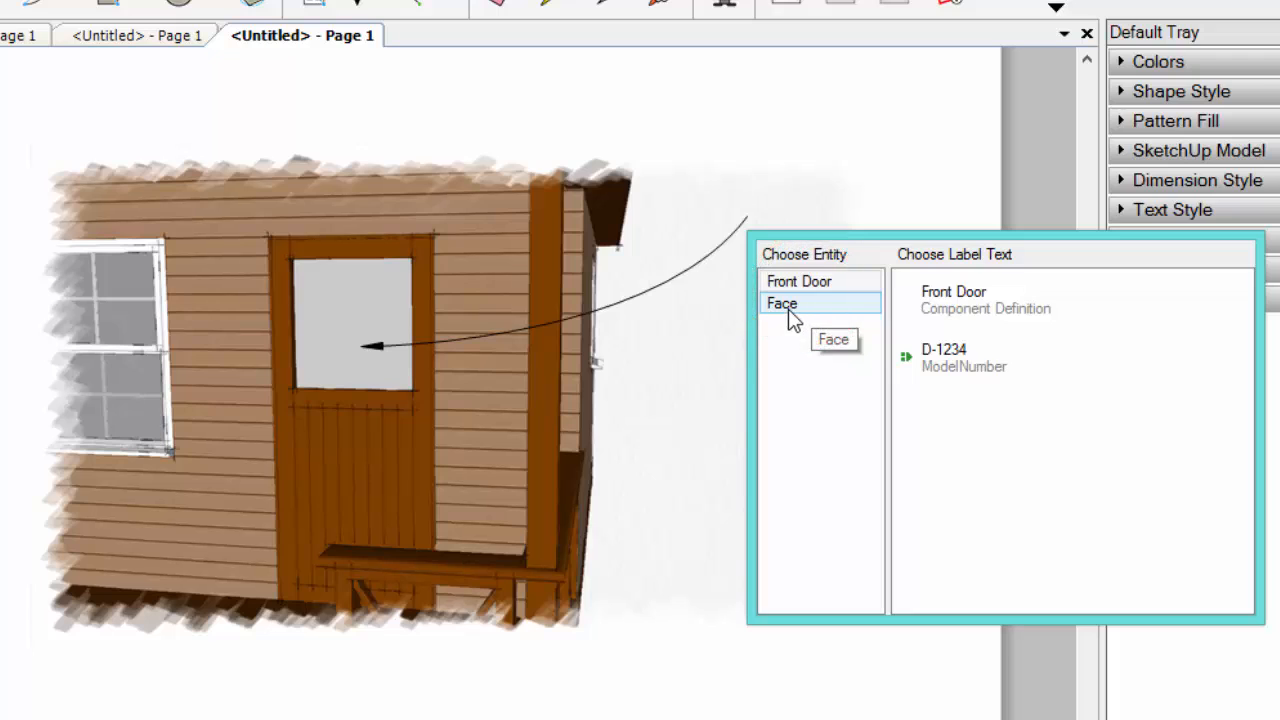
{"action": "left_click", "coordinate": [783, 303]}
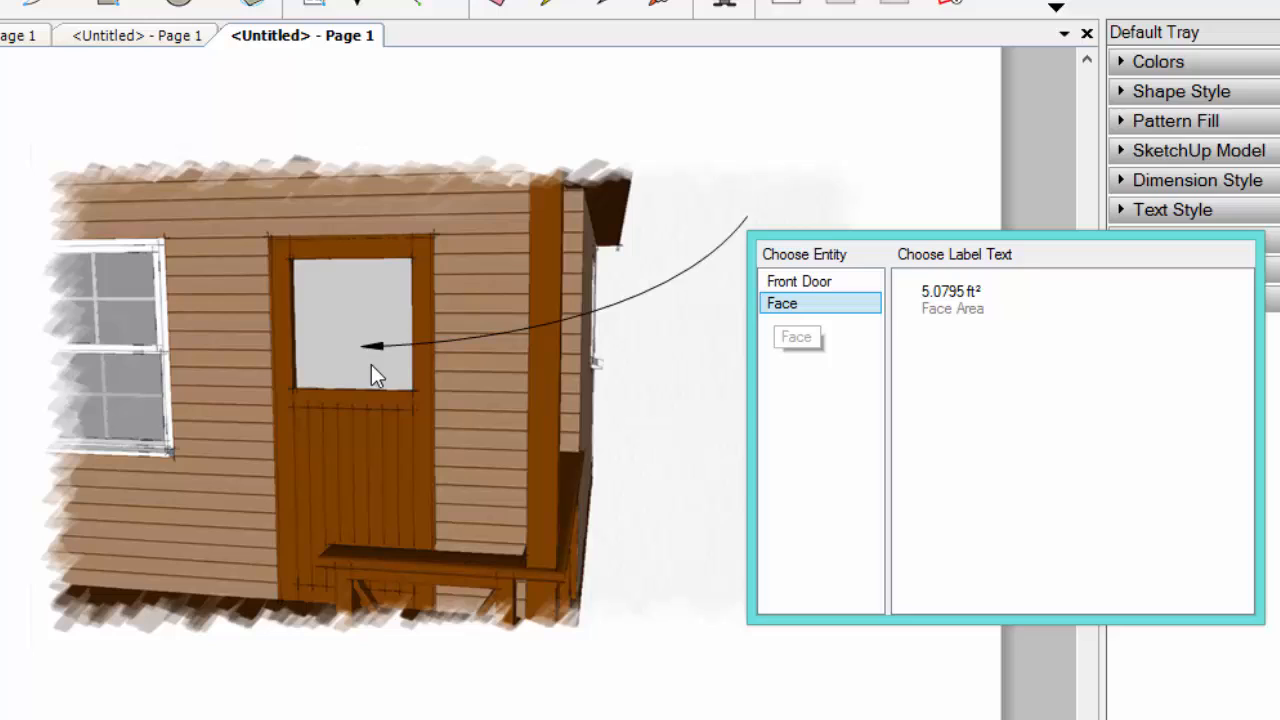
{"action": "left_click", "coordinate": [782, 303]}
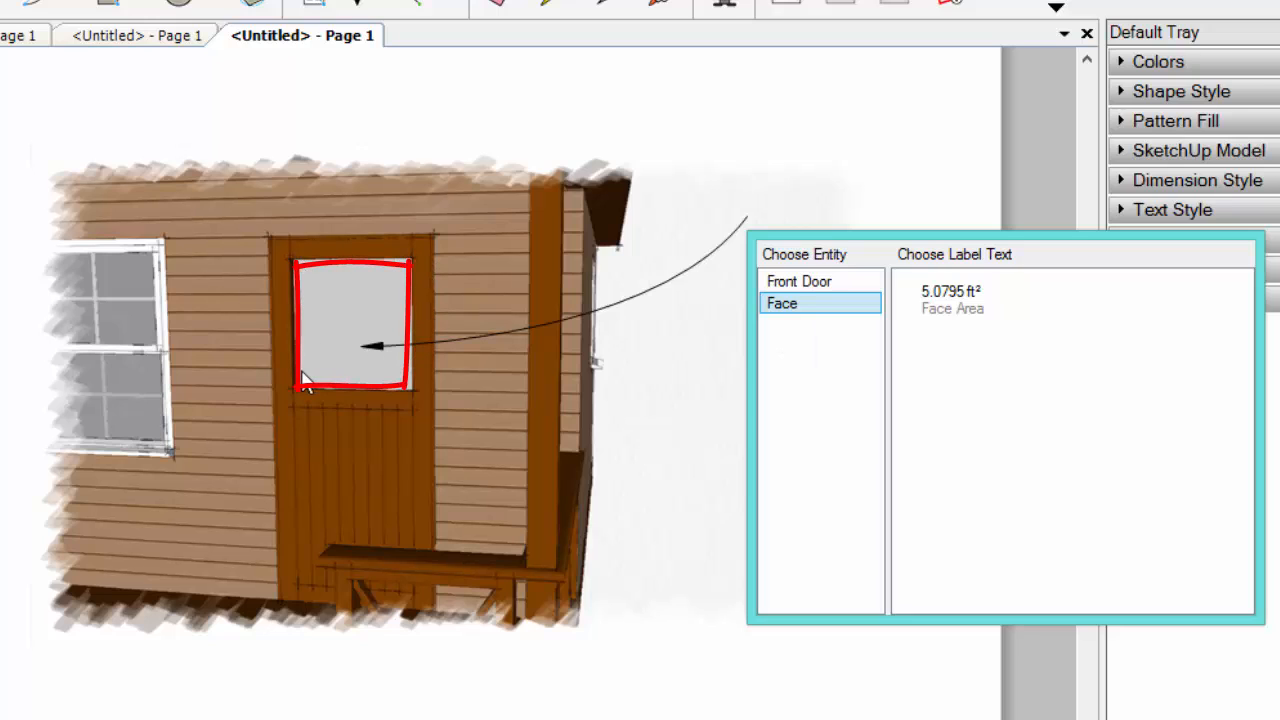
{"action": "mouse_move", "coordinate": [381, 391]}
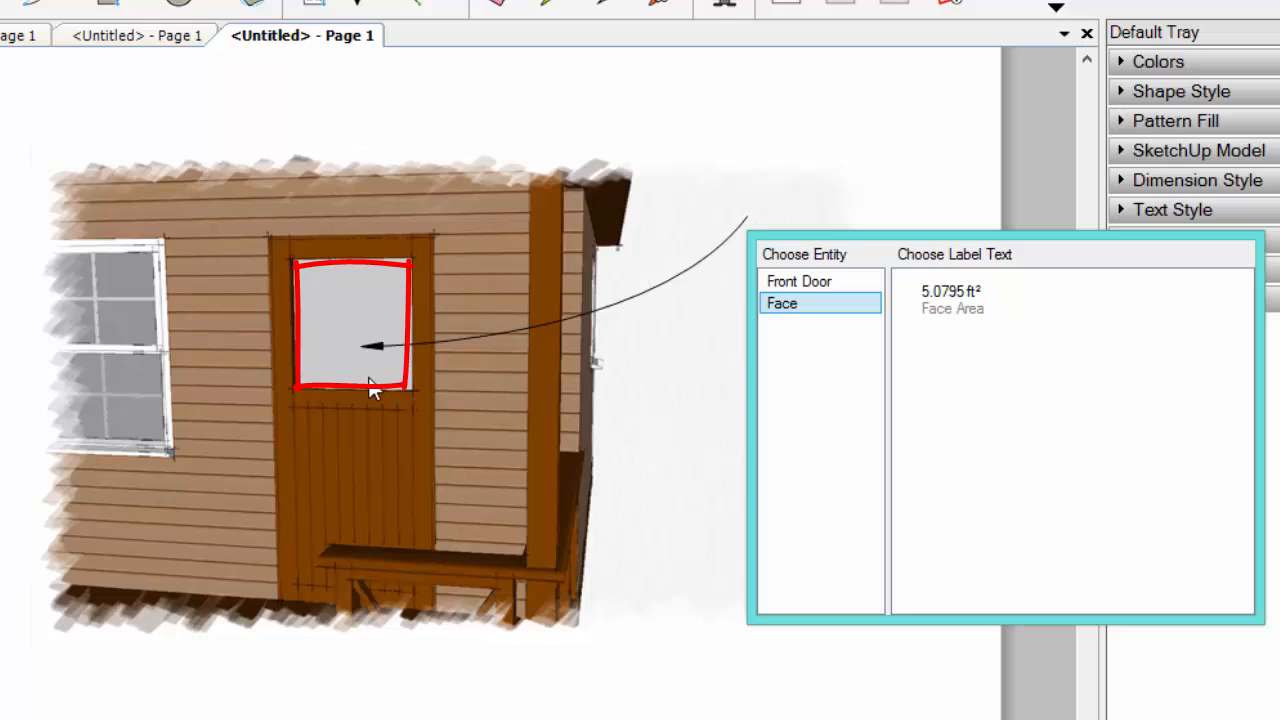
{"action": "mouse_move", "coordinate": [745, 342]}
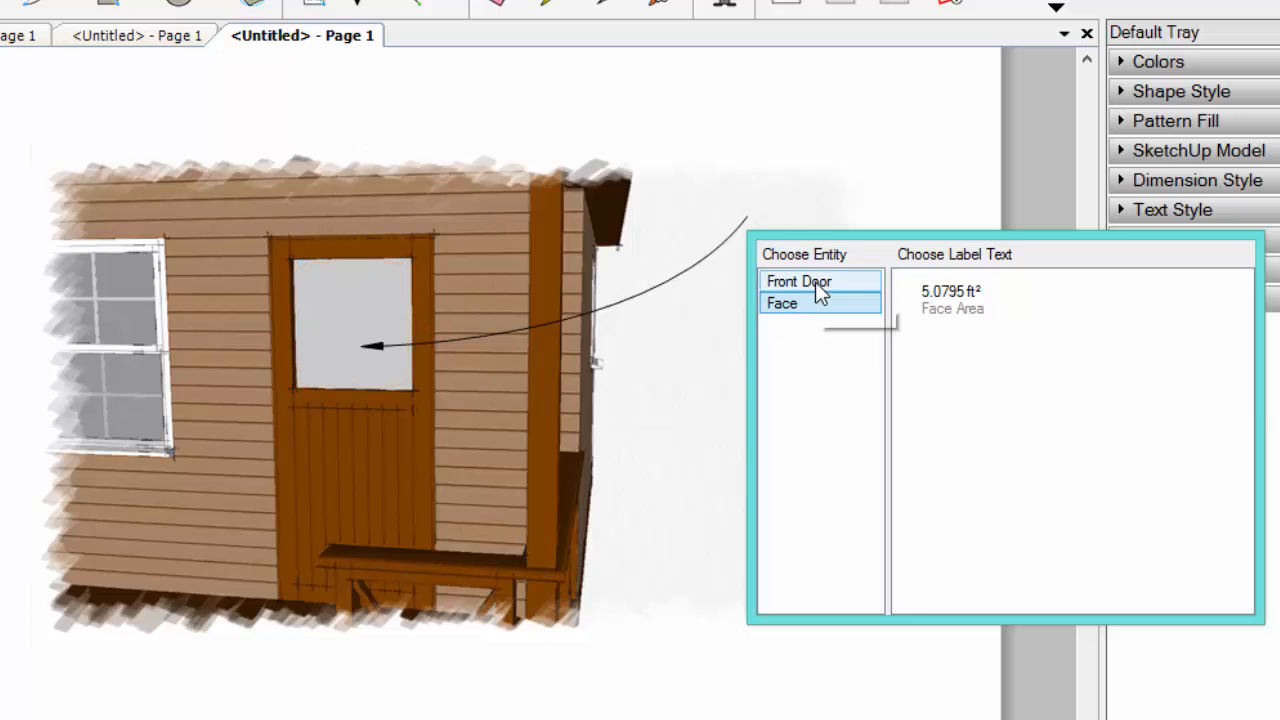
{"action": "left_click", "coordinate": [800, 281]}
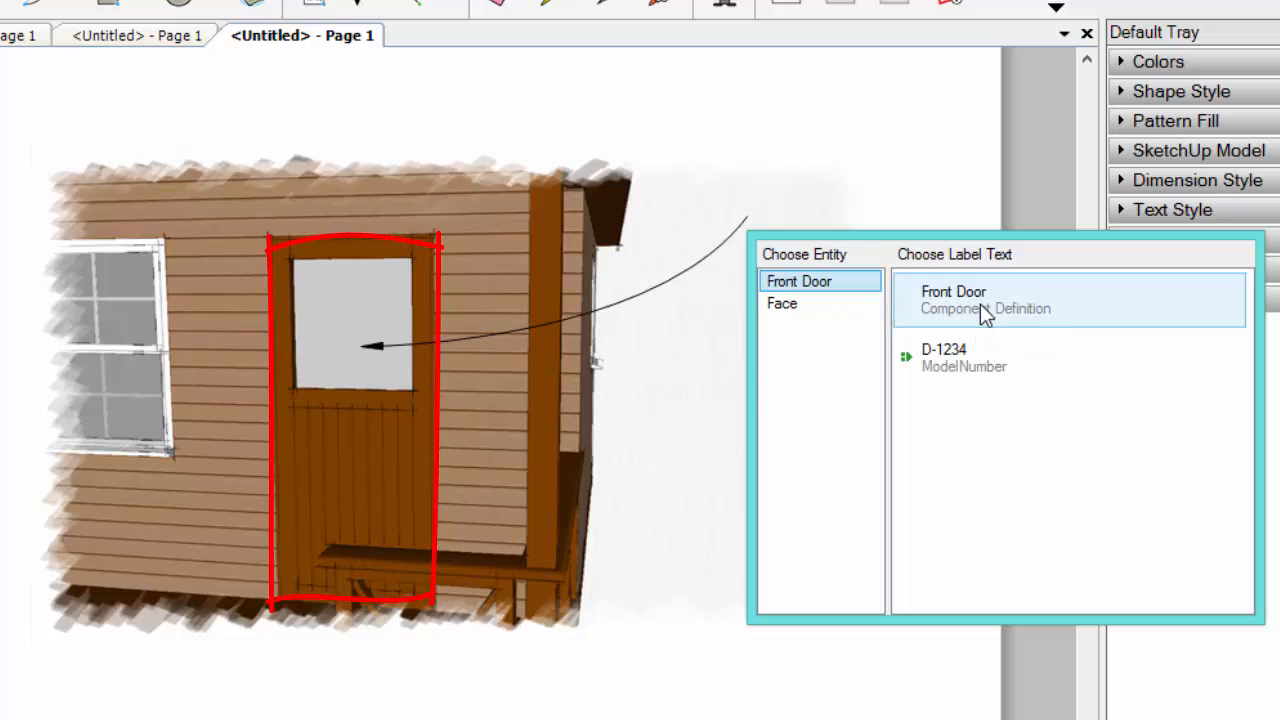
{"action": "mouse_move", "coordinate": [970, 315]}
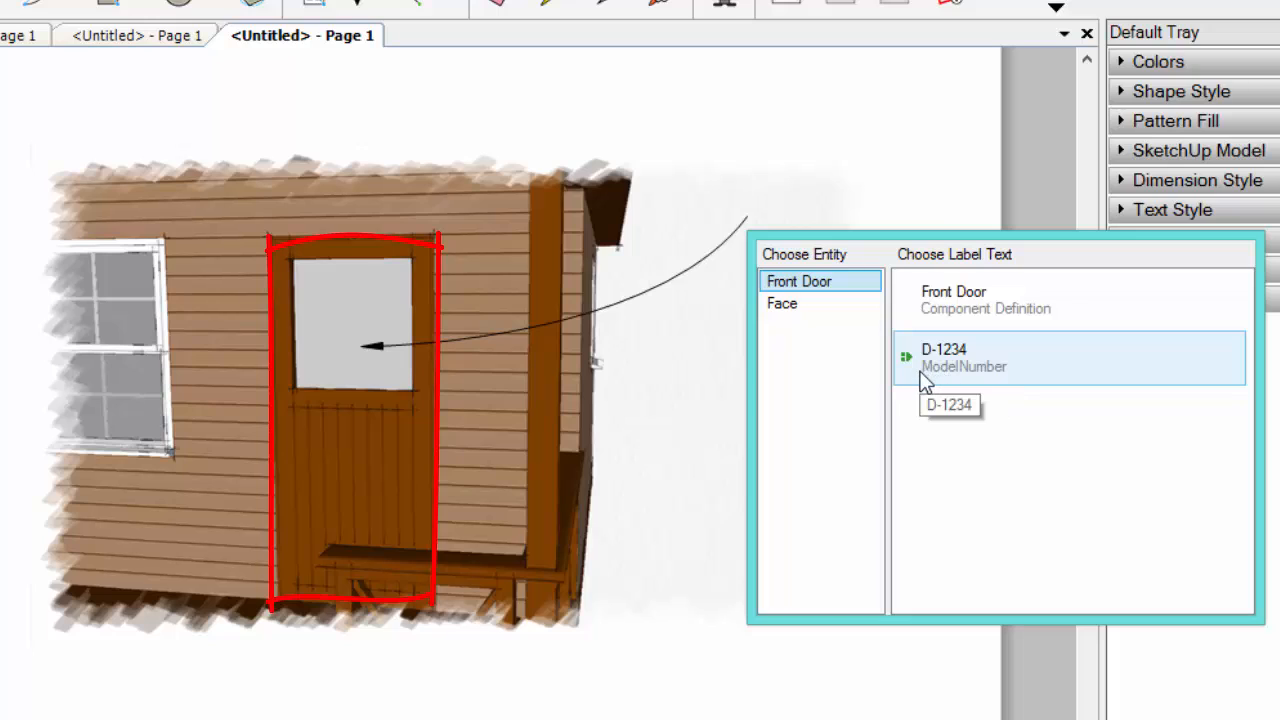
{"action": "mouse_move", "coordinate": [921, 370]}
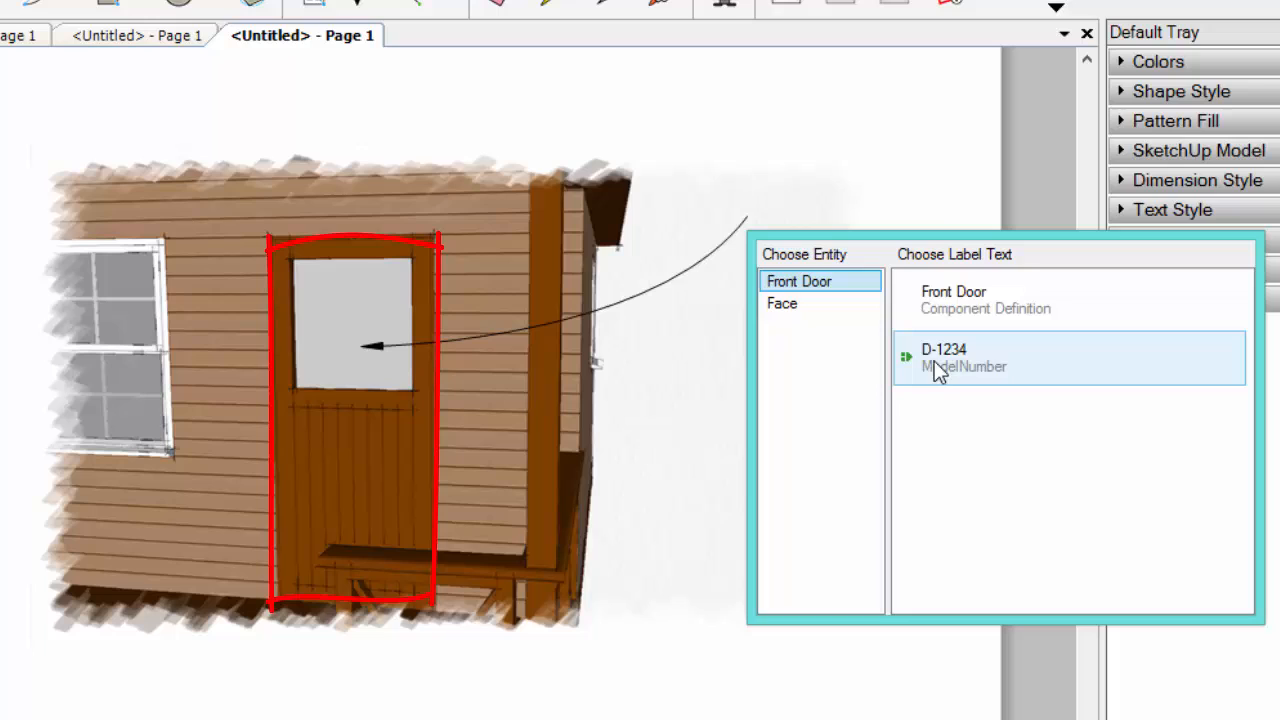
{"action": "mouse_move", "coordinate": [937, 373]}
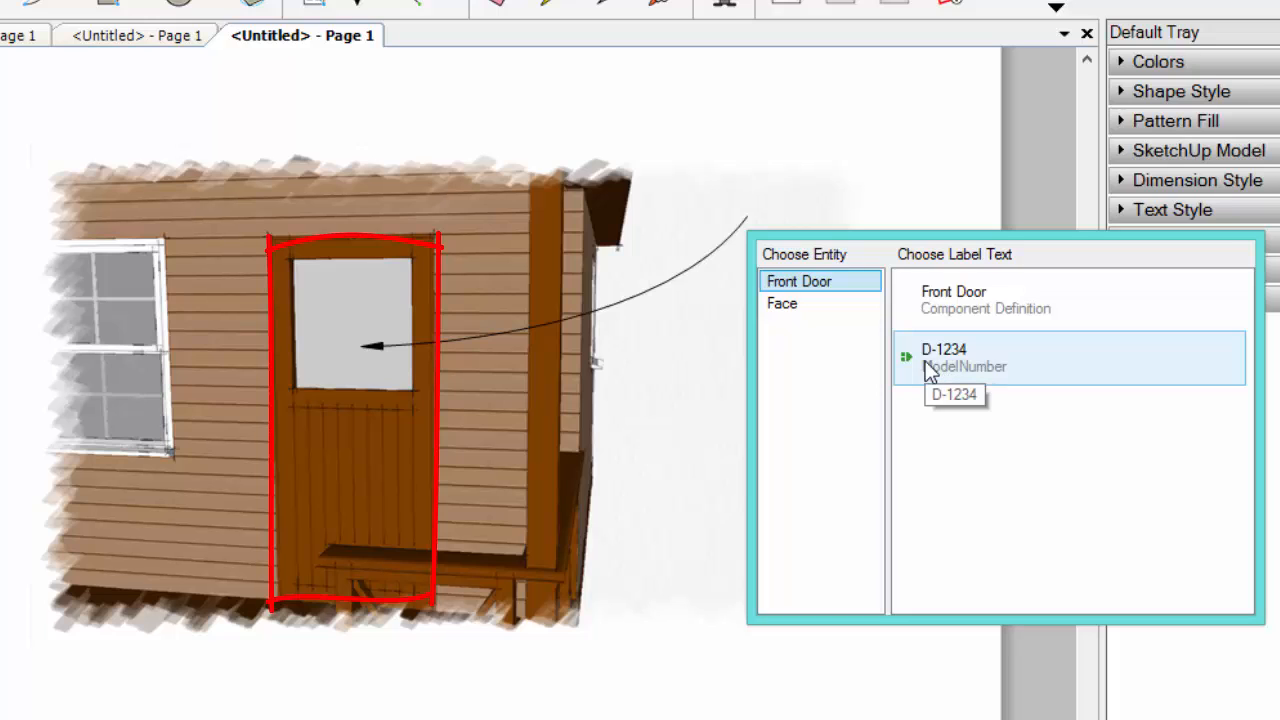
{"action": "mouse_move", "coordinate": [972, 310]}
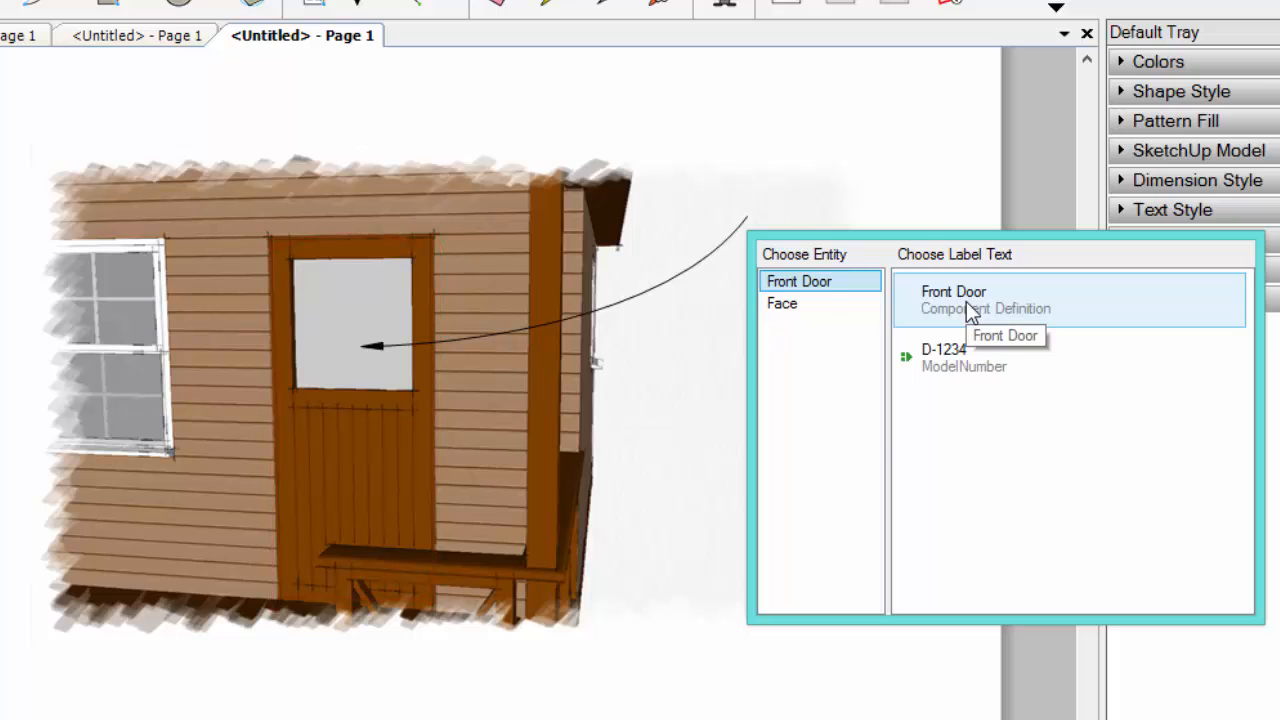
{"action": "left_click", "coordinate": [985, 300]}
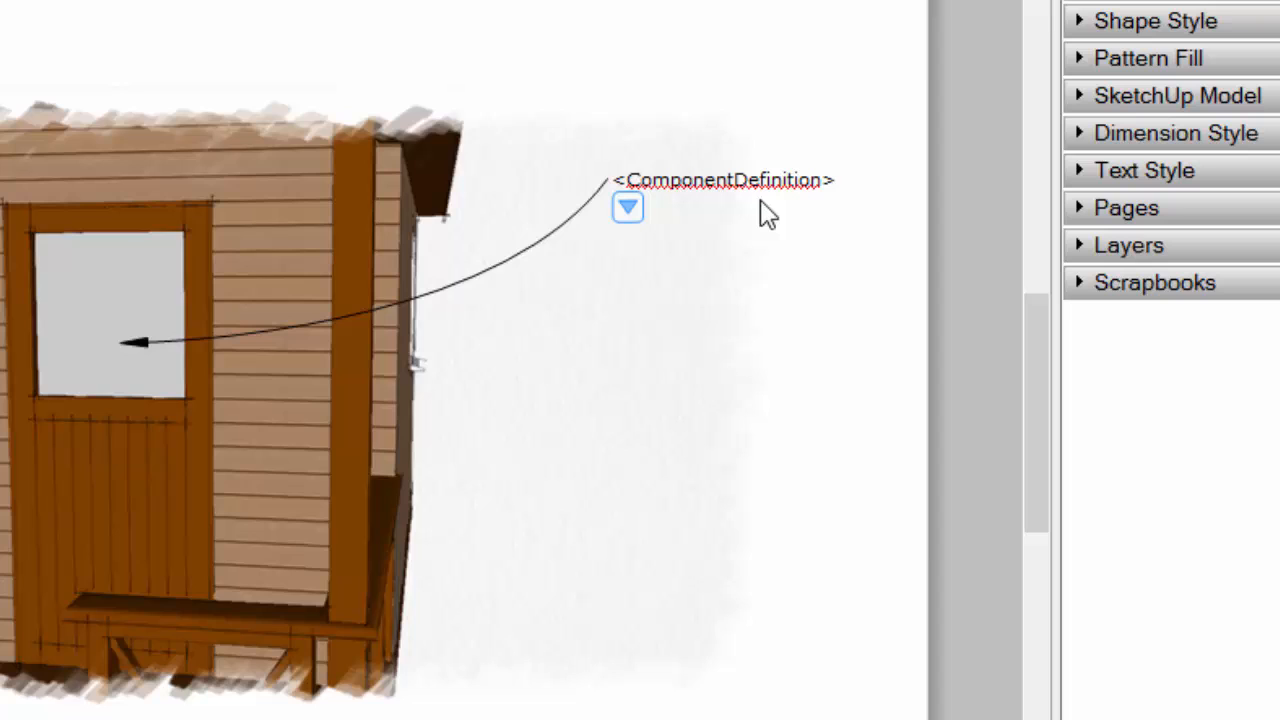
{"action": "mouse_move", "coordinate": [755, 180]}
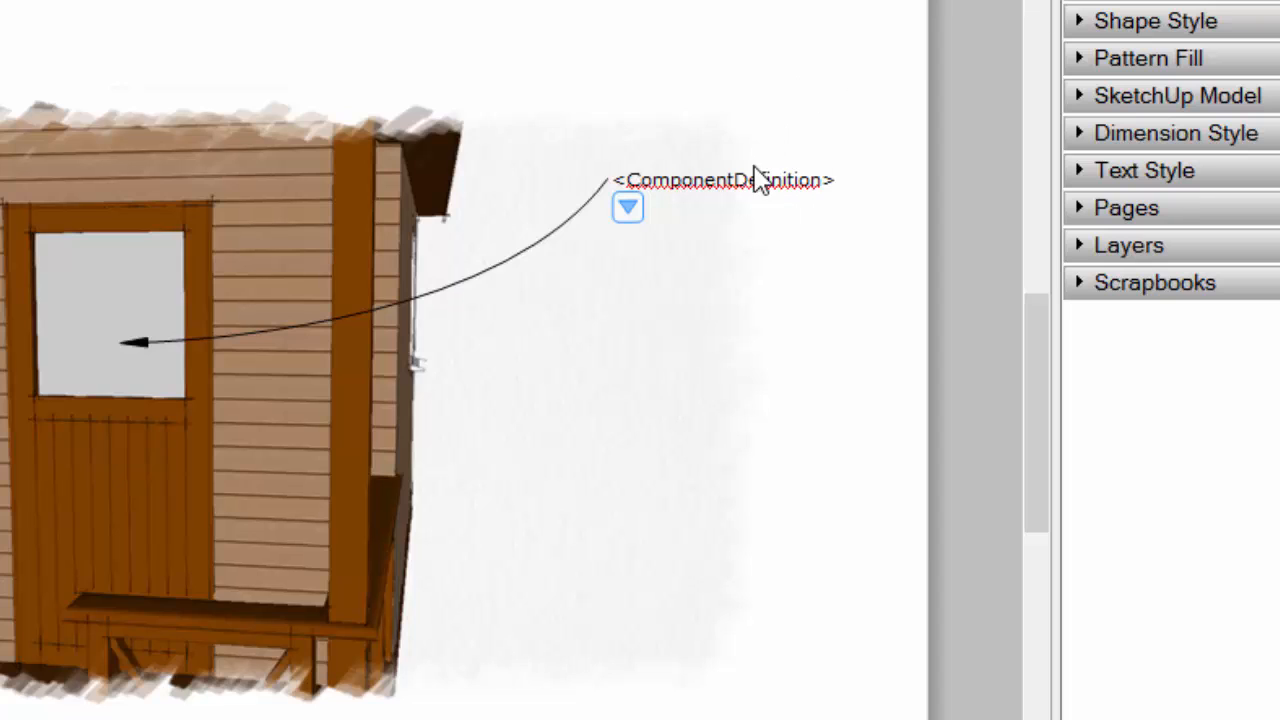
{"action": "mouse_move", "coordinate": [805, 205]}
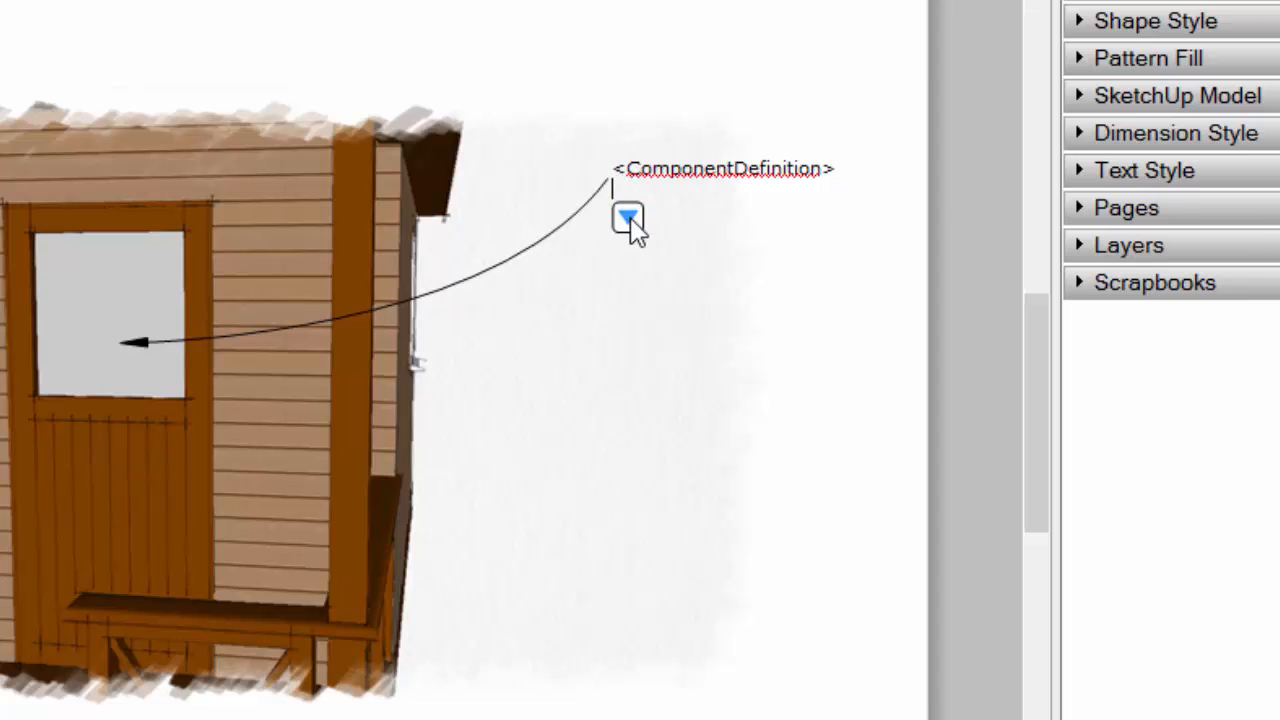
- Add the D-1234 ModelNumber field as a second line prefixed 'Model Number:'
{"action": "left_click", "coordinate": [628, 218]}
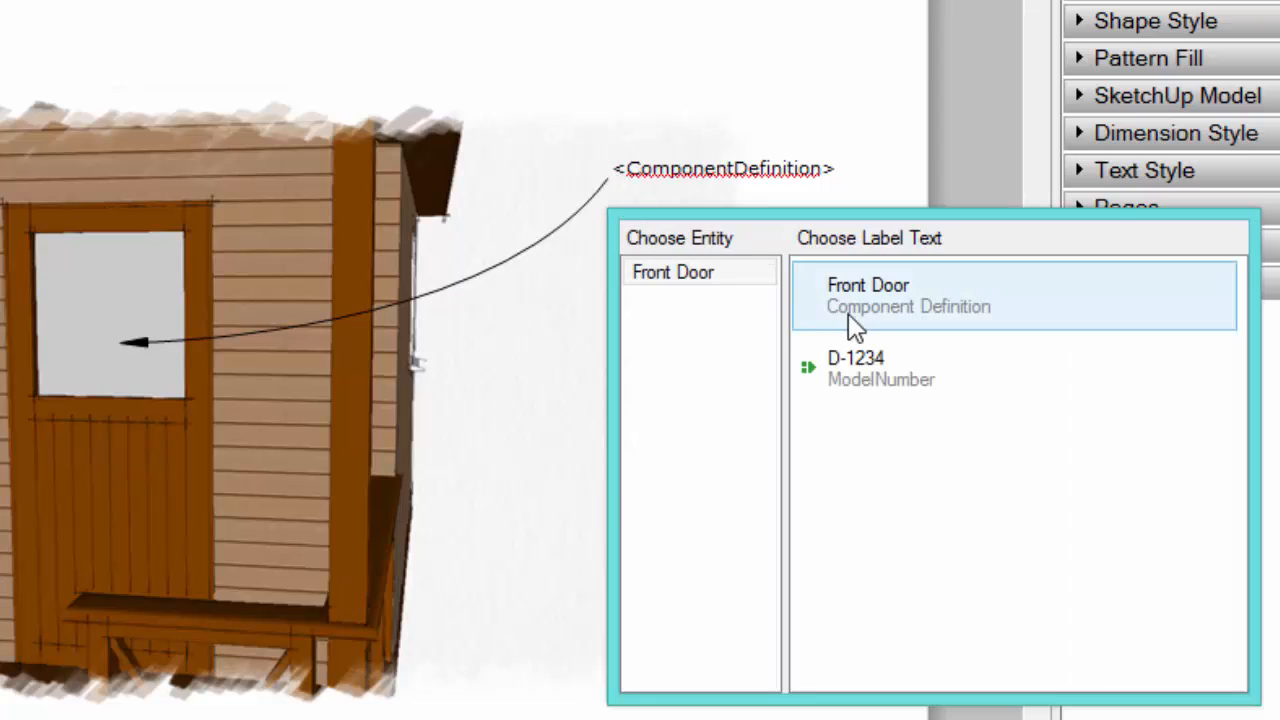
{"action": "left_click", "coordinate": [880, 368]}
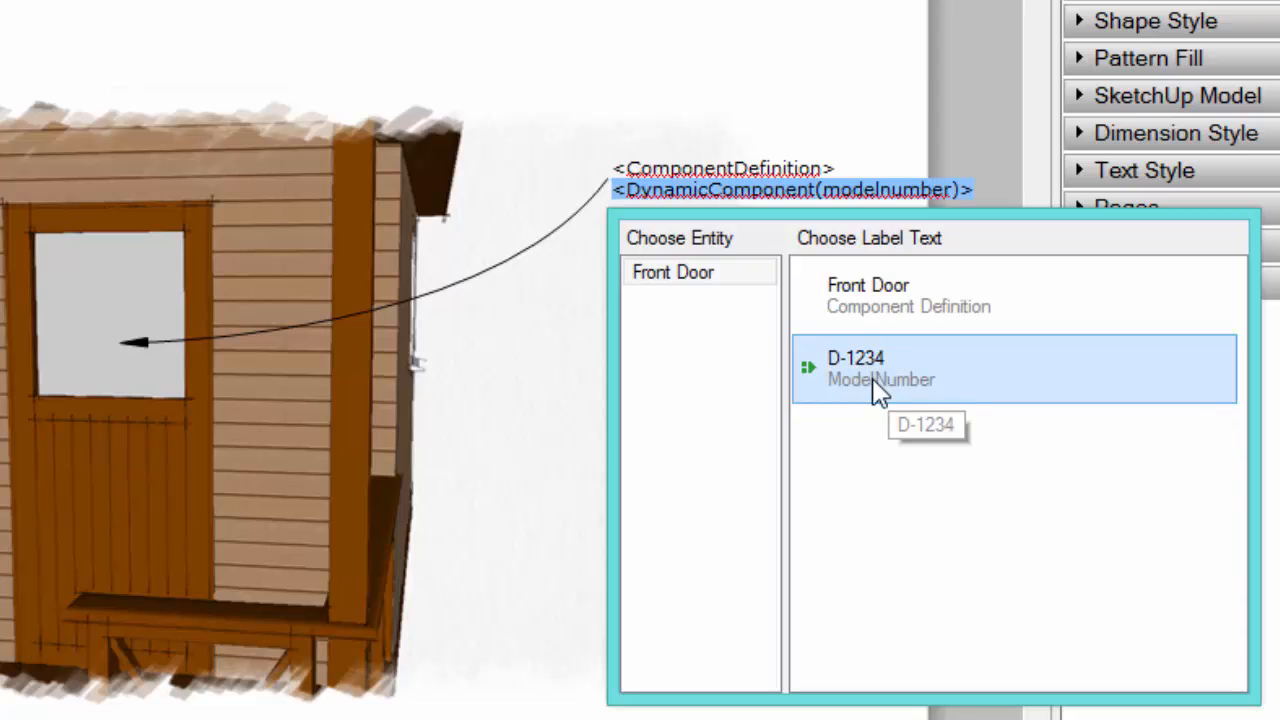
{"action": "mouse_move", "coordinate": [883, 402]}
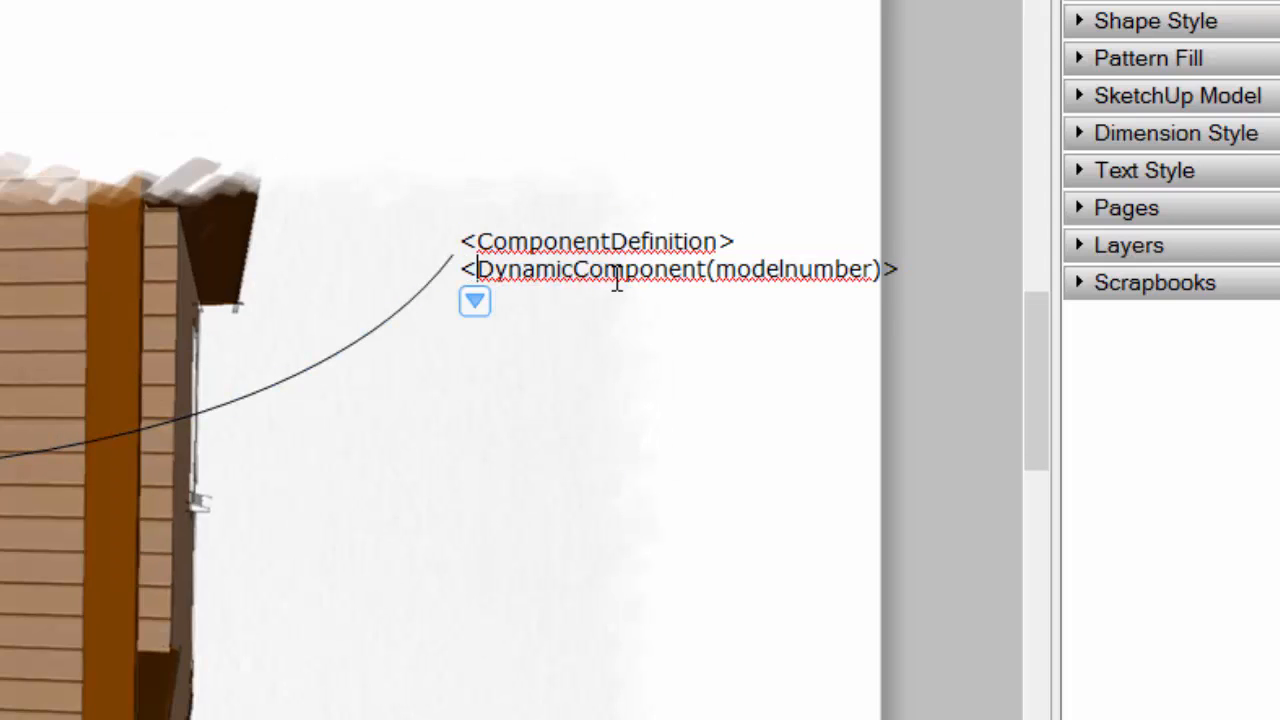
{"action": "type", "text": "Model Number:"}
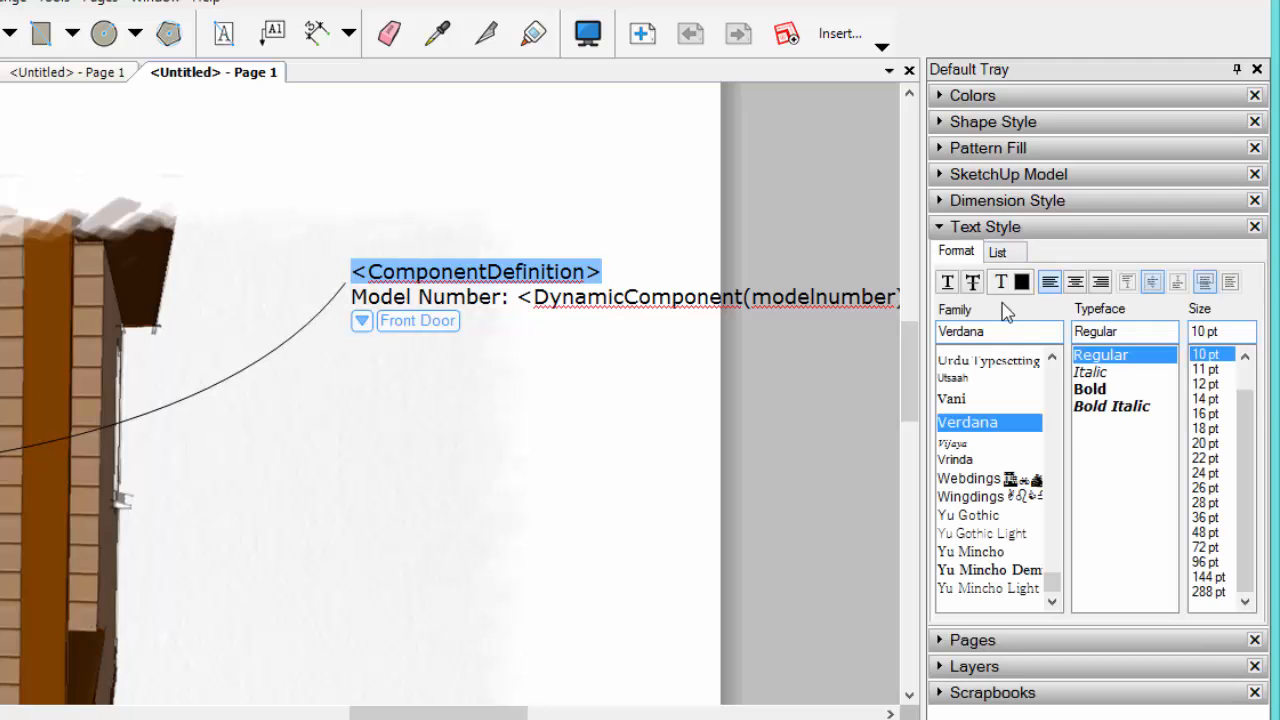
- Bold the Front Door heading line of the label
{"action": "left_click", "coordinate": [1095, 389]}
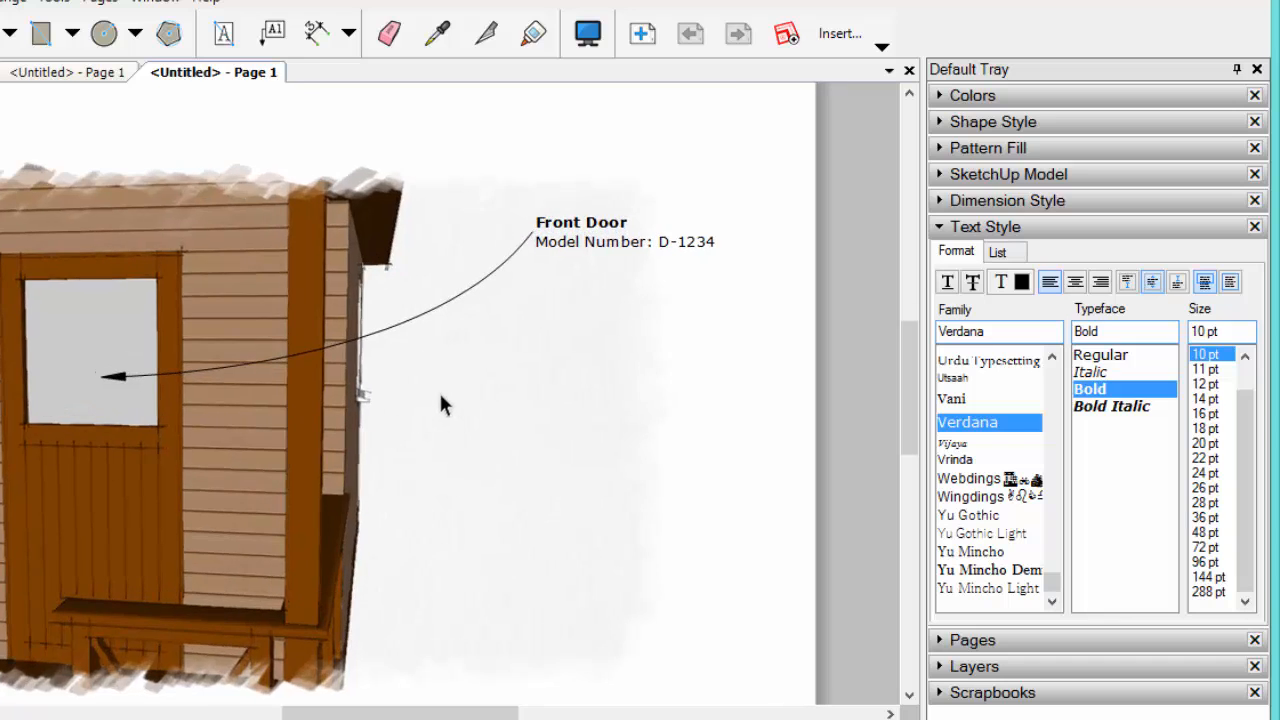
{"action": "mouse_move", "coordinate": [328, 363]}
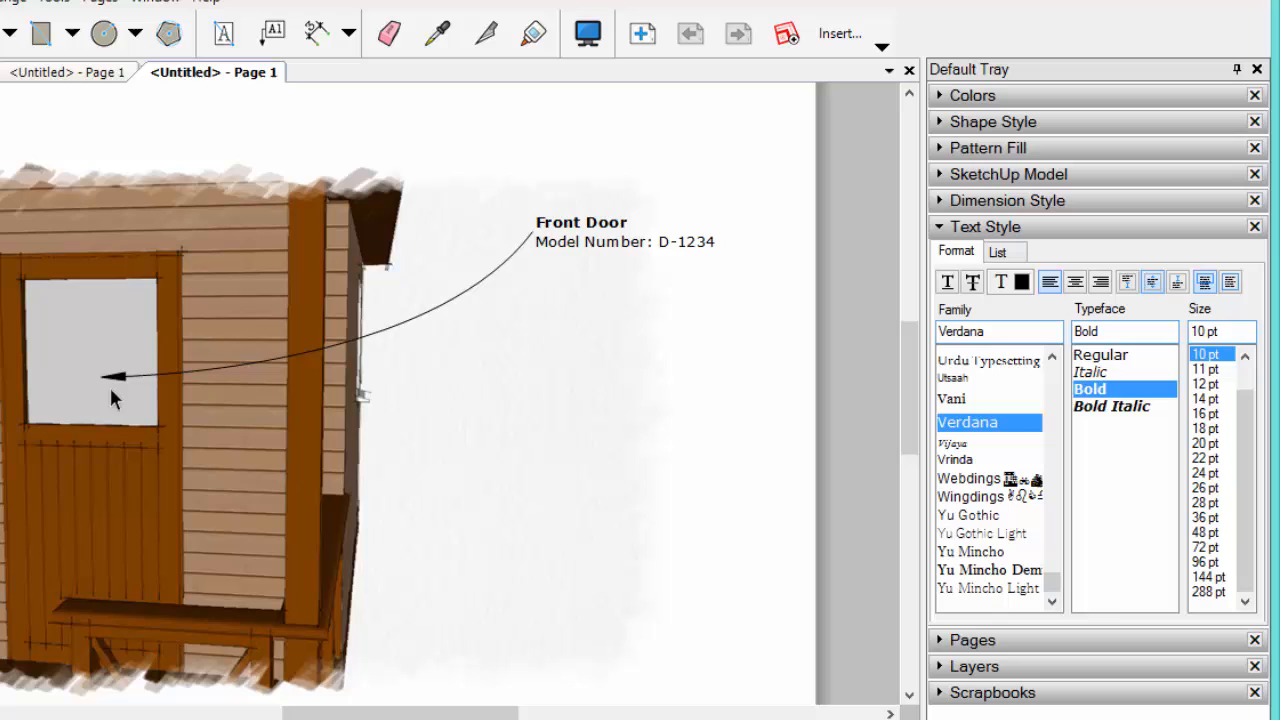
{"action": "mouse_move", "coordinate": [441, 328]}
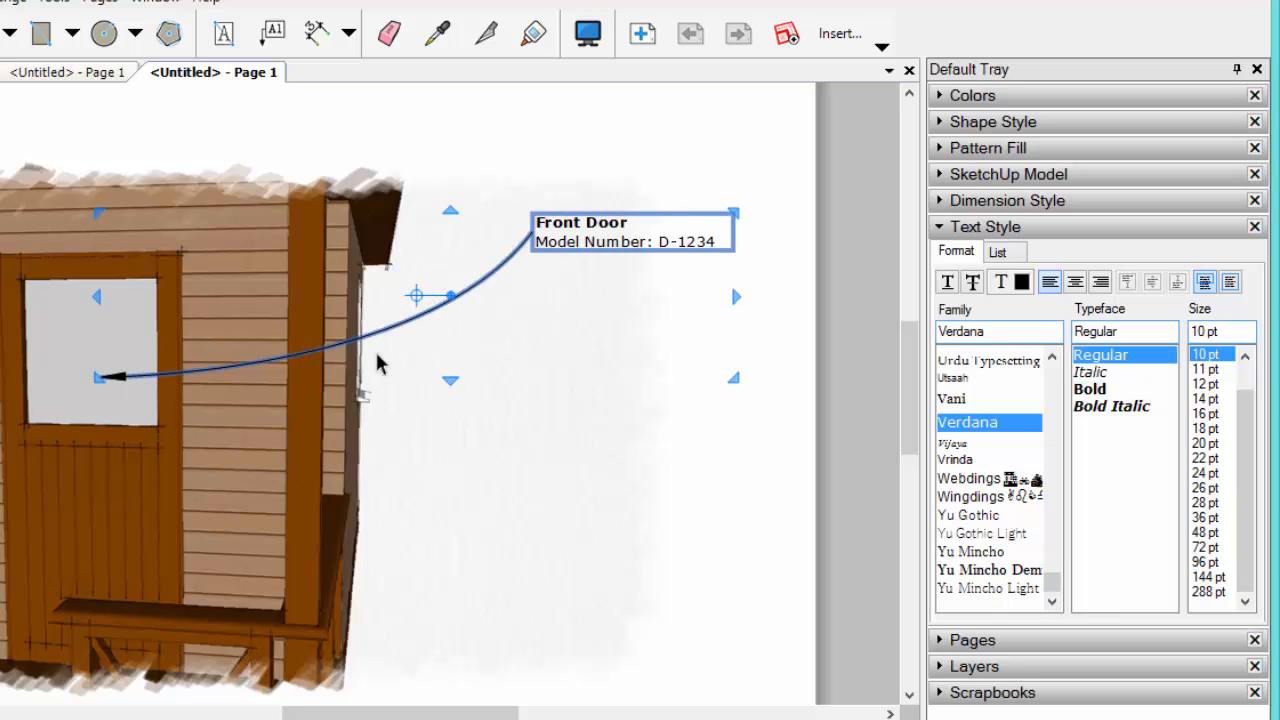
{"action": "mouse_move", "coordinate": [492, 253]}
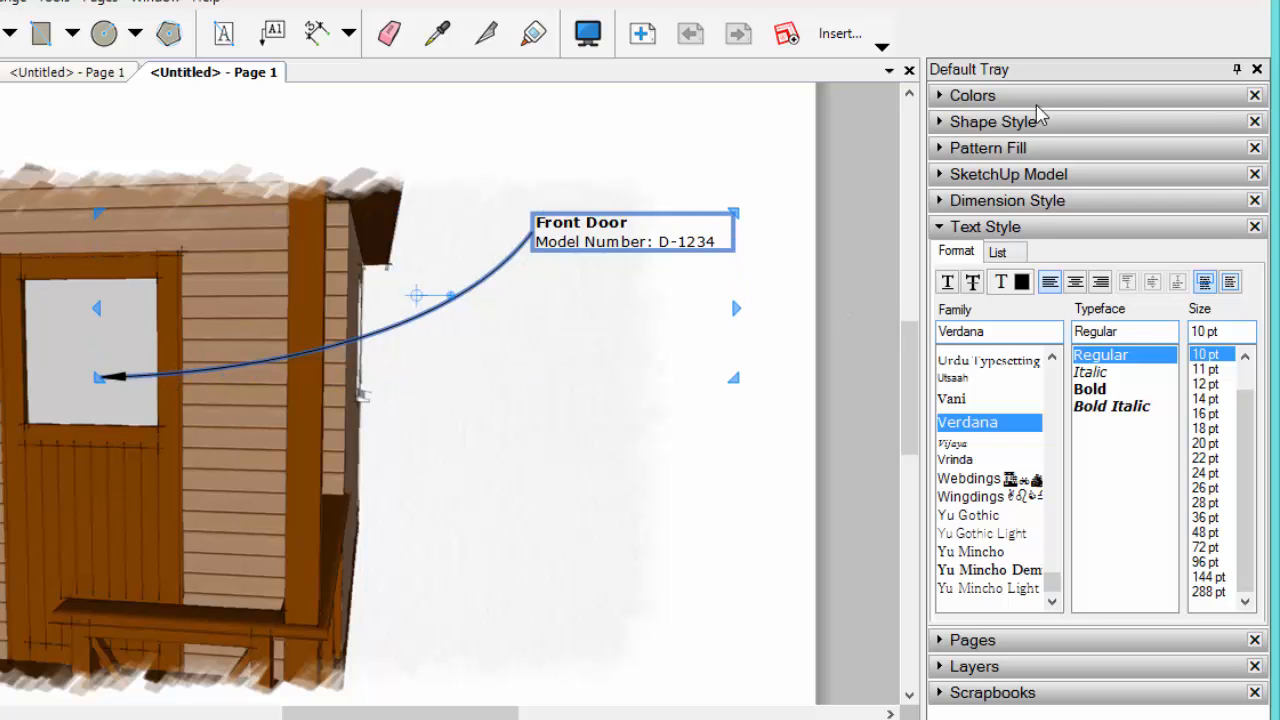
- Set the door label's stroke colour to 0% opacity in Shape Style
{"action": "left_click", "coordinate": [990, 121]}
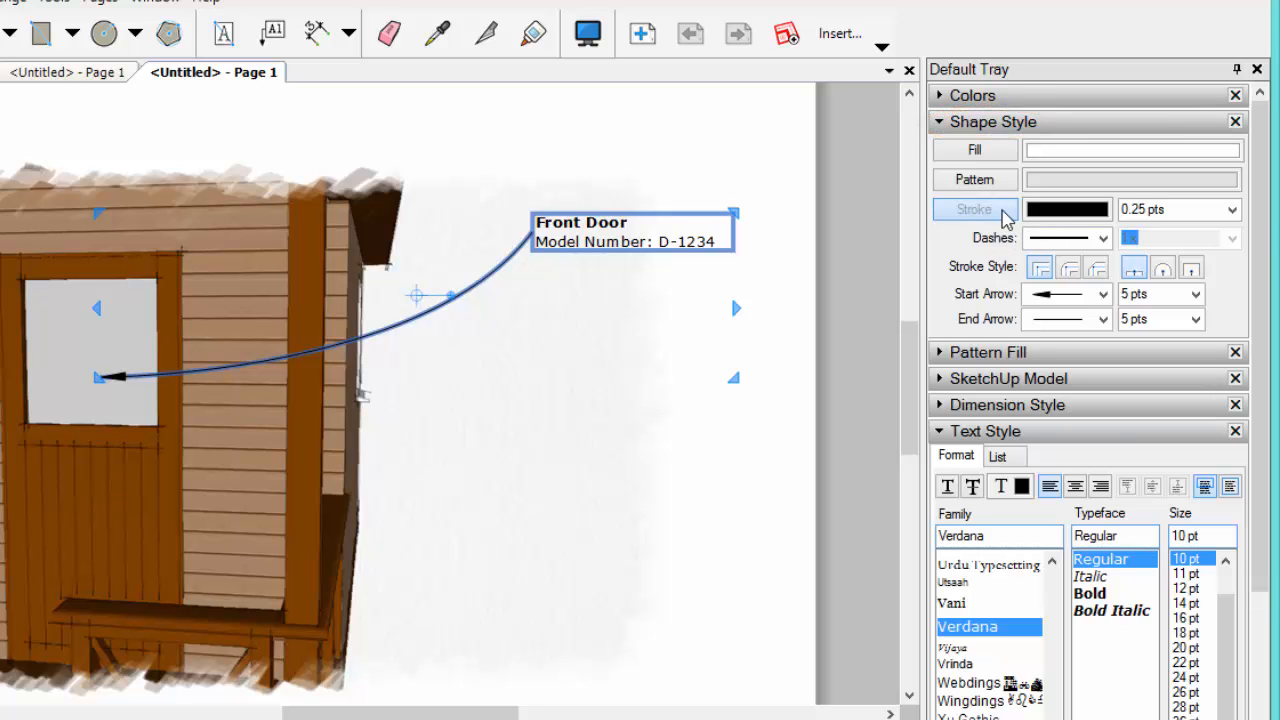
{"action": "mouse_move", "coordinate": [1074, 209]}
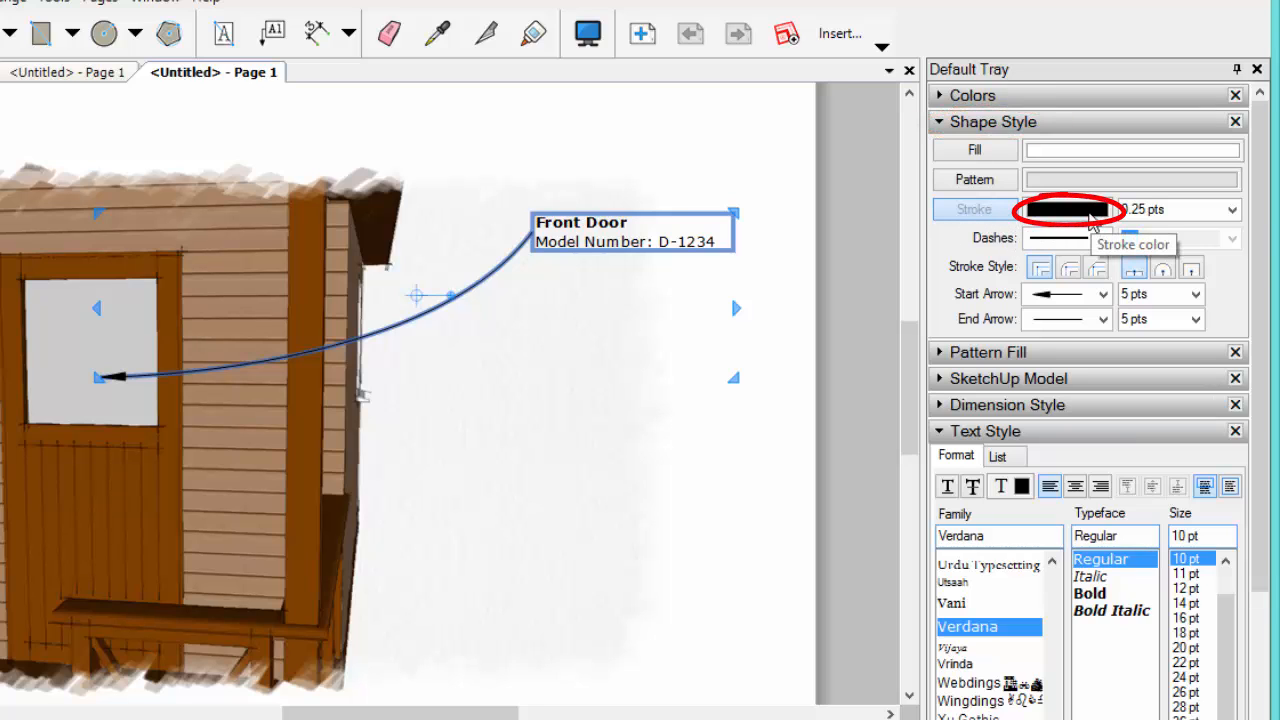
{"action": "left_click", "coordinate": [1067, 209]}
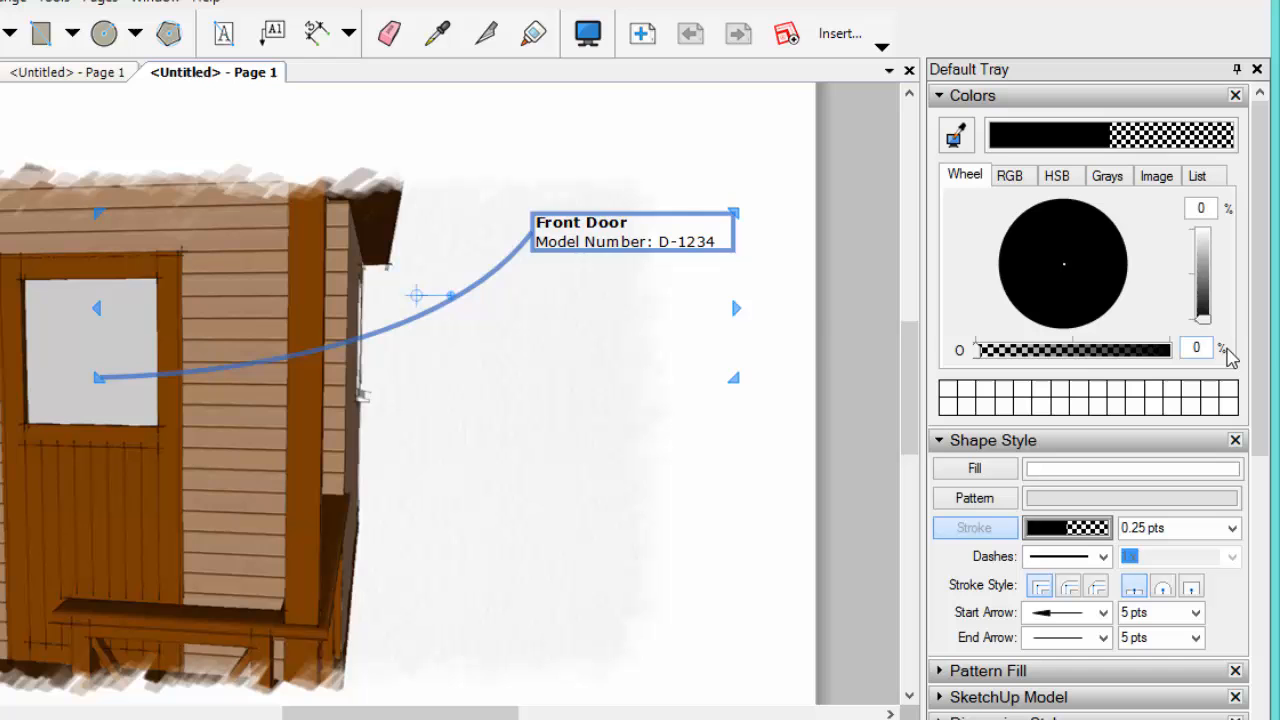
{"action": "left_click", "coordinate": [455, 305]}
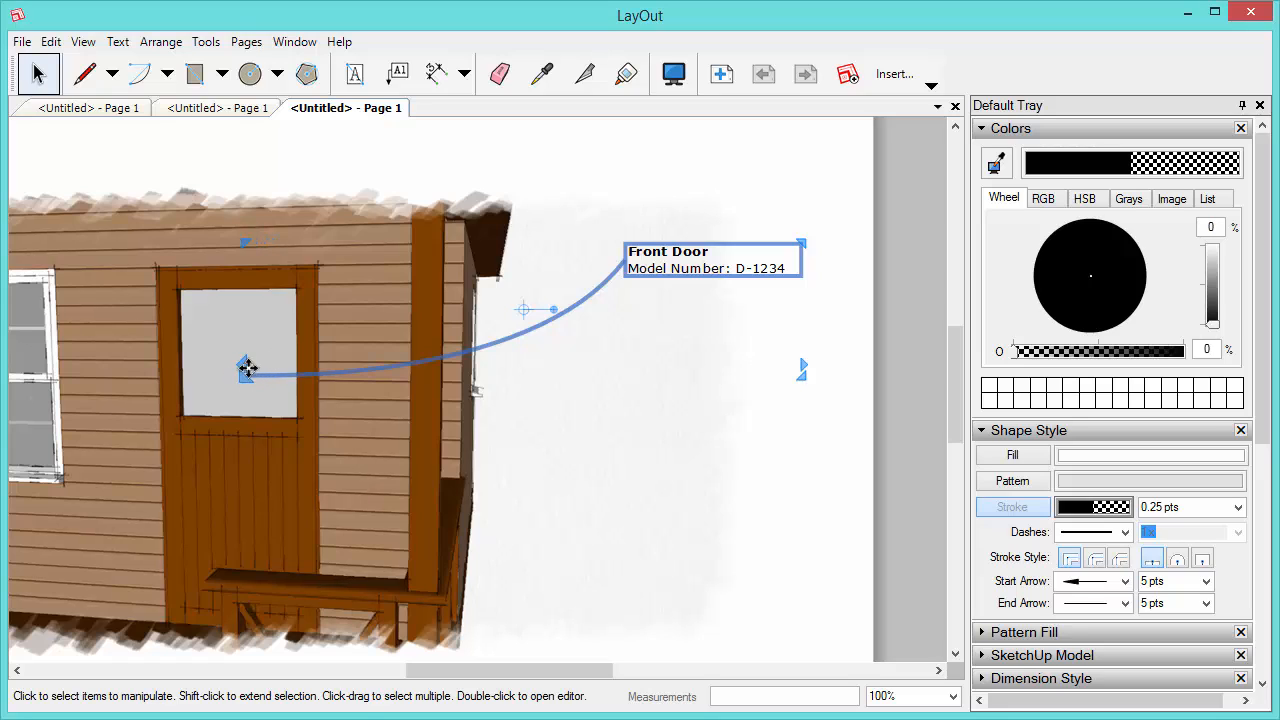
{"action": "left_click", "coordinate": [697, 267]}
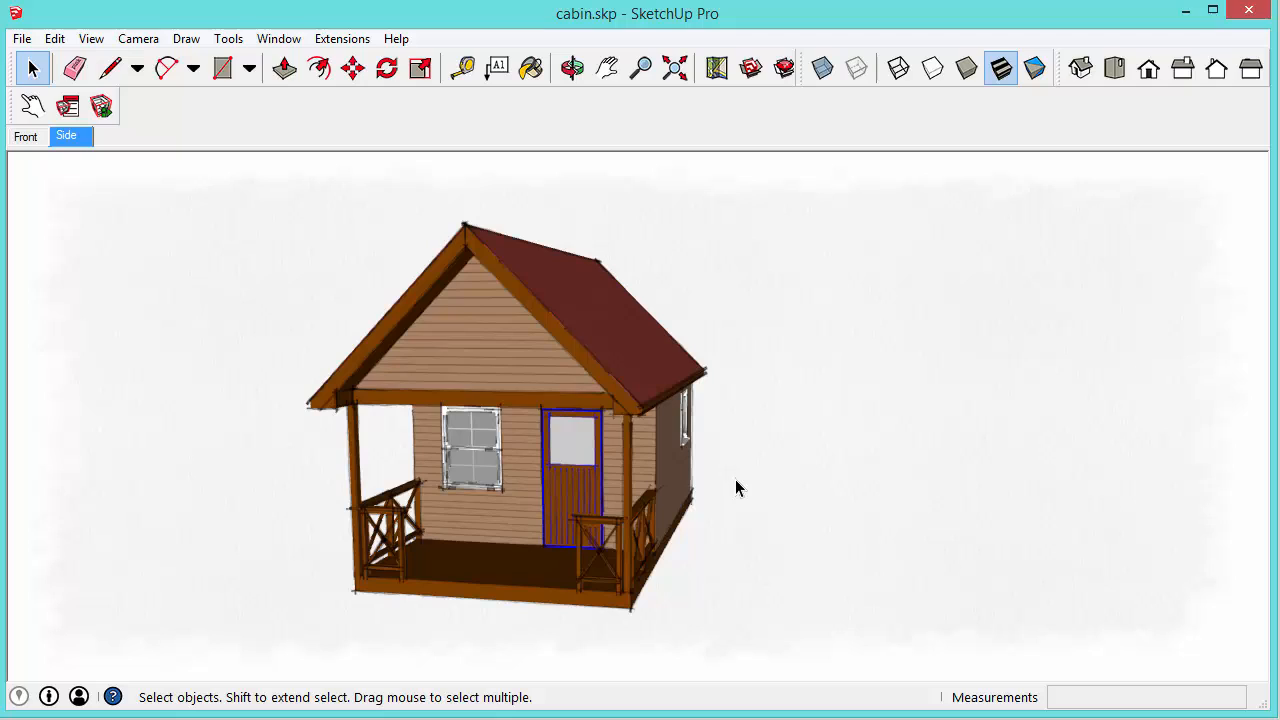
{"action": "mouse_move", "coordinate": [729, 498]}
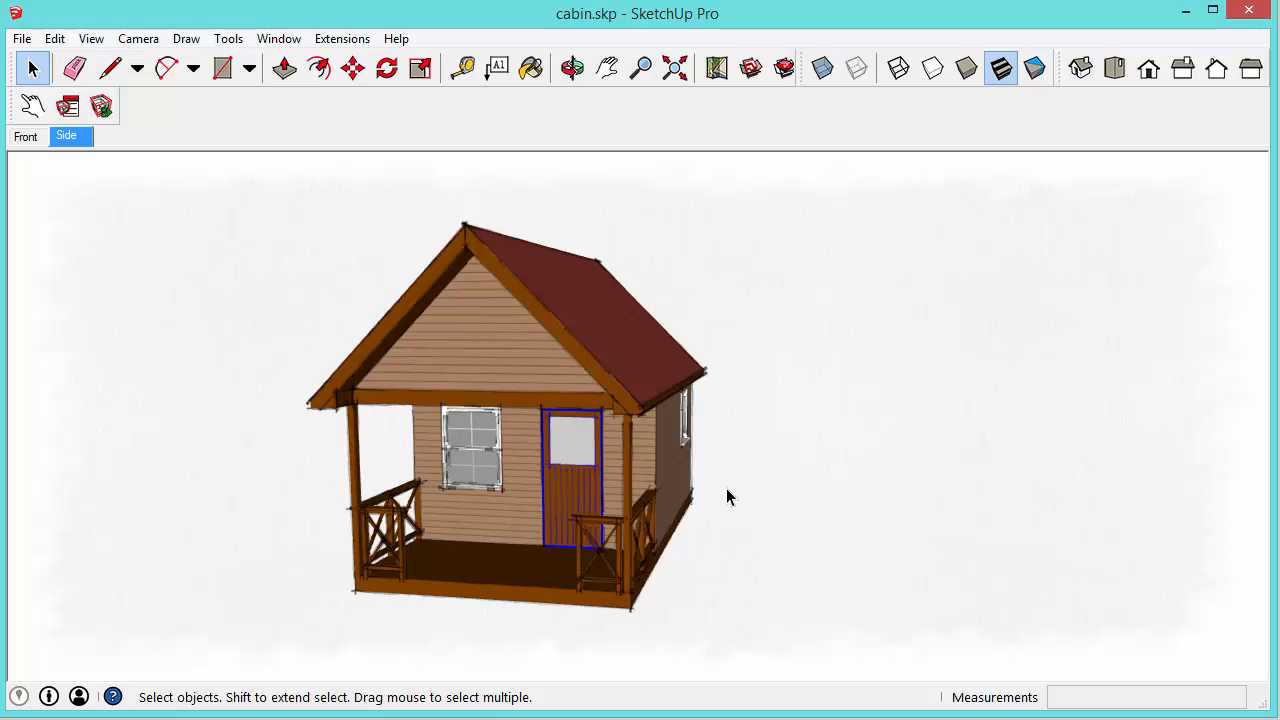
{"action": "mouse_move", "coordinate": [585, 487]}
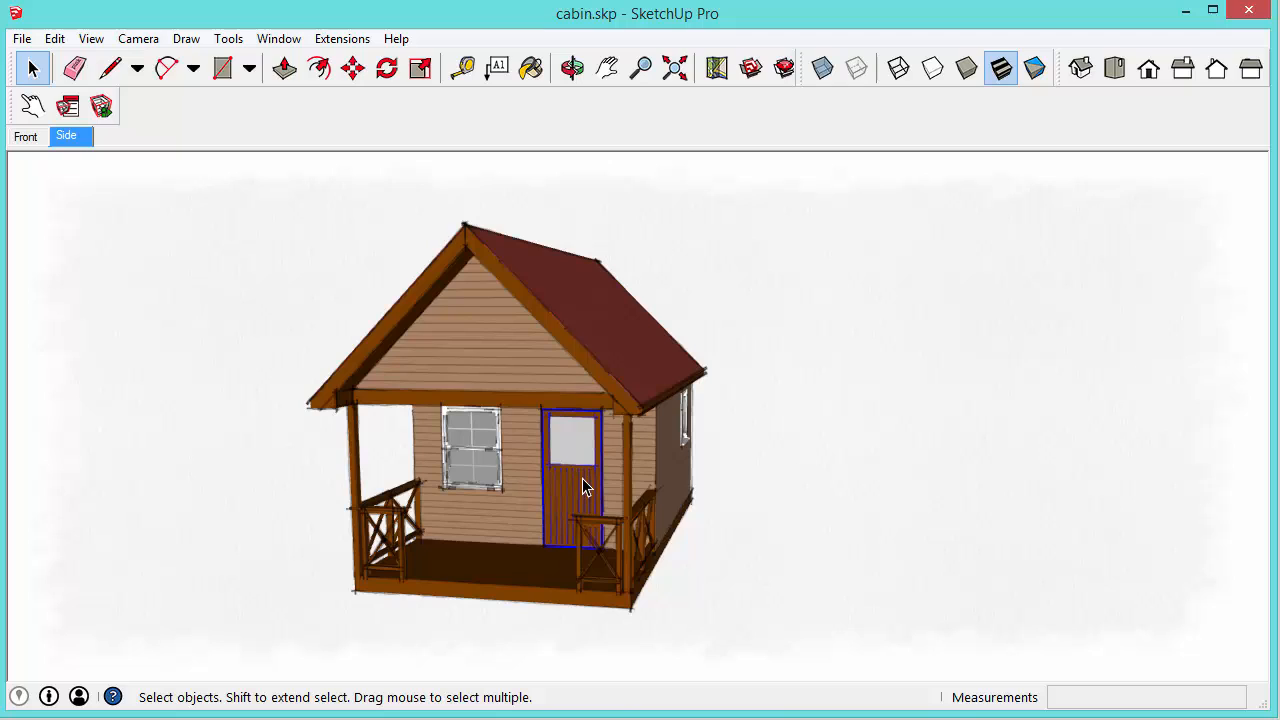
- Show Entity Info for the Front Door component and drag its panel aside
{"action": "right_click", "coordinate": [585, 487]}
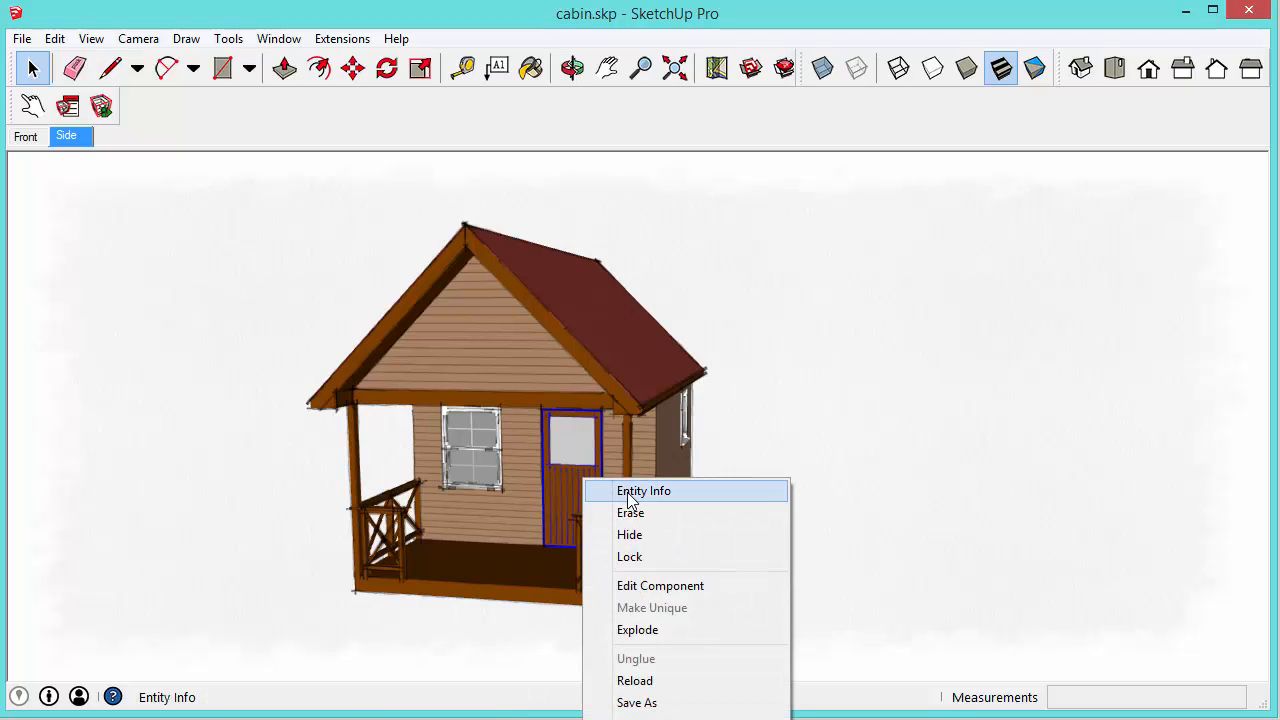
{"action": "left_click", "coordinate": [643, 491]}
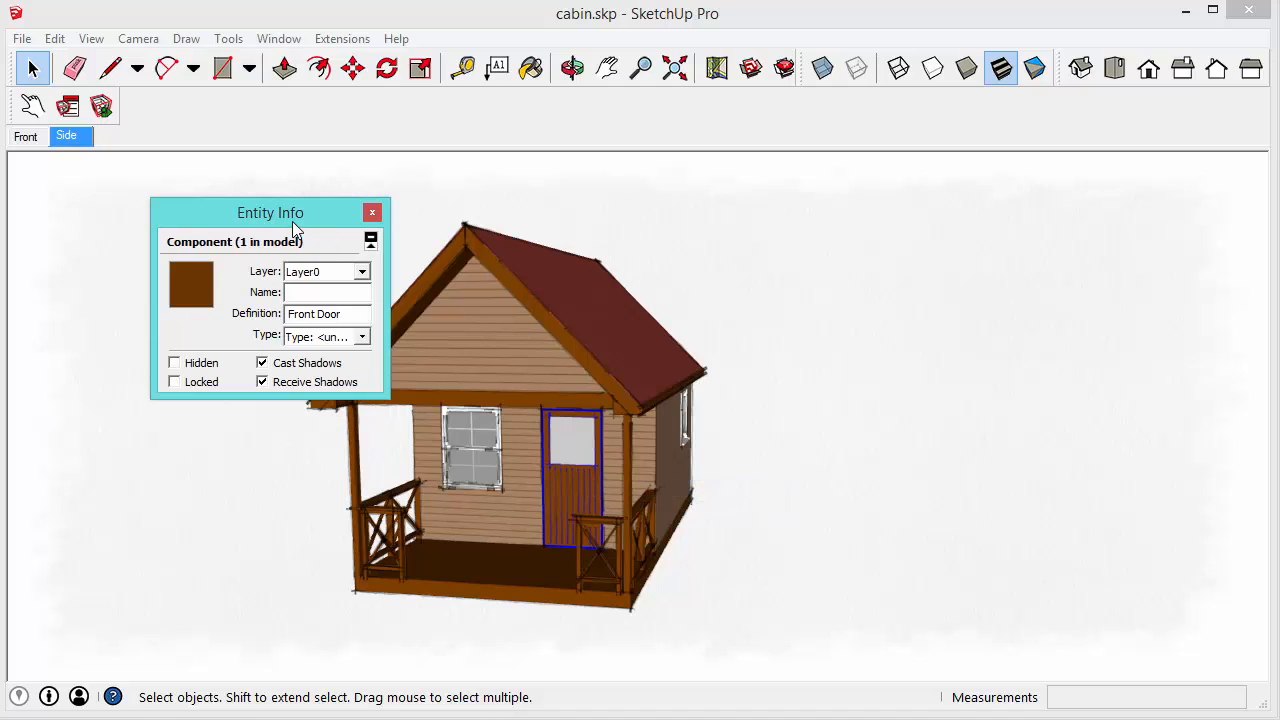
{"action": "left_click_drag", "start_coordinate": [270, 212], "coordinate": [197, 174]}
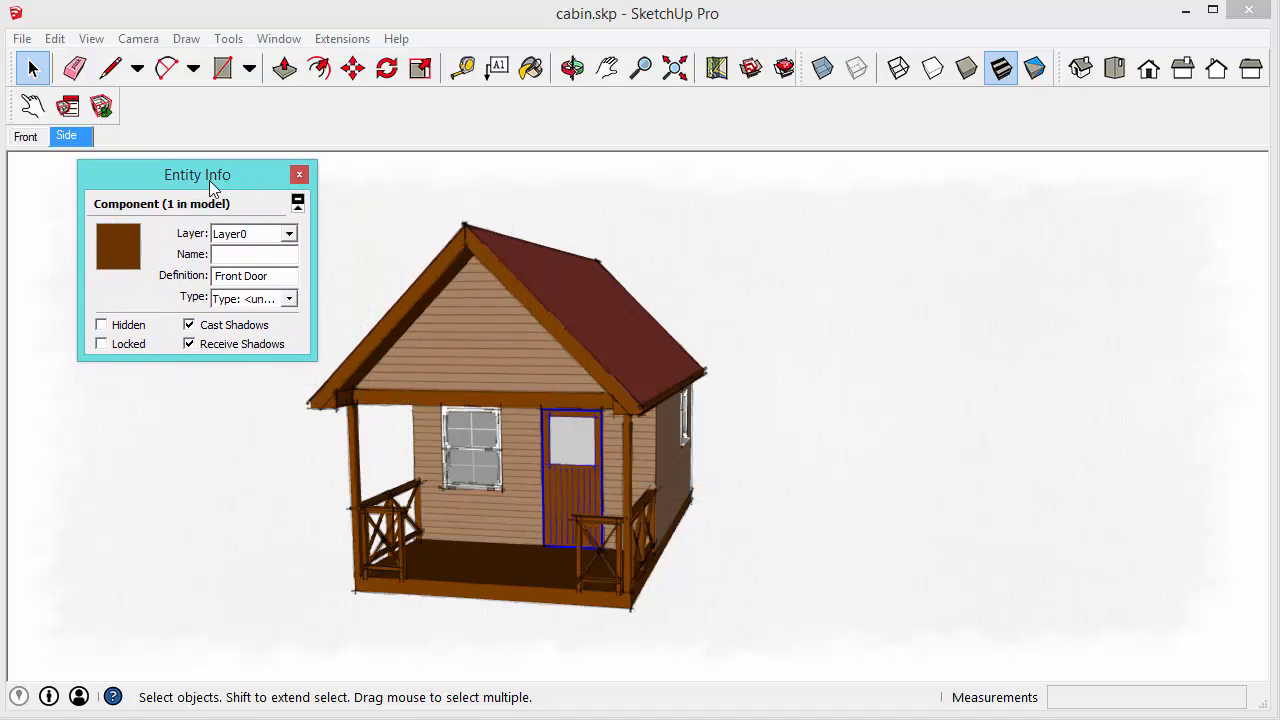
{"action": "left_click_drag", "start_coordinate": [197, 174], "coordinate": [162, 177]}
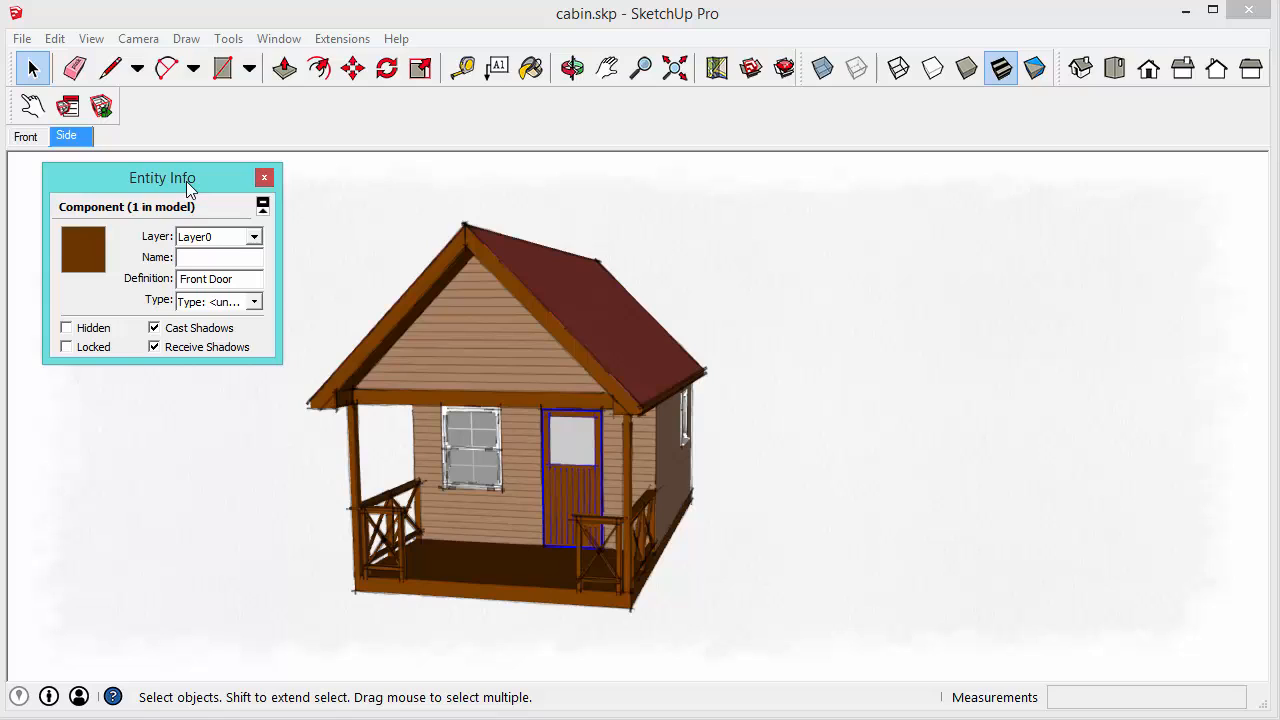
{"action": "left_click_drag", "start_coordinate": [162, 178], "coordinate": [201, 172]}
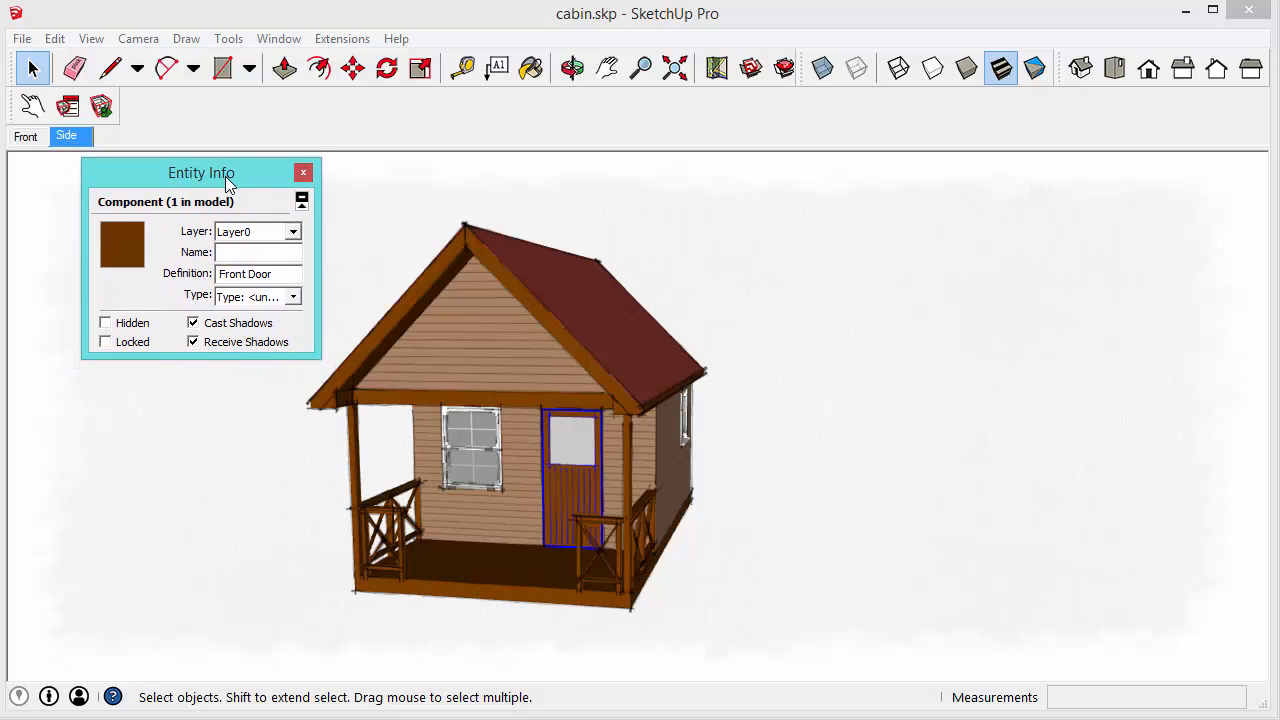
{"action": "left_click", "coordinate": [293, 296]}
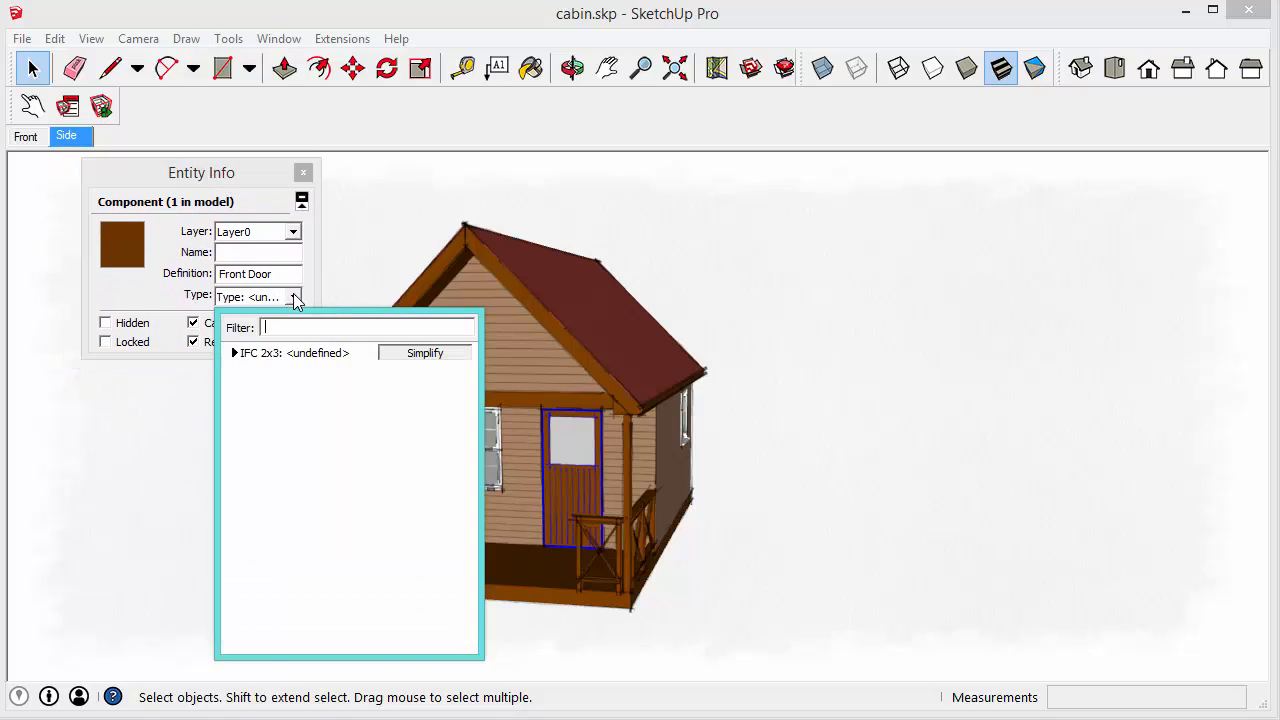
{"action": "mouse_move", "coordinate": [240, 370]}
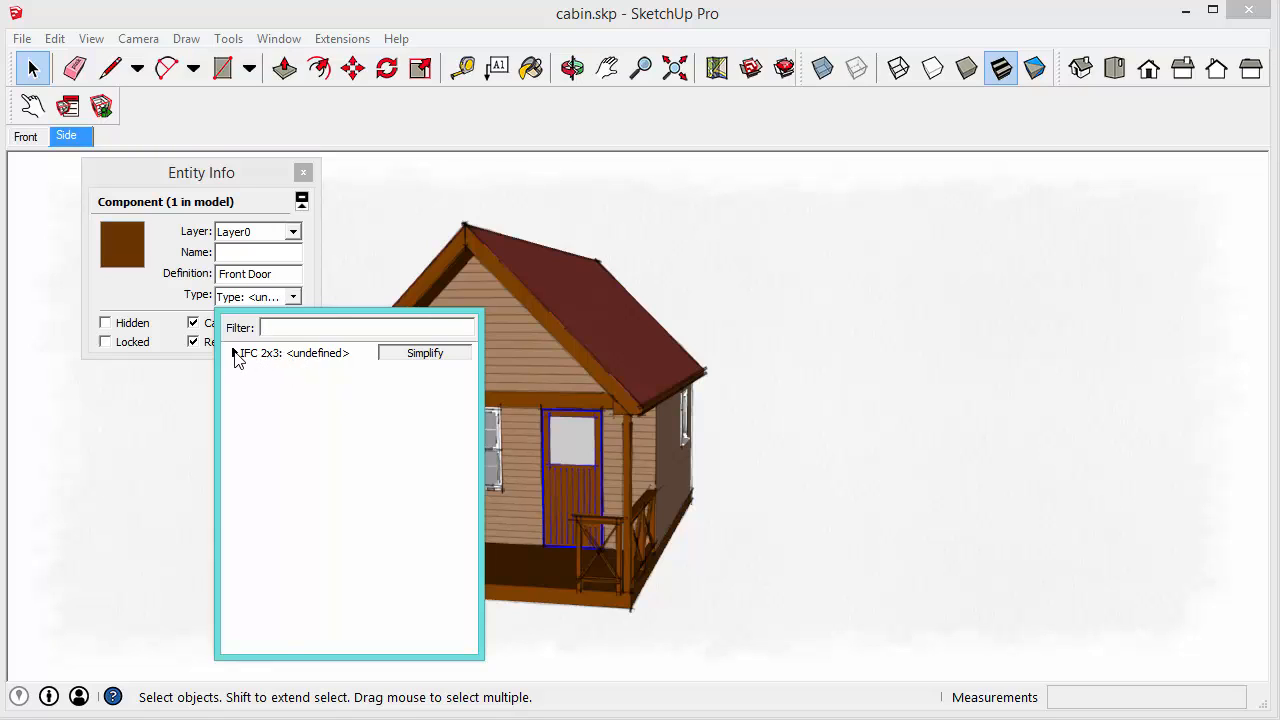
{"action": "left_click", "coordinate": [290, 352]}
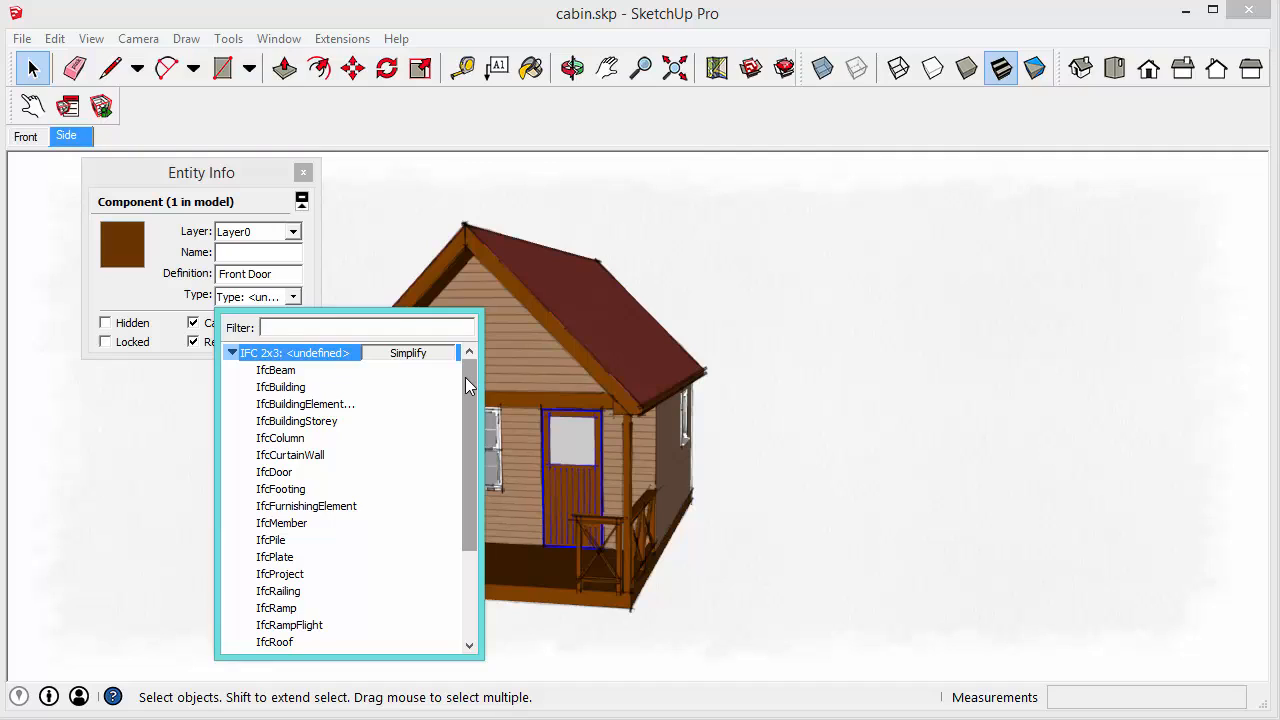
{"action": "mouse_move", "coordinate": [350, 380]}
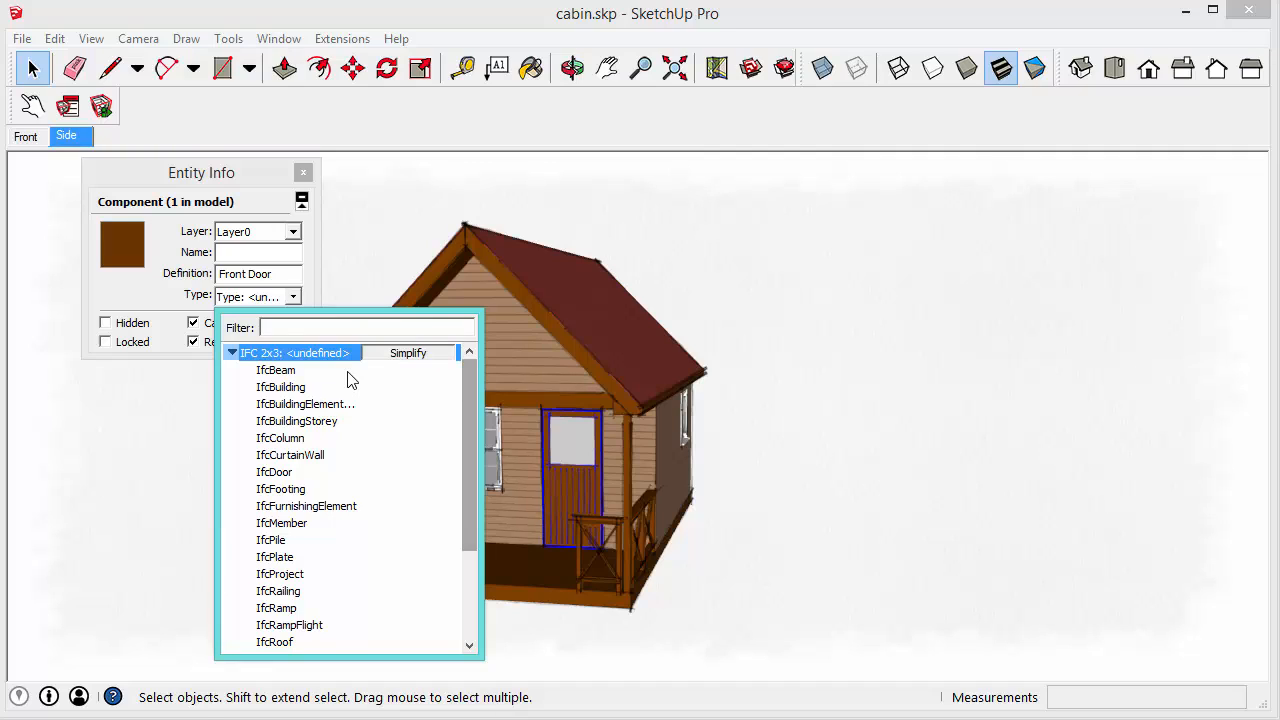
{"action": "mouse_move", "coordinate": [295, 453]}
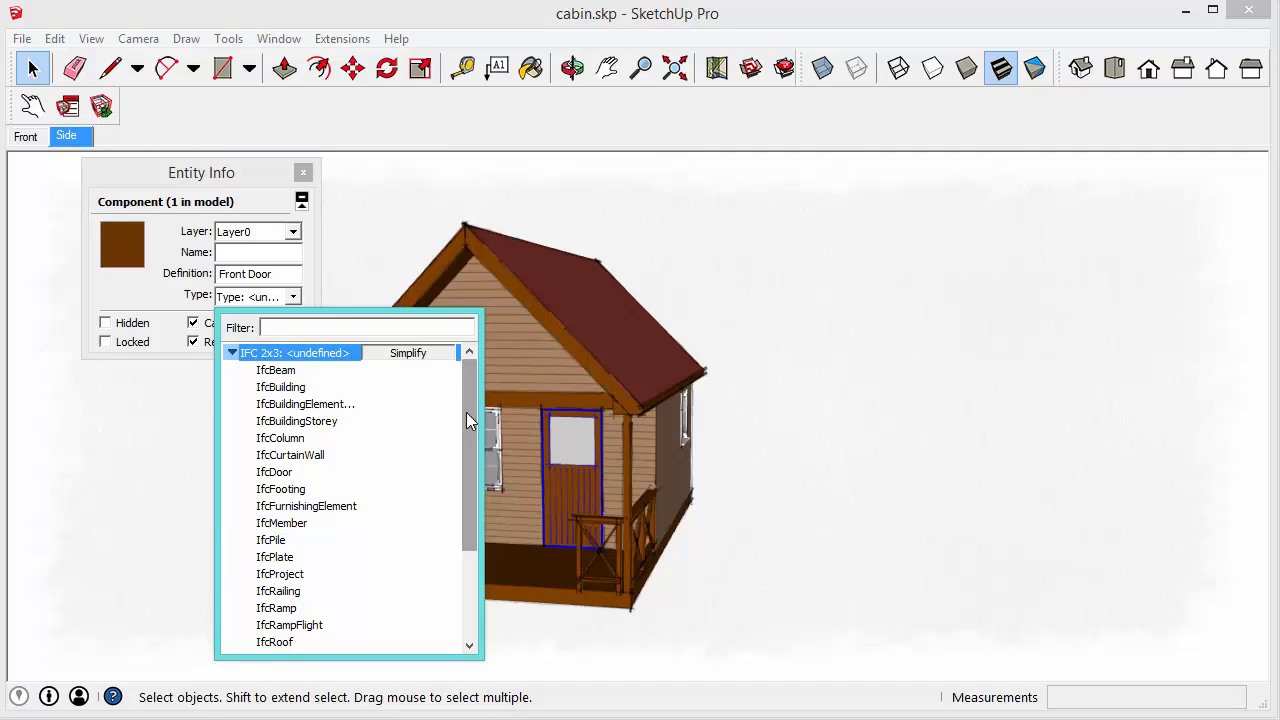
{"action": "mouse_move", "coordinate": [468, 413]}
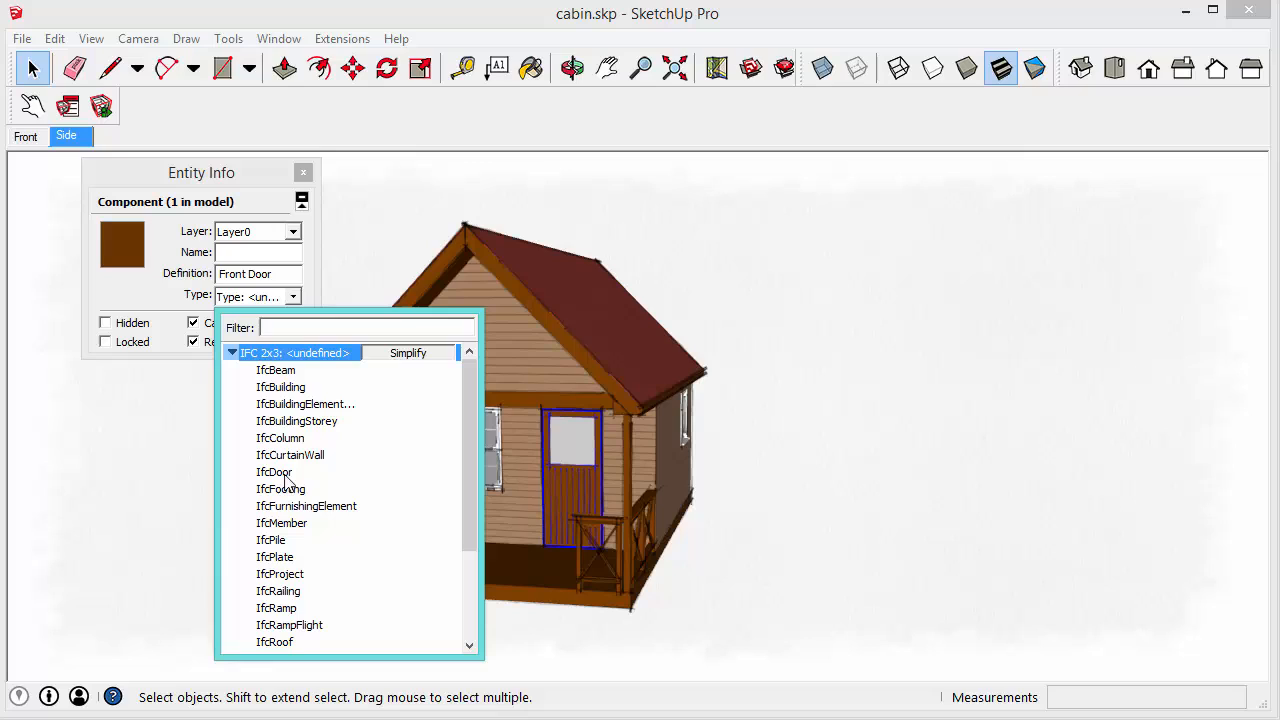
{"action": "mouse_move", "coordinate": [560, 468]}
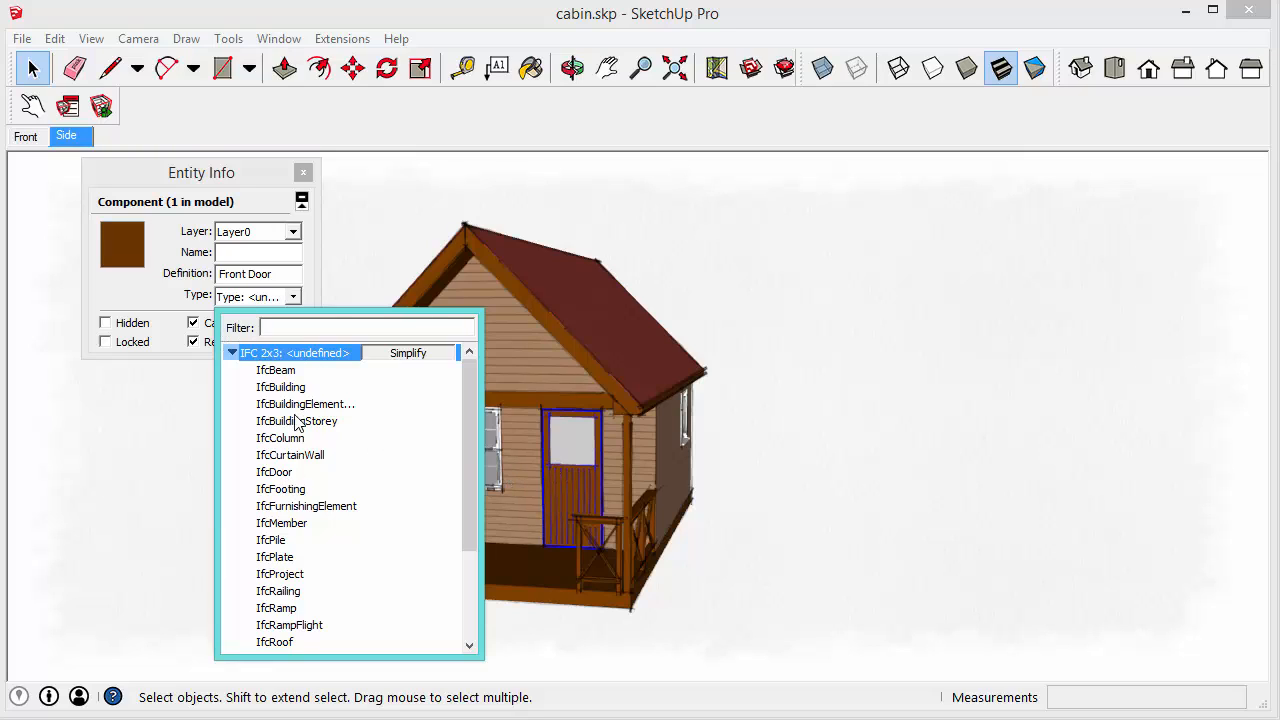
{"action": "scroll", "scroll_direction": "down", "scroll_amount": 3}
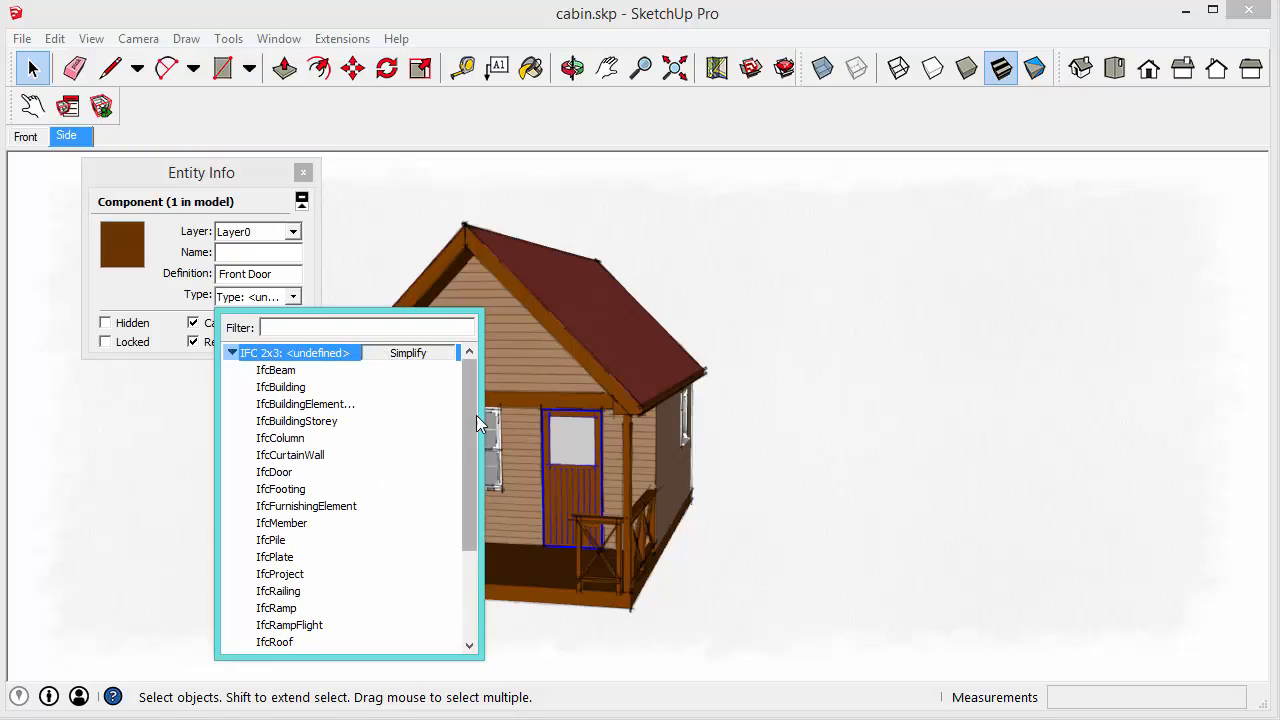
{"action": "scroll", "scroll_direction": "down", "scroll_amount": 3}
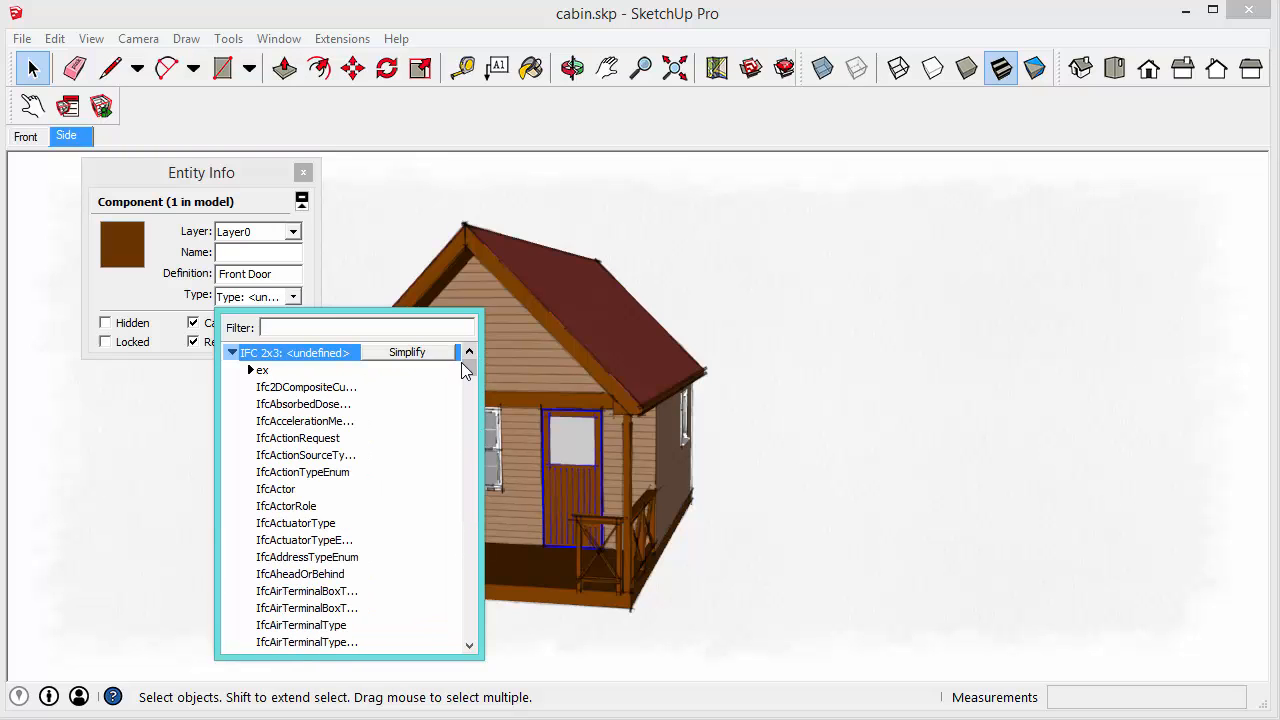
{"action": "scroll", "scroll_direction": "down", "scroll_amount": 3}
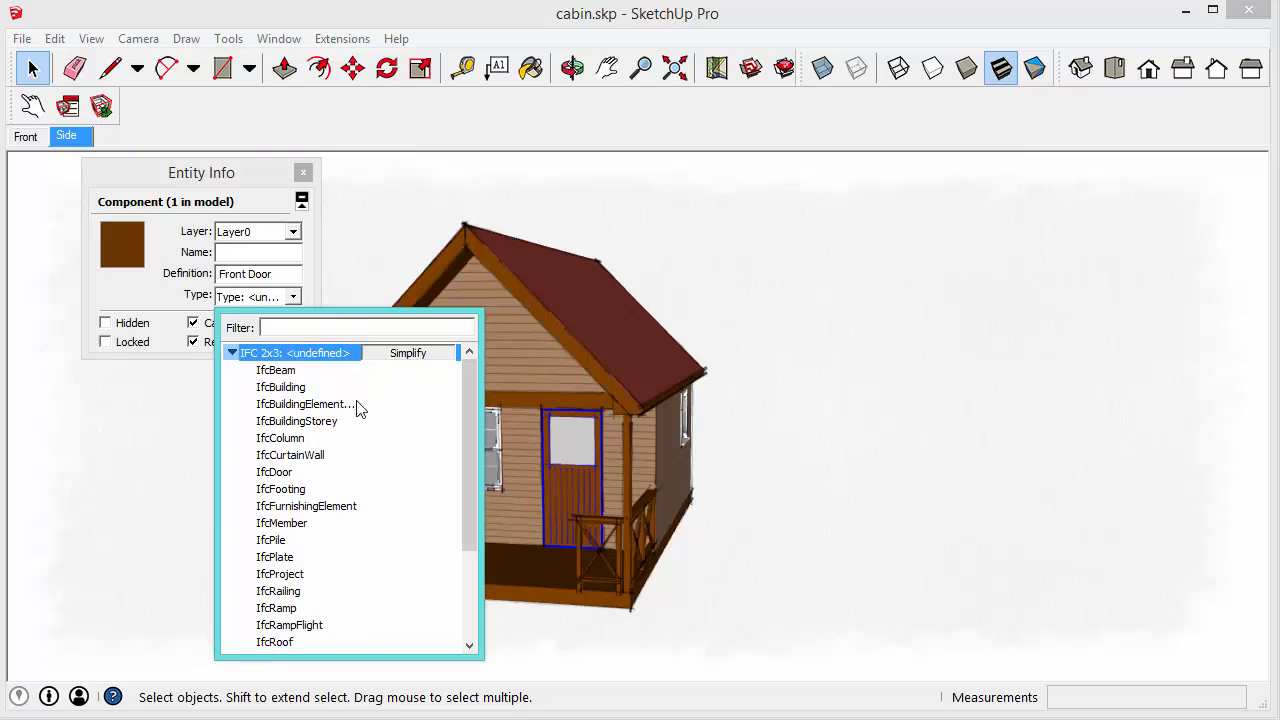
{"action": "mouse_move", "coordinate": [407, 369]}
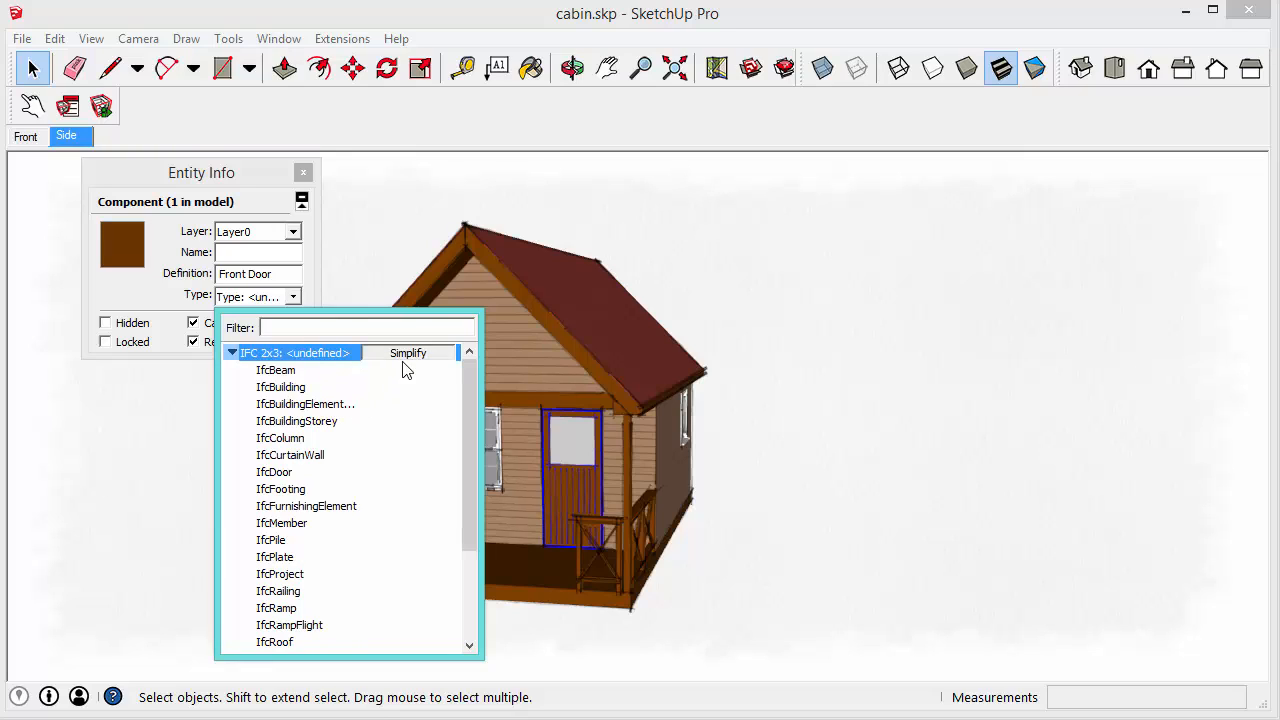
{"action": "mouse_move", "coordinate": [274, 482]}
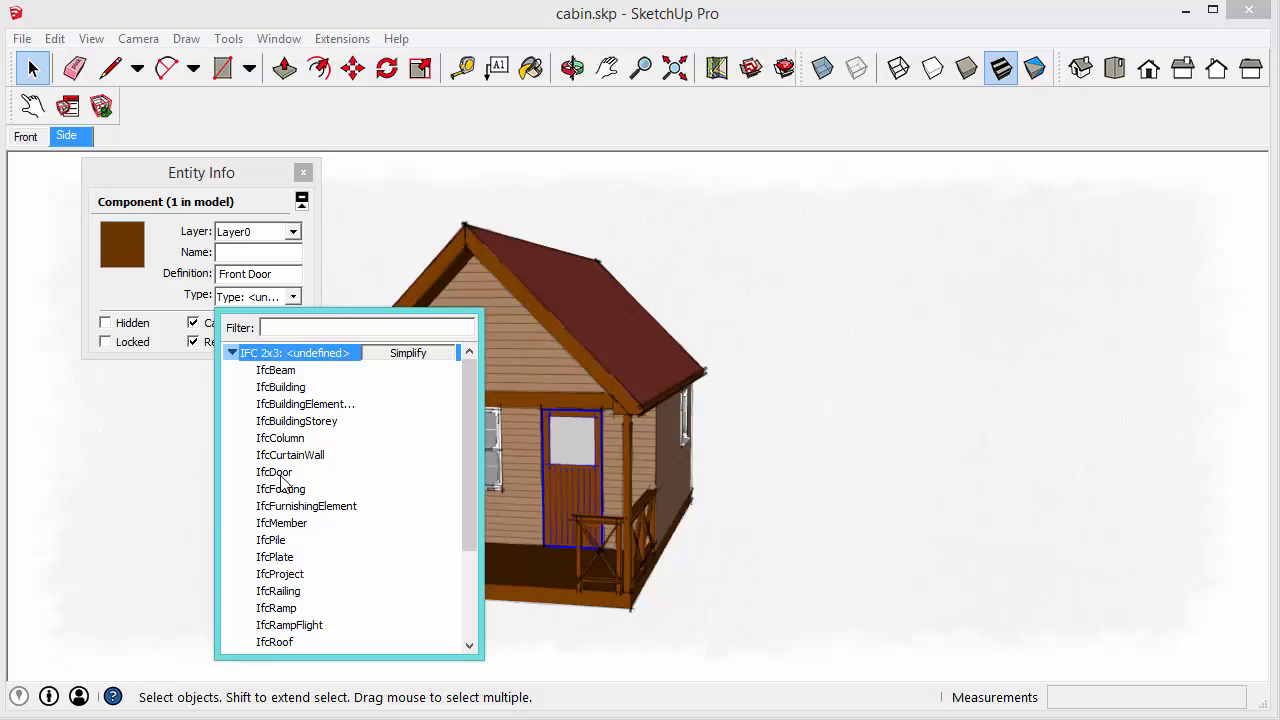
- Pick IfcDoor from the Entity Info Type list for the Front Door
{"action": "left_click", "coordinate": [274, 472]}
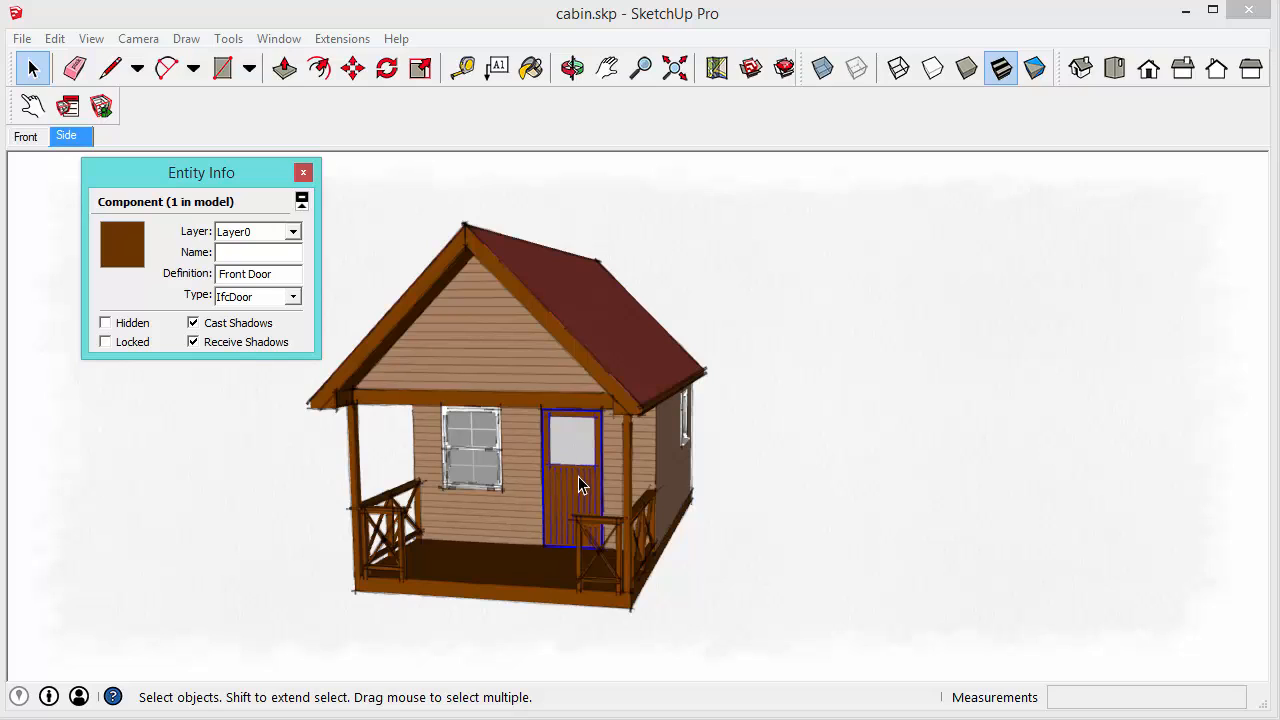
{"action": "mouse_move", "coordinate": [250, 309]}
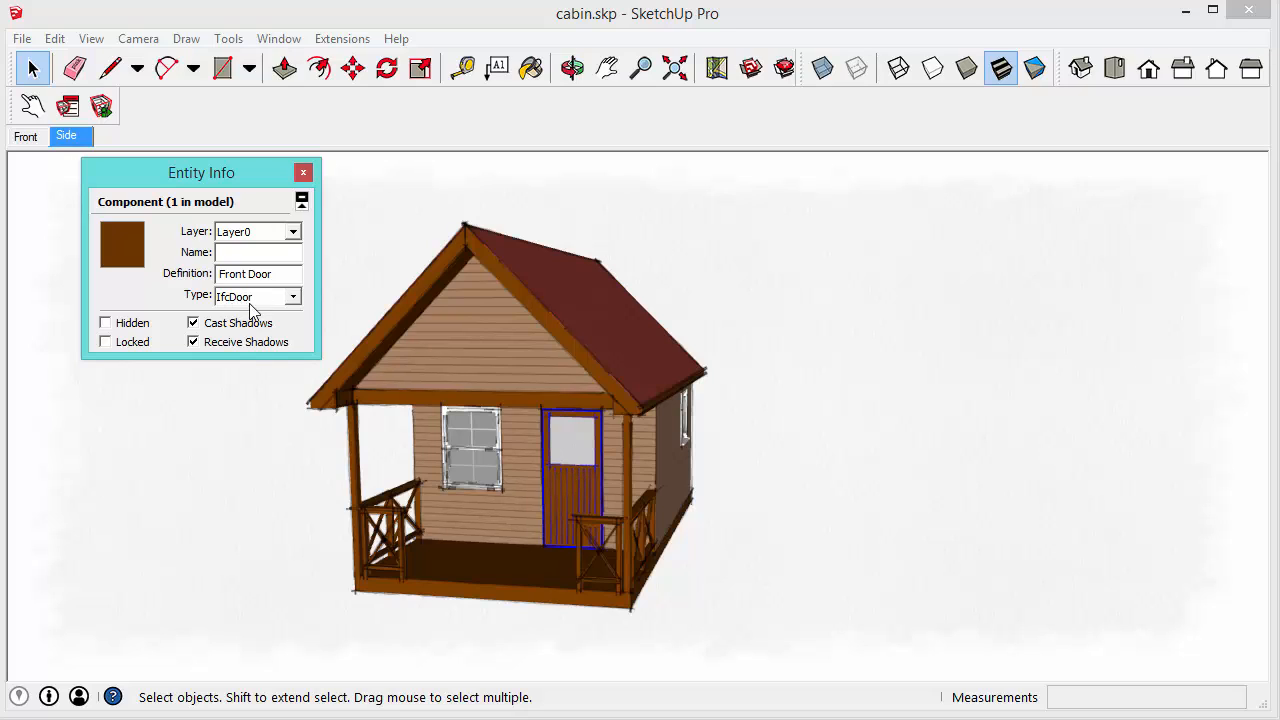
{"action": "mouse_move", "coordinate": [235, 303]}
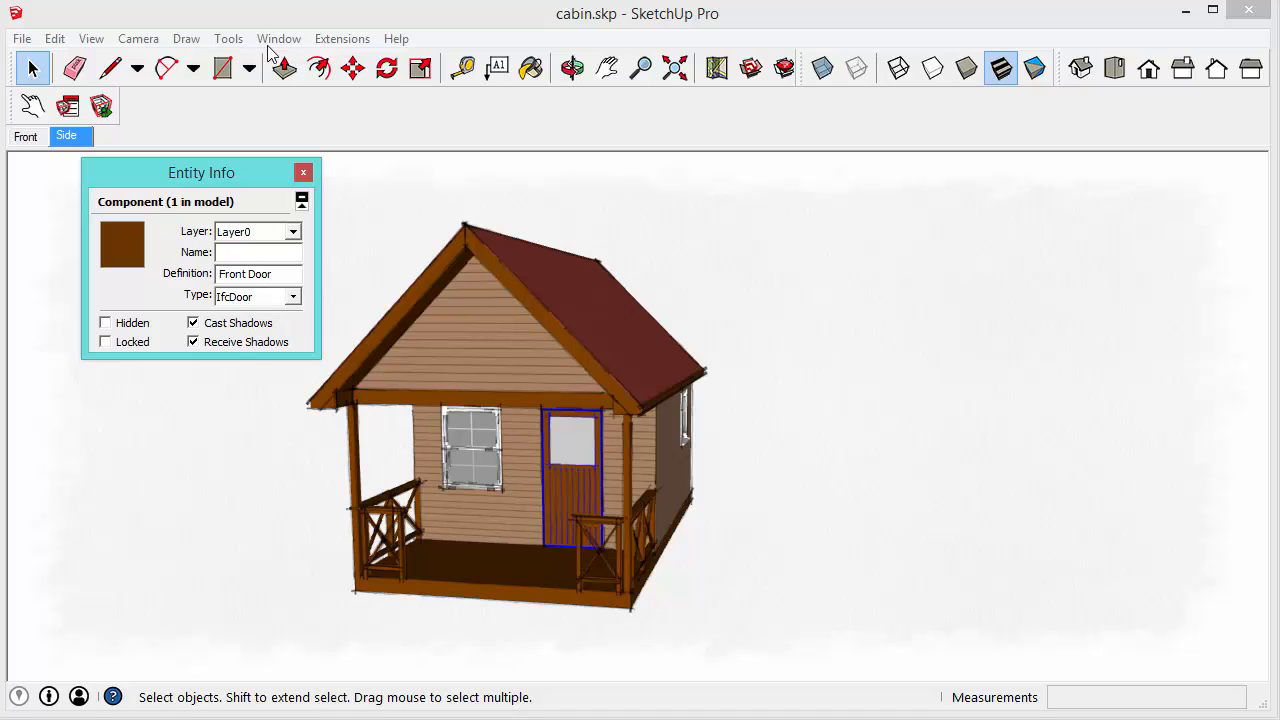
- In Component Options, enter 'This is the description' in the IfcDoor Description field
{"action": "left_click", "coordinate": [279, 38]}
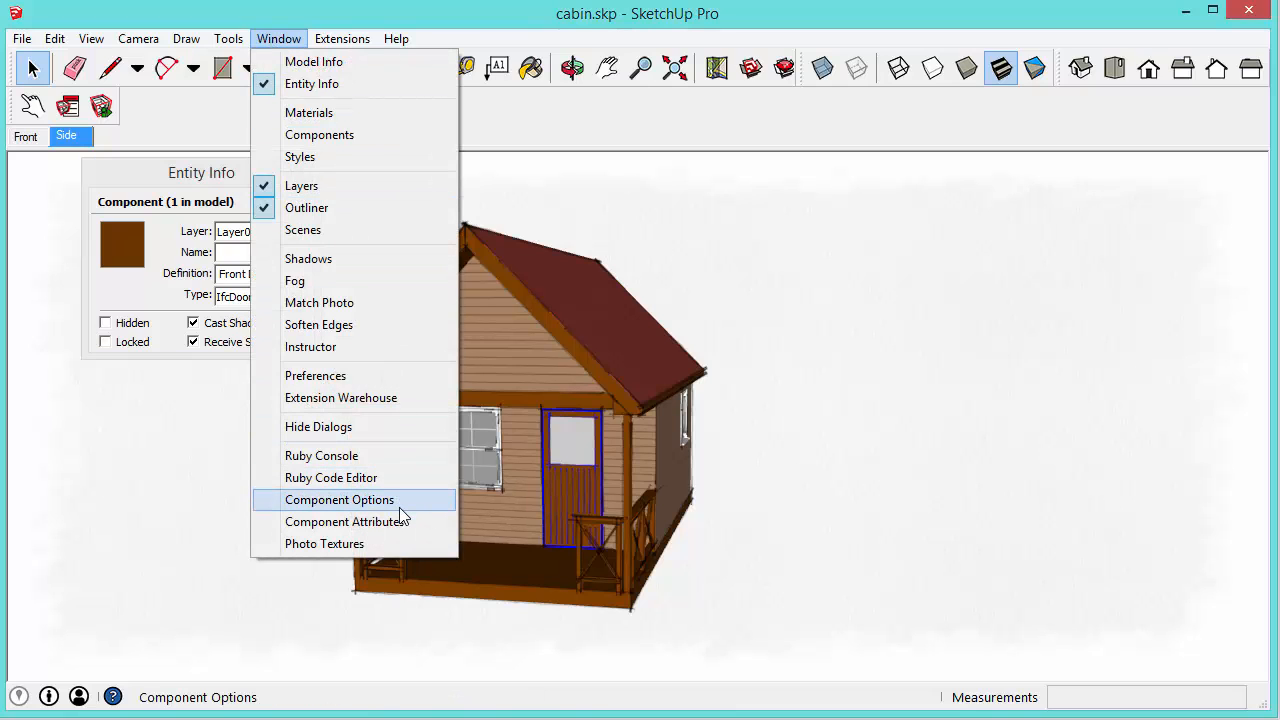
{"action": "left_click", "coordinate": [340, 499]}
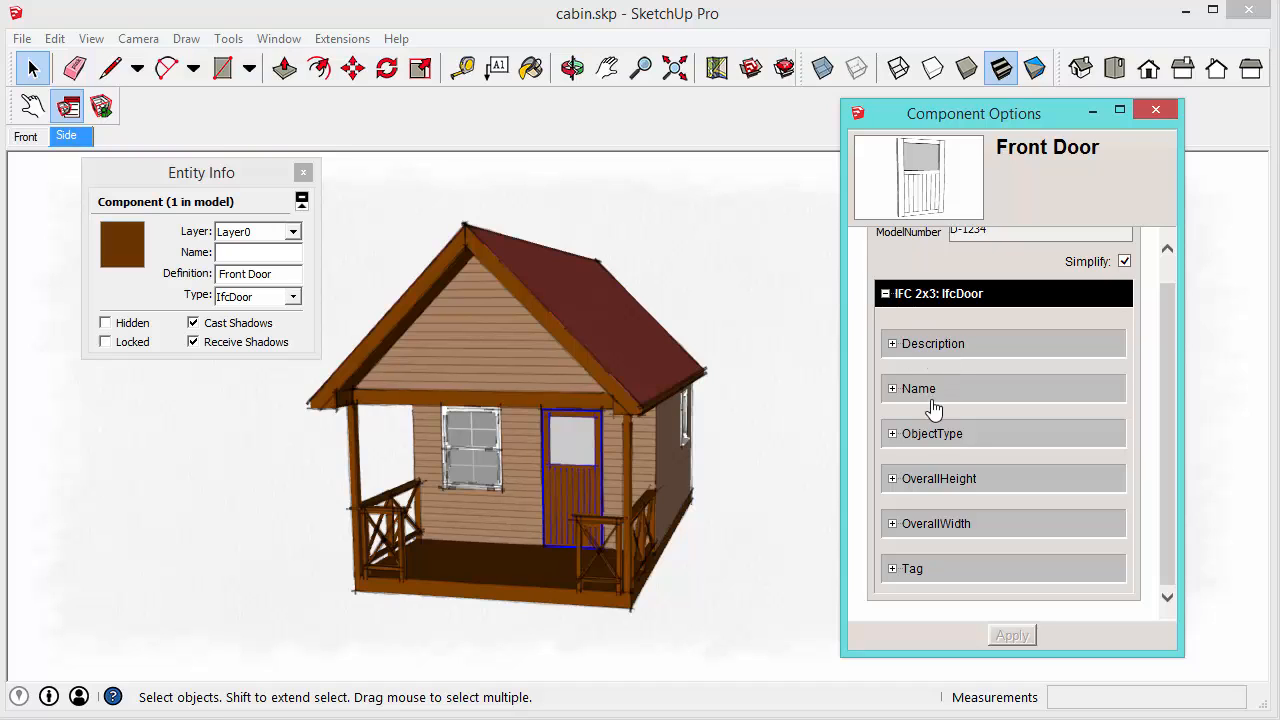
{"action": "mouse_move", "coordinate": [908, 386]}
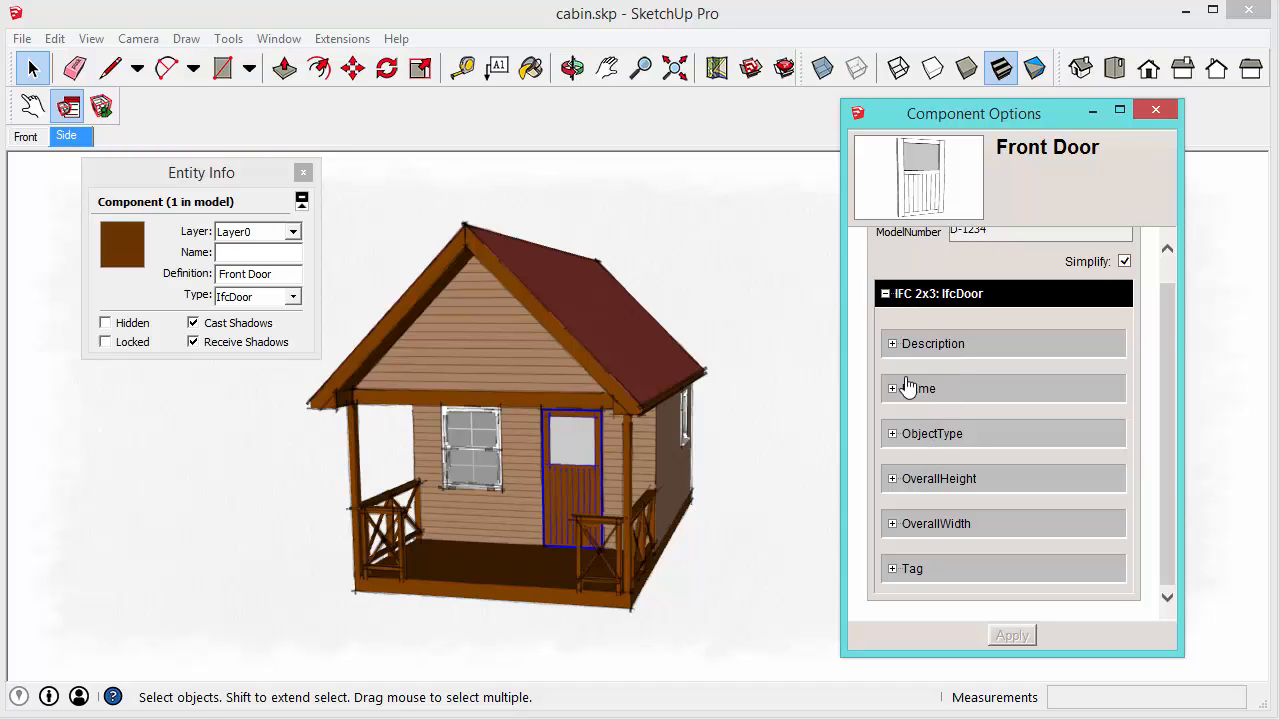
{"action": "left_click", "coordinate": [892, 343]}
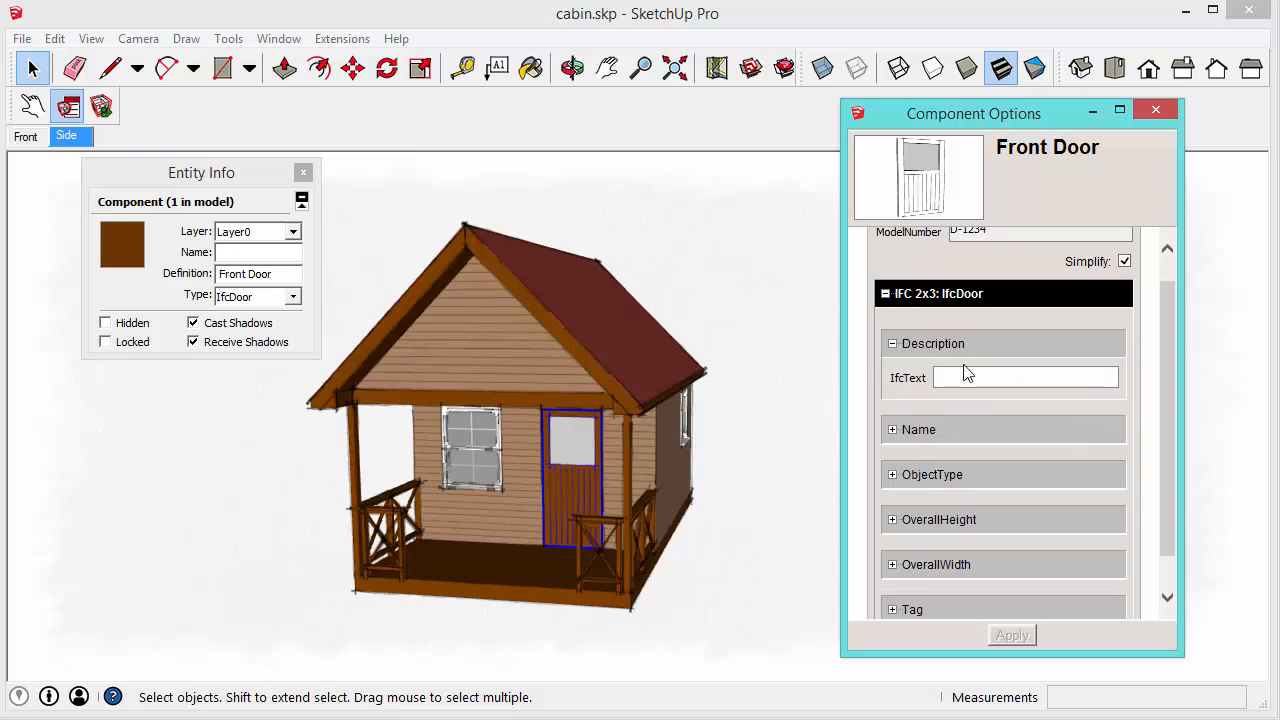
{"action": "left_click", "coordinate": [1025, 377]}
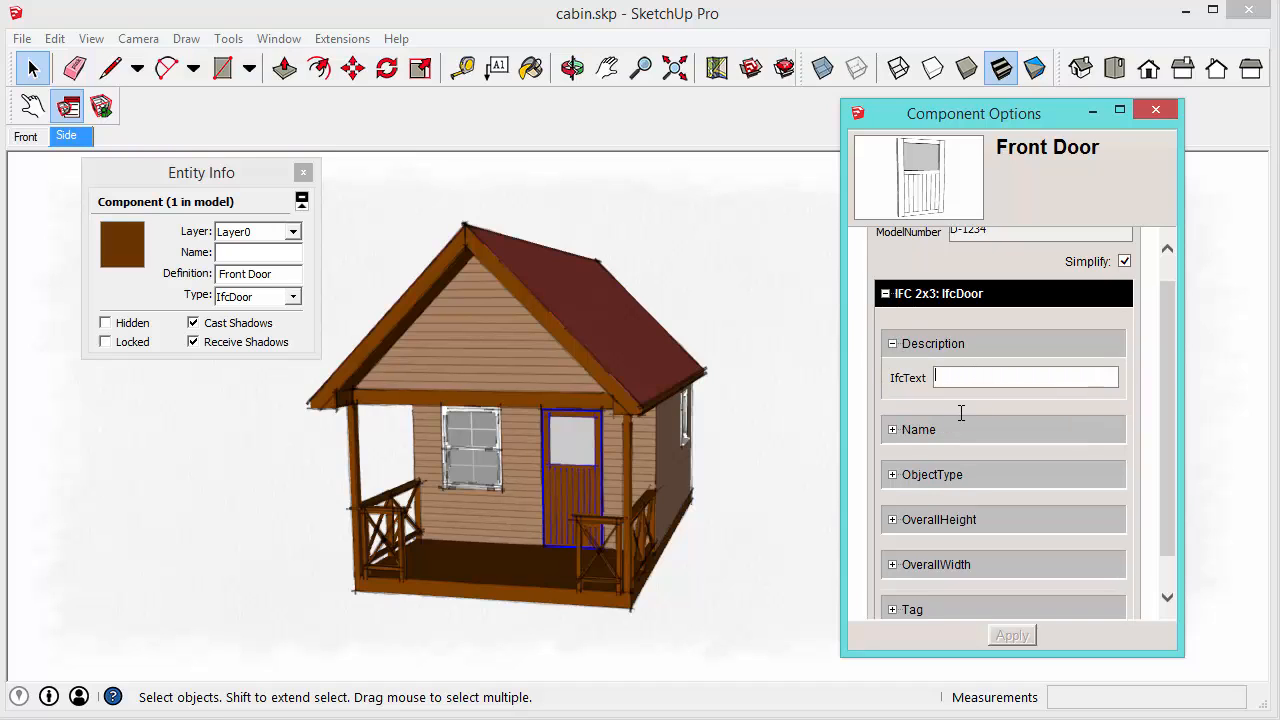
{"action": "type", "text": "This is the description"}
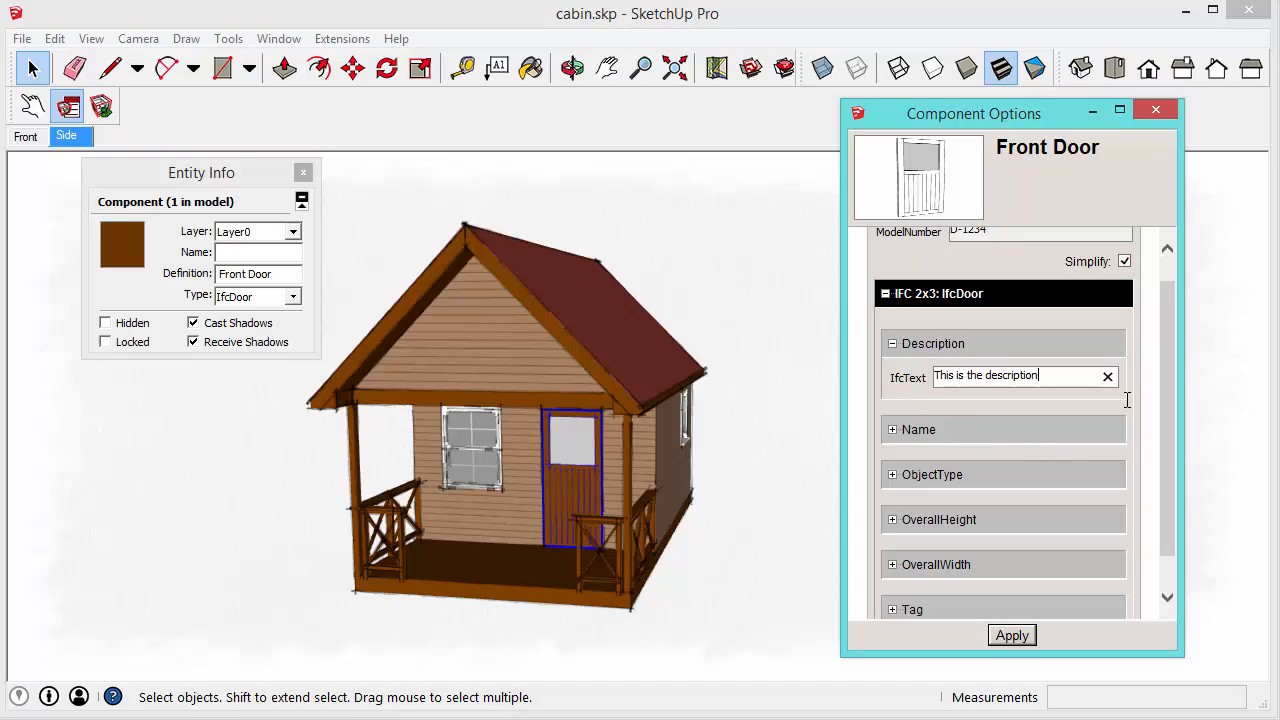
{"action": "scroll", "scroll_direction": "down", "scroll_amount": 3}
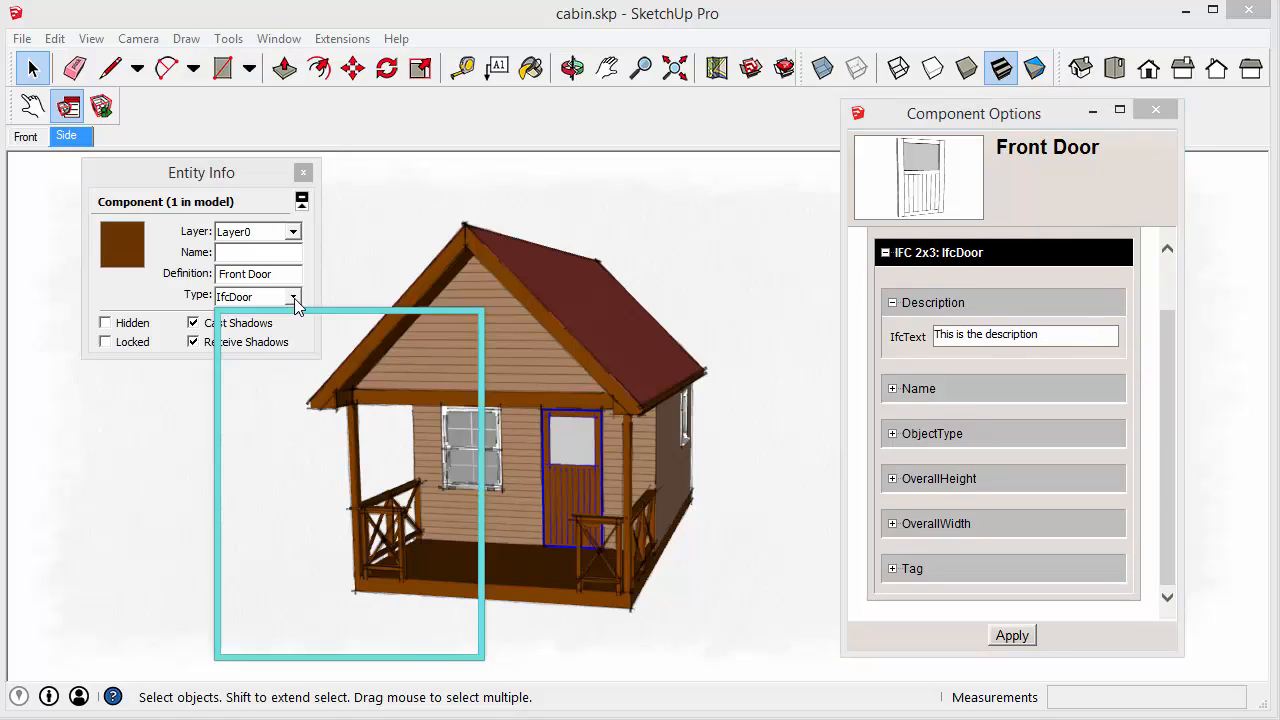
- Reopen the IFC Type list and scroll to IfcWindow, confirming IfcDoor is checked
{"action": "left_click", "coordinate": [291, 296]}
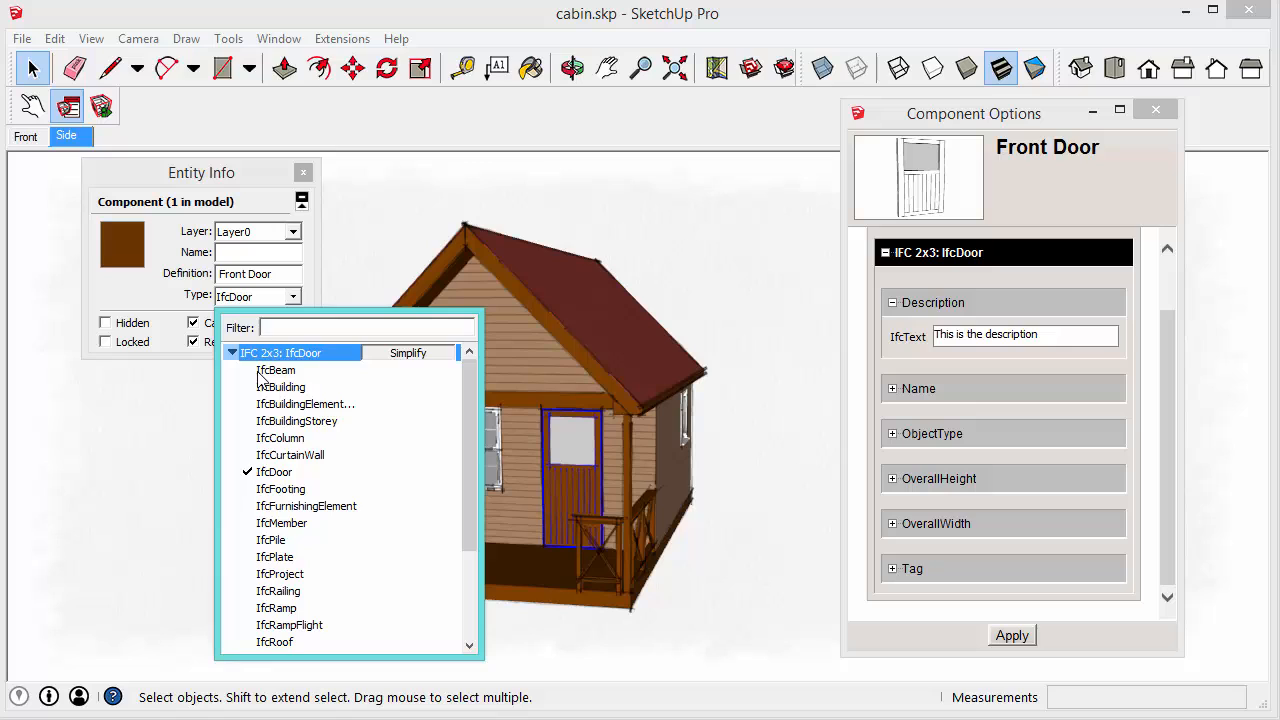
{"action": "scroll", "scroll_direction": "down", "scroll_amount": 3}
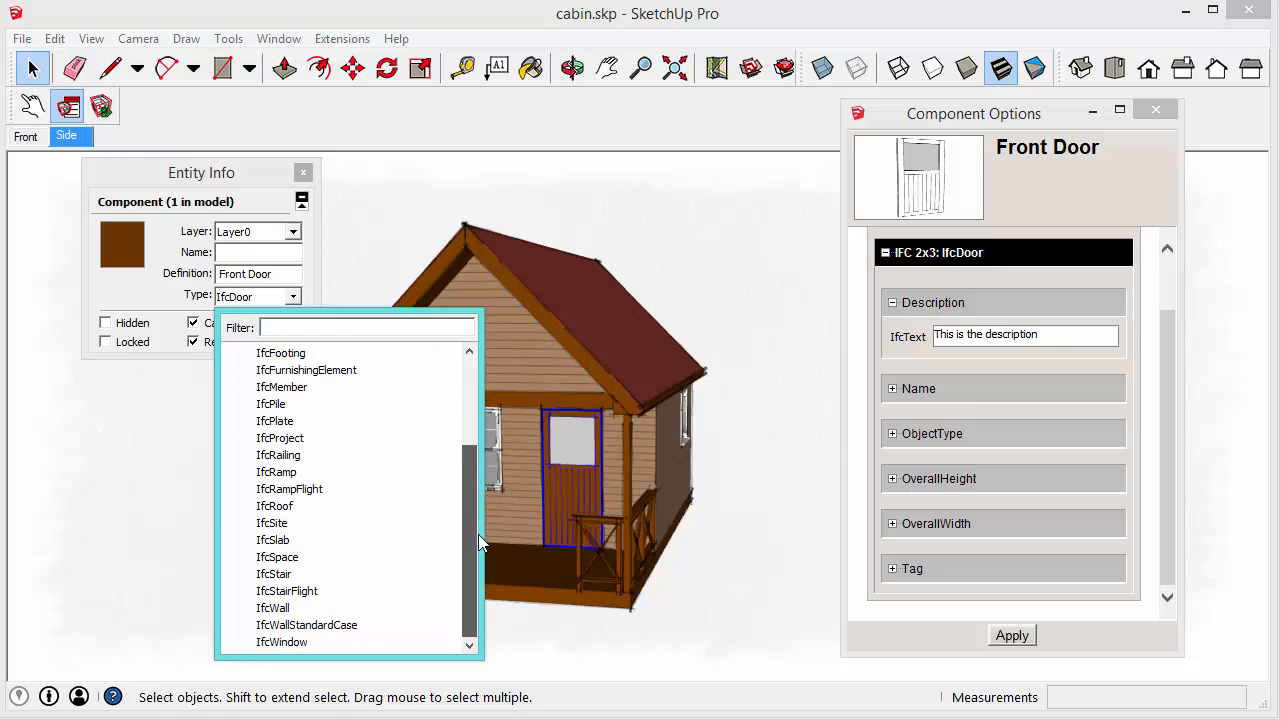
{"action": "mouse_move", "coordinate": [501, 539]}
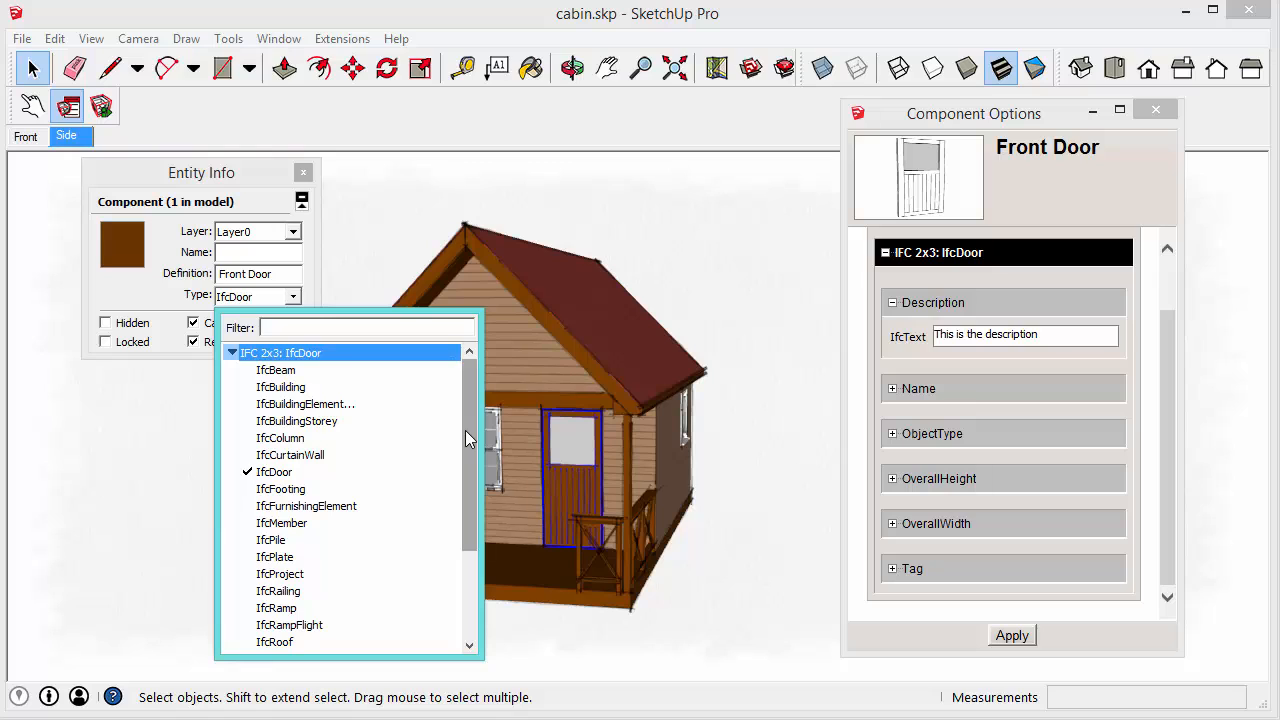
{"action": "scroll", "scroll_direction": "down", "scroll_amount": 3}
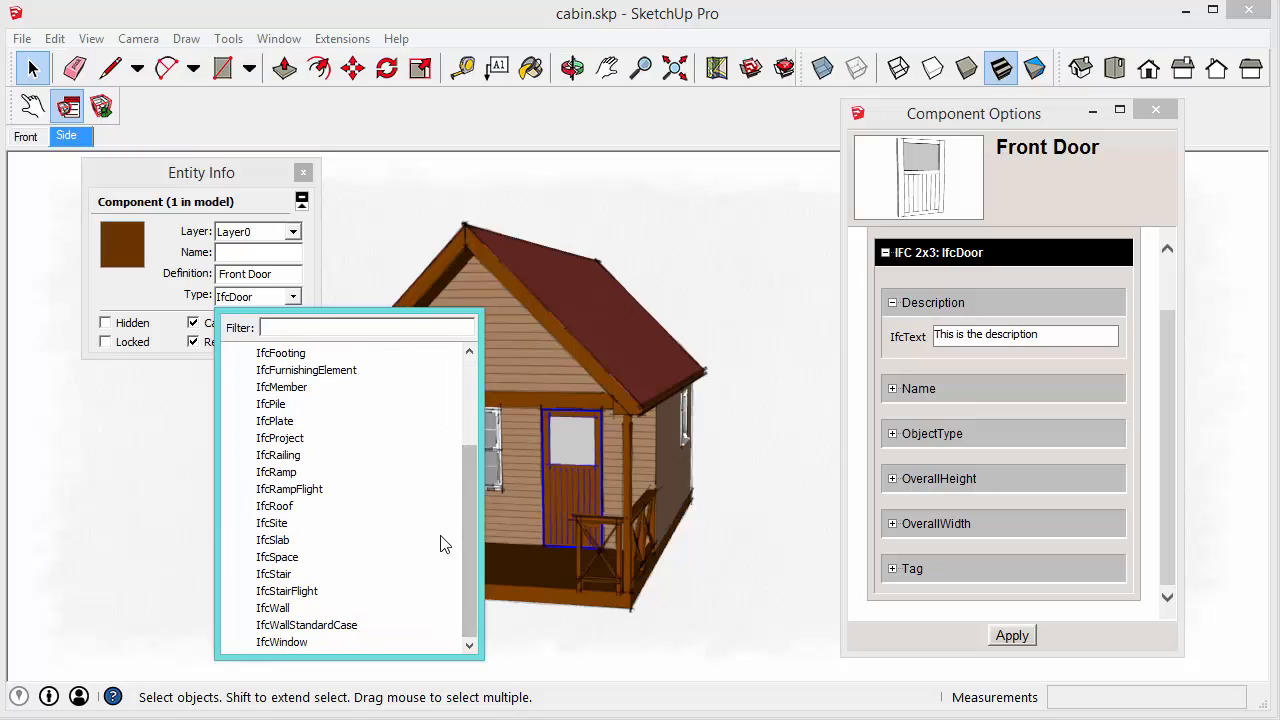